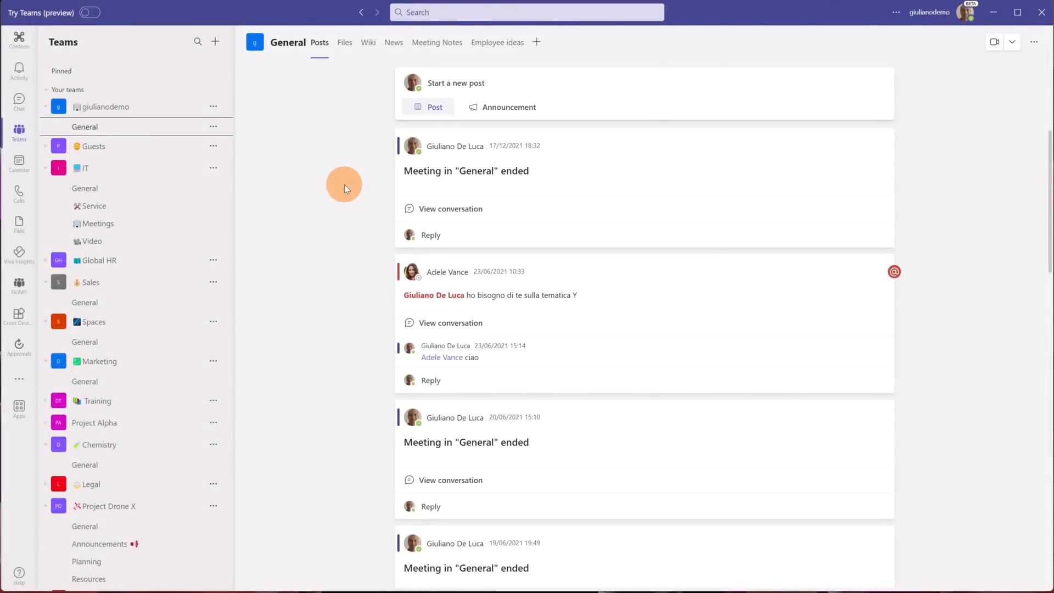
{"action": "mouse_move", "coordinate": [19, 167]}
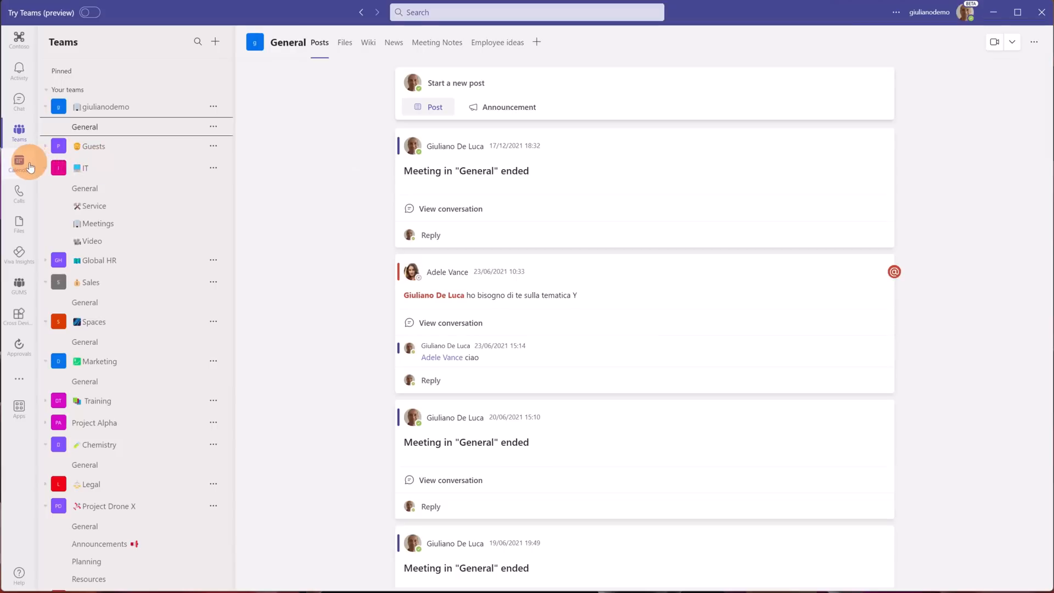
From the Calendar's New meeting dropdown, start a new Webinar.
{"action": "left_click", "coordinate": [19, 164]}
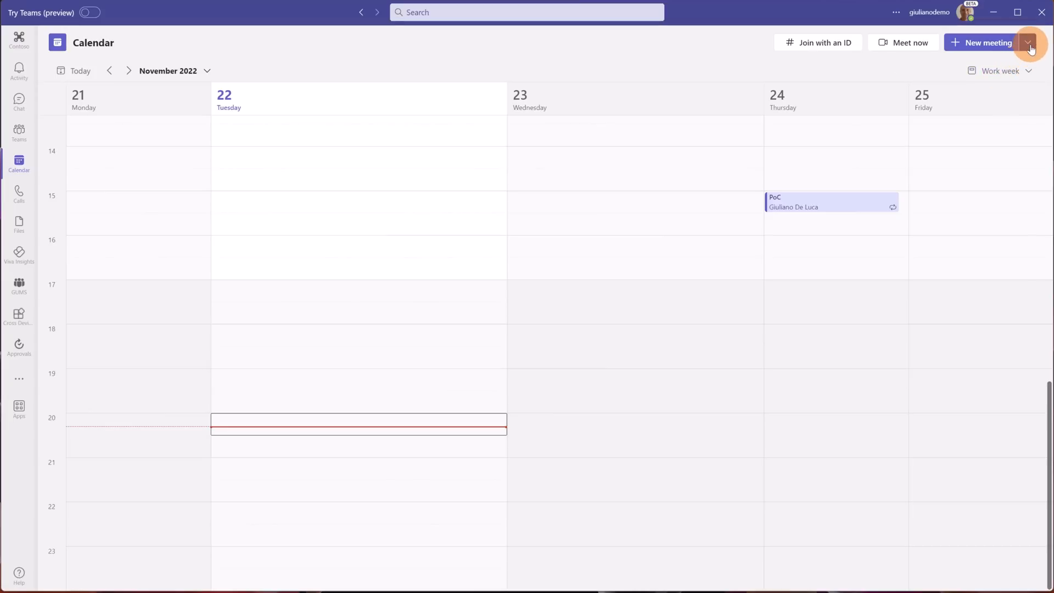
{"action": "left_click", "coordinate": [1031, 42]}
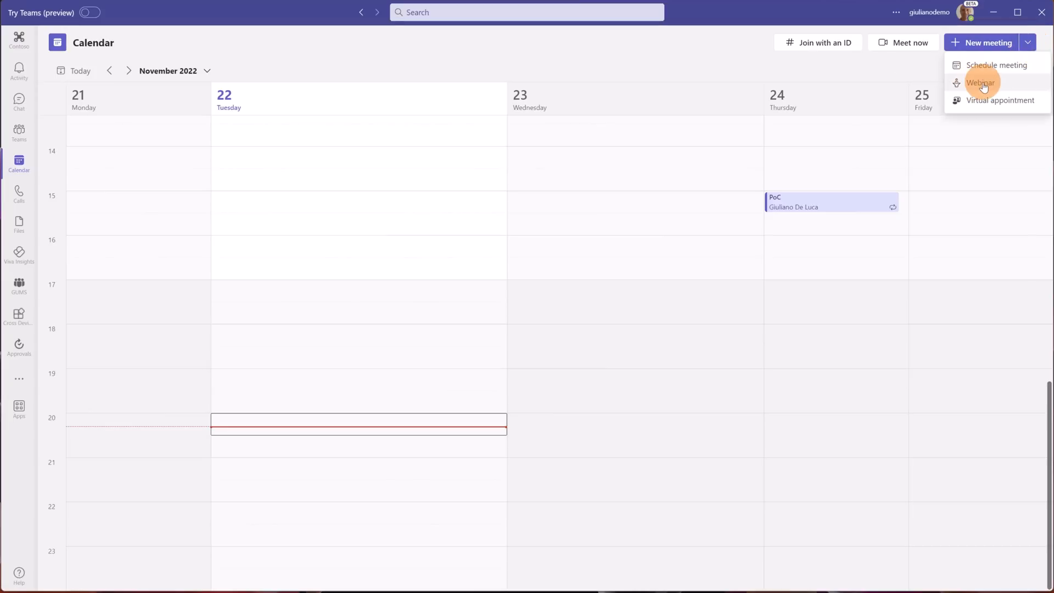
{"action": "left_click", "coordinate": [983, 80]}
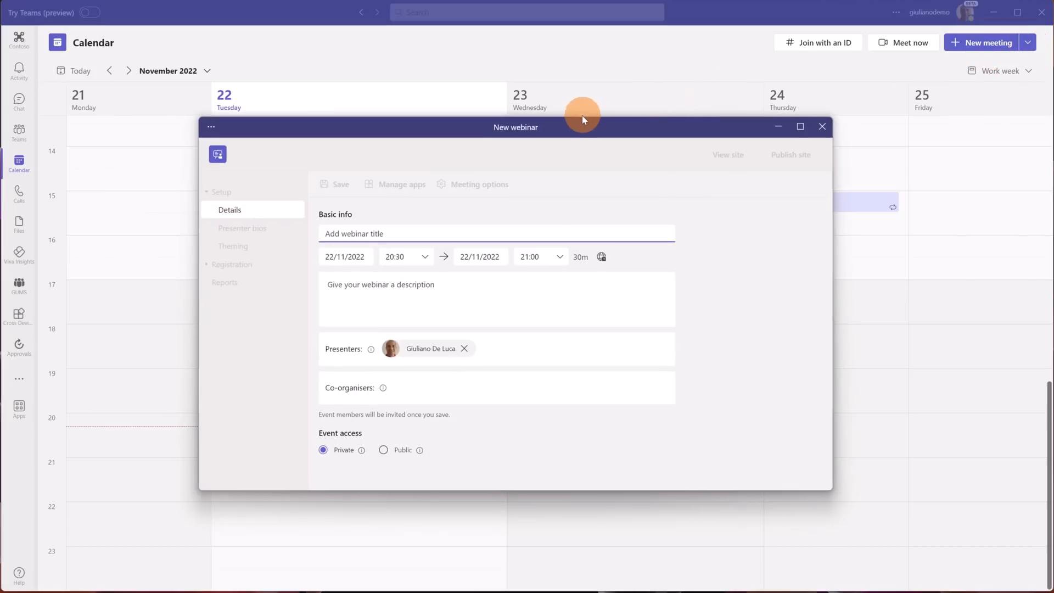
Maximize the New webinar form and place the cursor in the title field.
{"action": "left_click", "coordinate": [800, 126]}
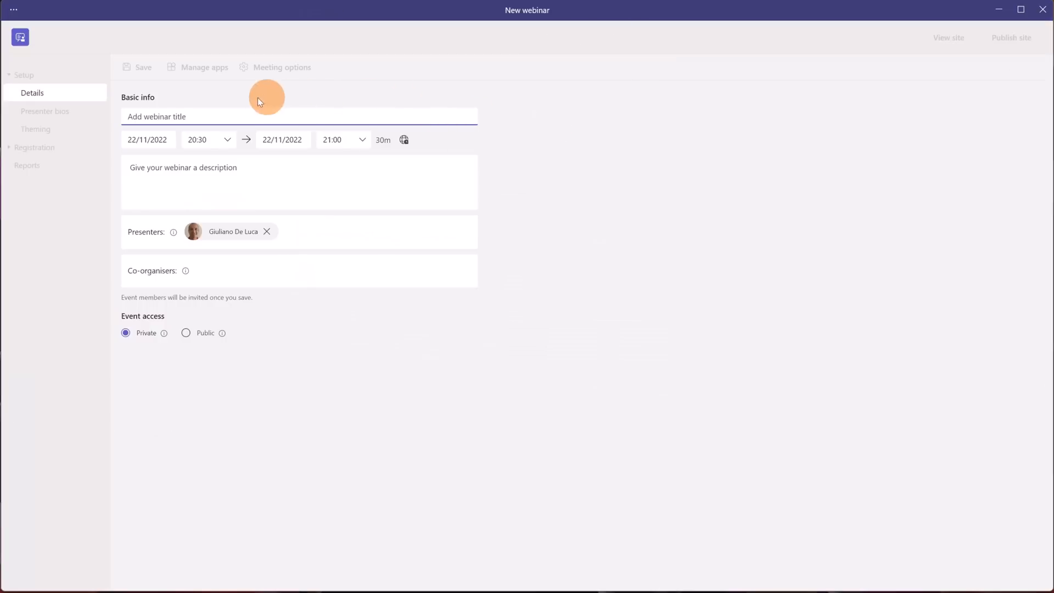
{"action": "left_click", "coordinate": [172, 117]}
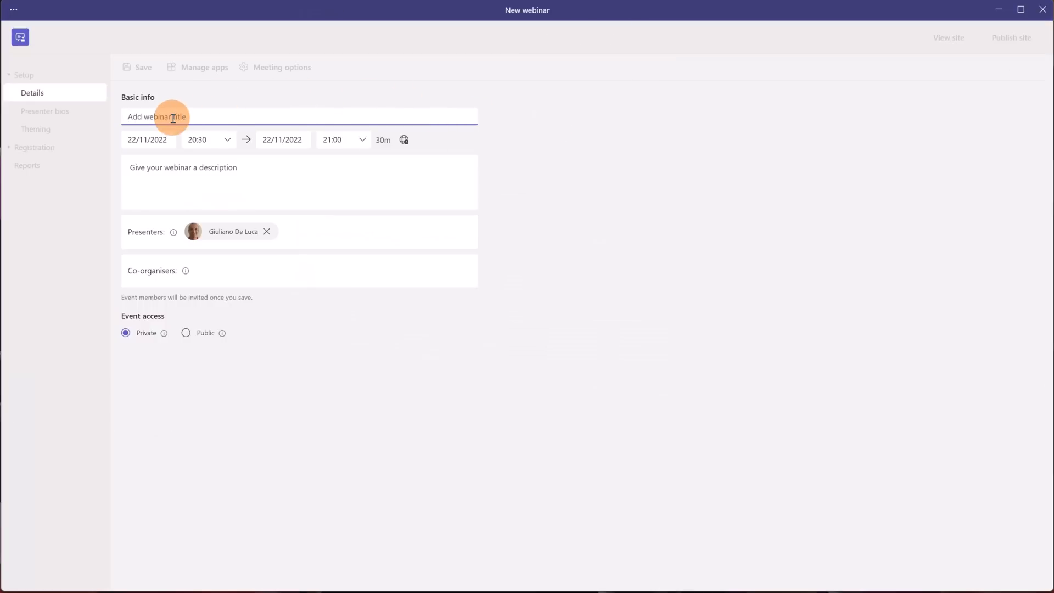
{"action": "left_click", "coordinate": [172, 117]}
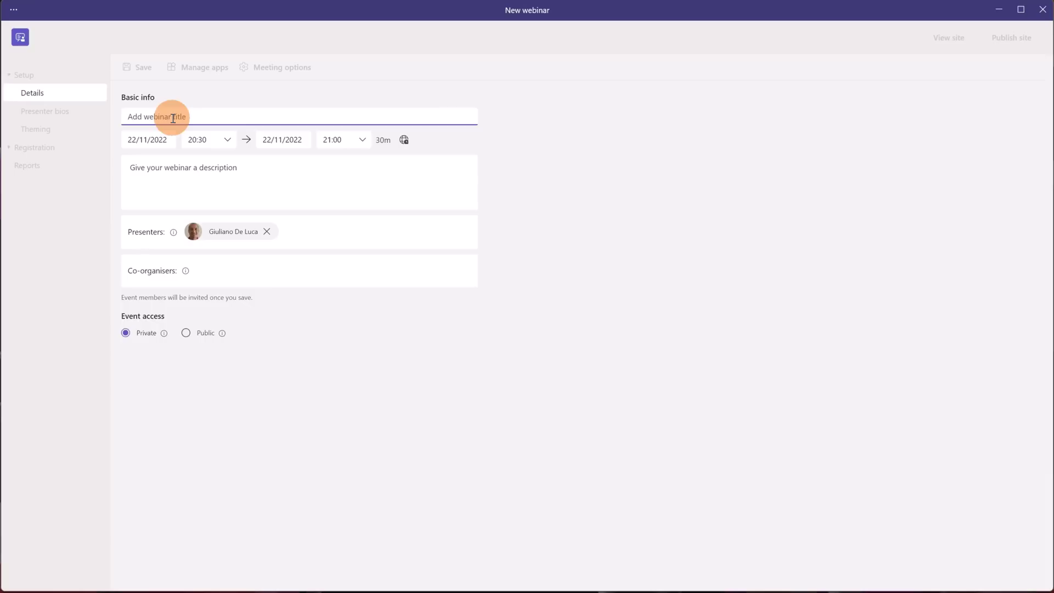
Title the webinar 'How to get the most out of your Intranet' and date it 25 November 2022.
{"action": "left_click", "coordinate": [173, 117]}
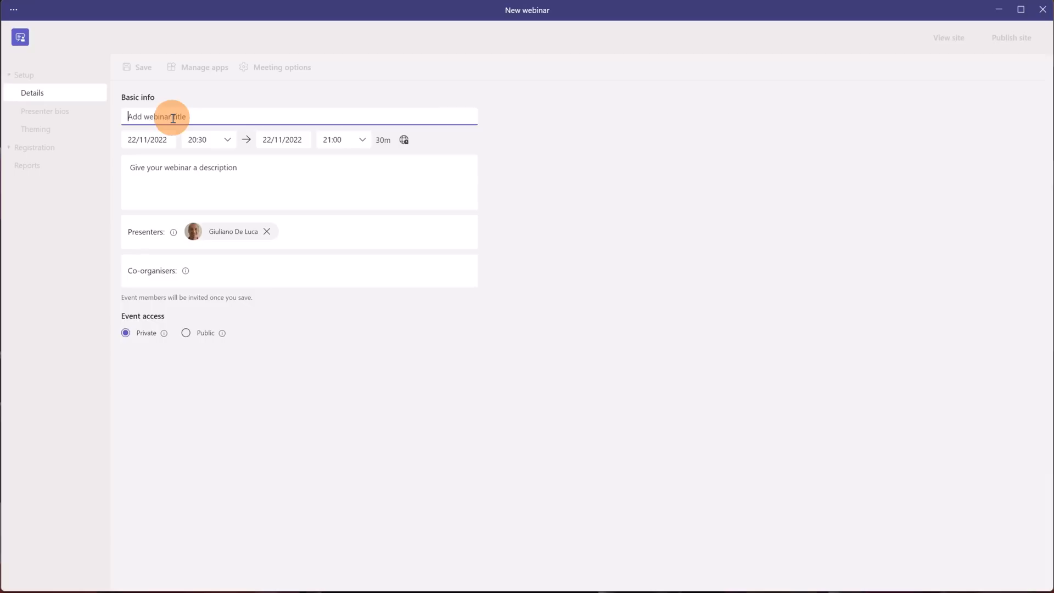
{"action": "type", "text": "How to get the most out of your Intranet"}
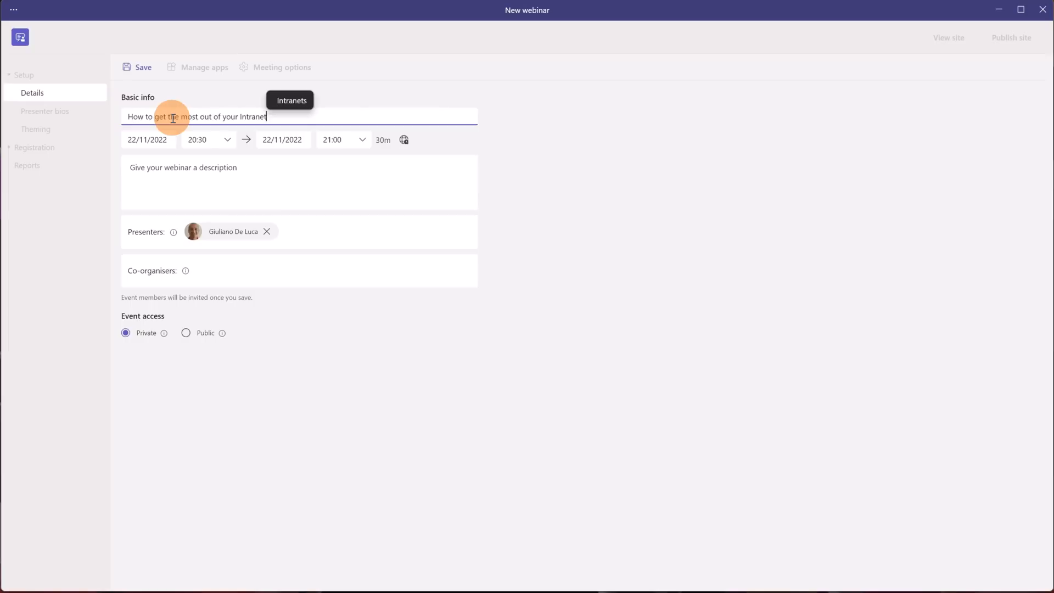
{"action": "left_click", "coordinate": [148, 139]}
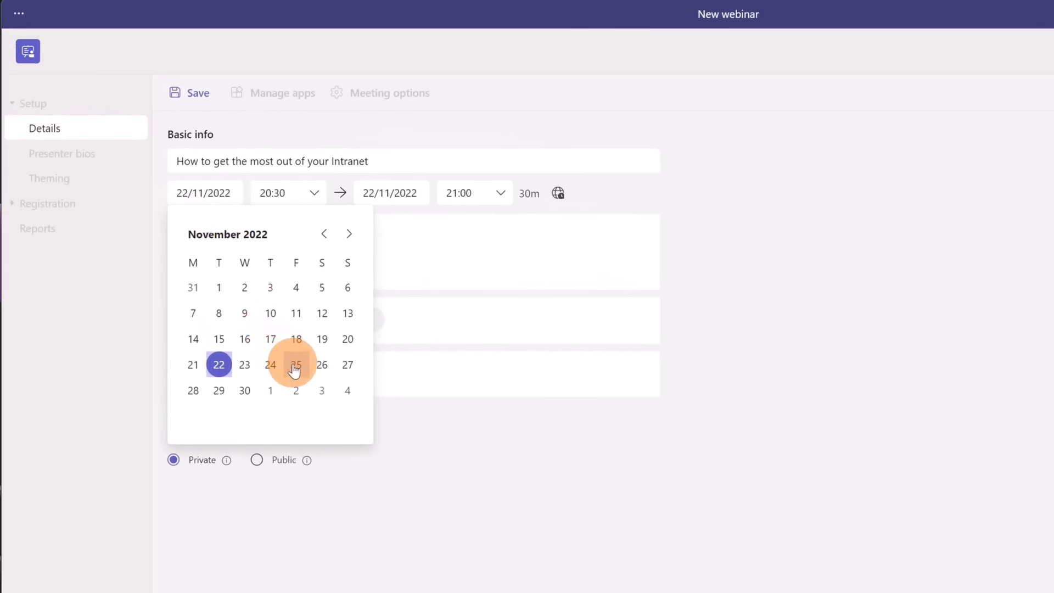
{"action": "left_click", "coordinate": [296, 364]}
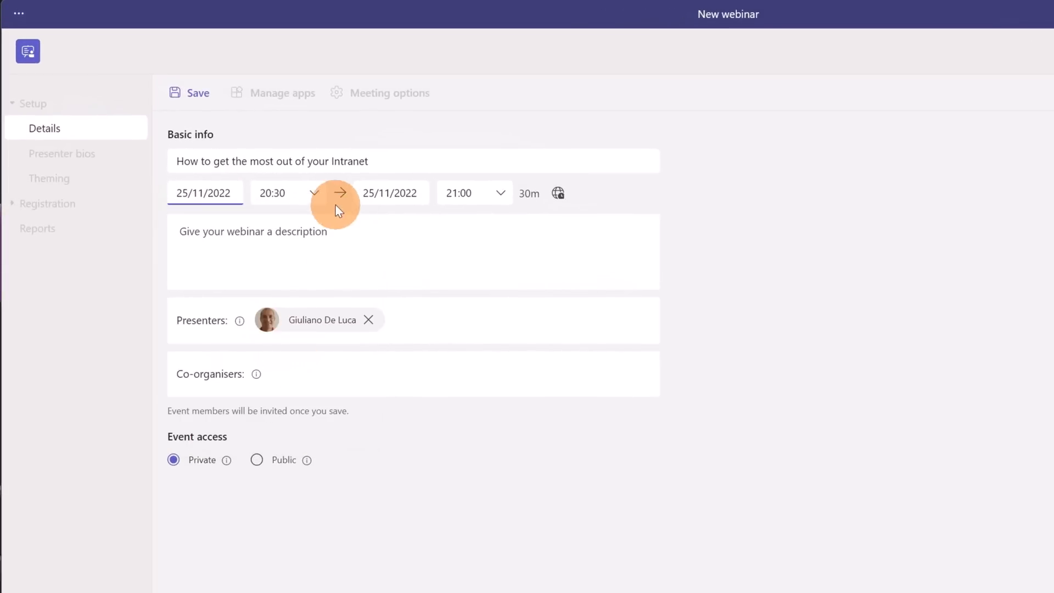
Set the webinar to run 11:00–12:00 and show its time zone setting.
{"action": "left_click", "coordinate": [314, 192]}
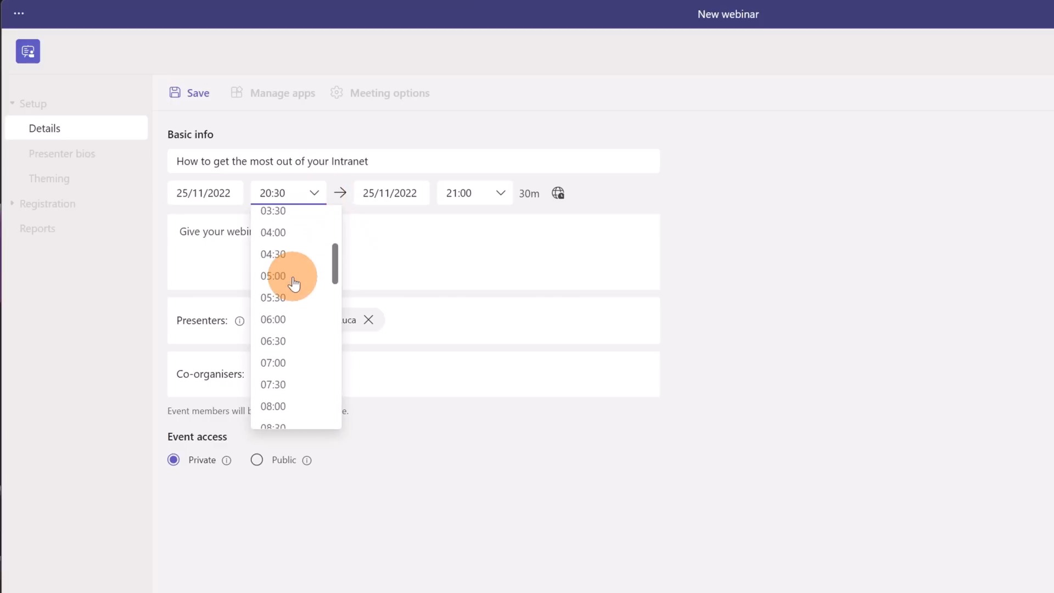
{"action": "scroll", "scroll_direction": "down", "scroll_amount": 3}
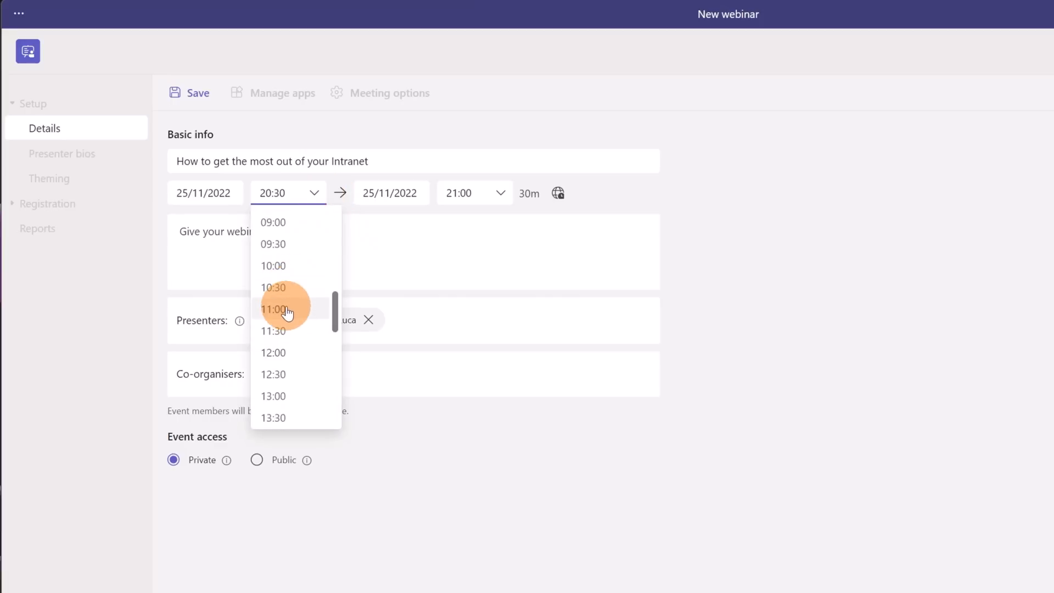
{"action": "left_click", "coordinate": [274, 309]}
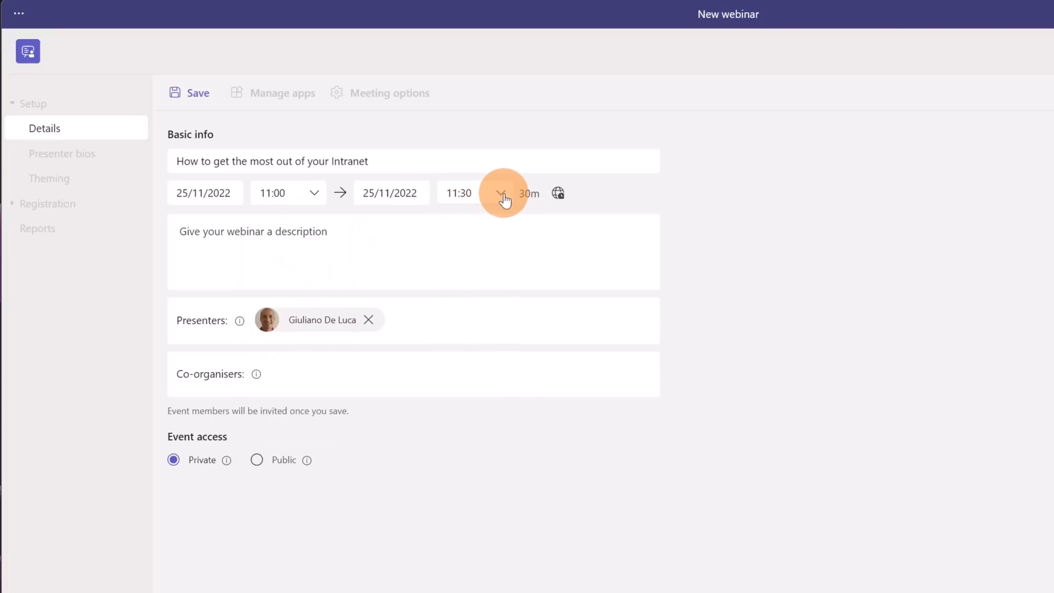
{"action": "left_click", "coordinate": [504, 193]}
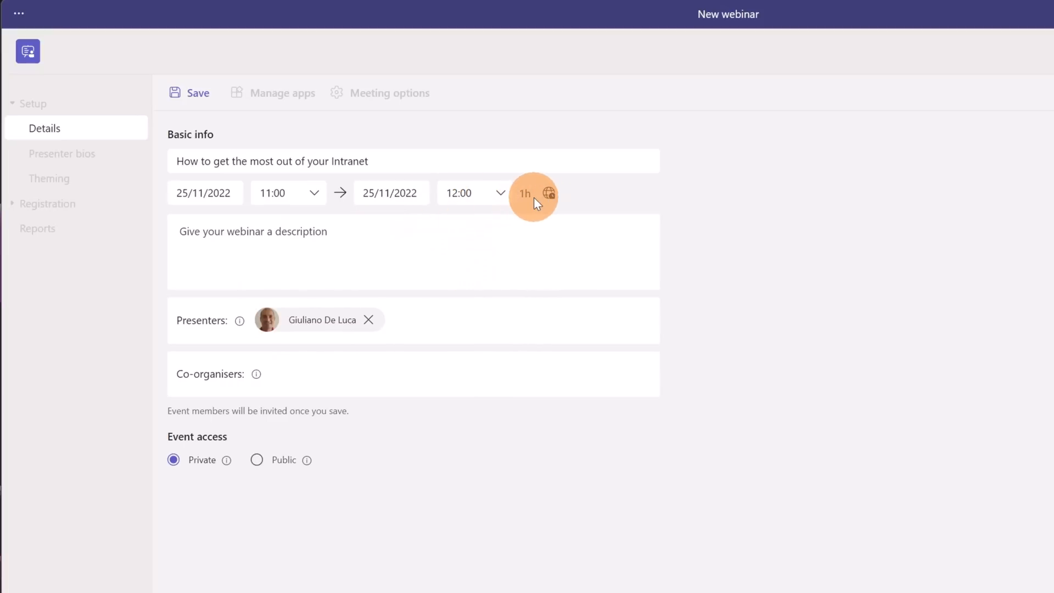
{"action": "mouse_move", "coordinate": [548, 194]}
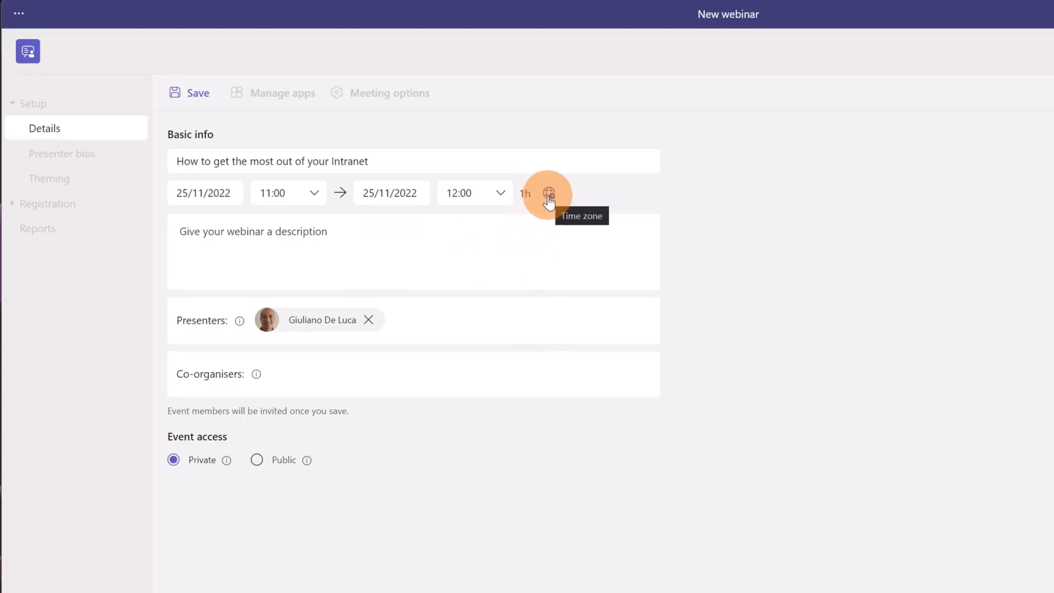
{"action": "left_click", "coordinate": [548, 193]}
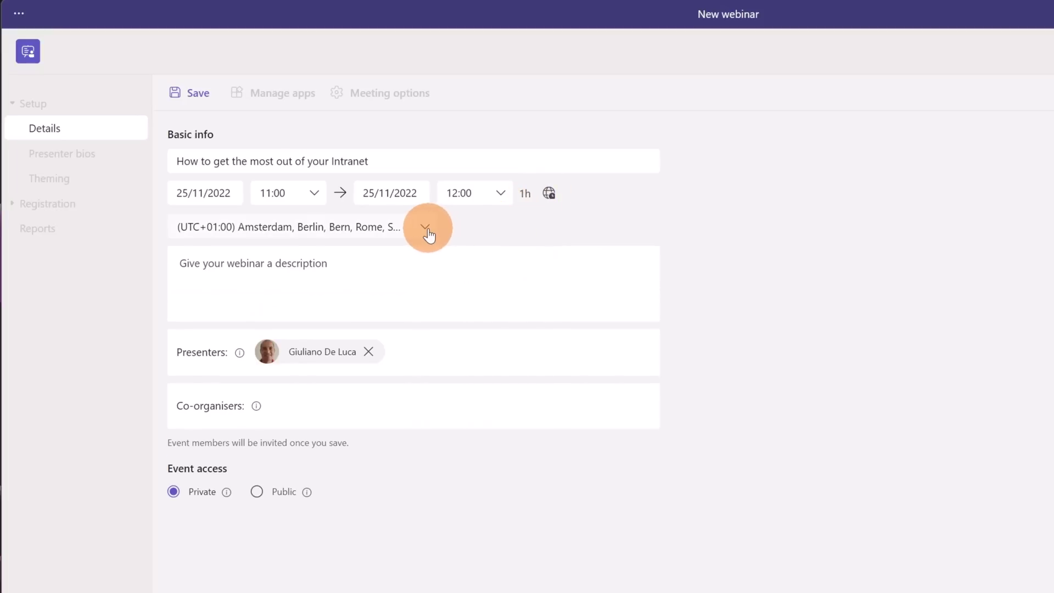
{"action": "mouse_move", "coordinate": [343, 229]}
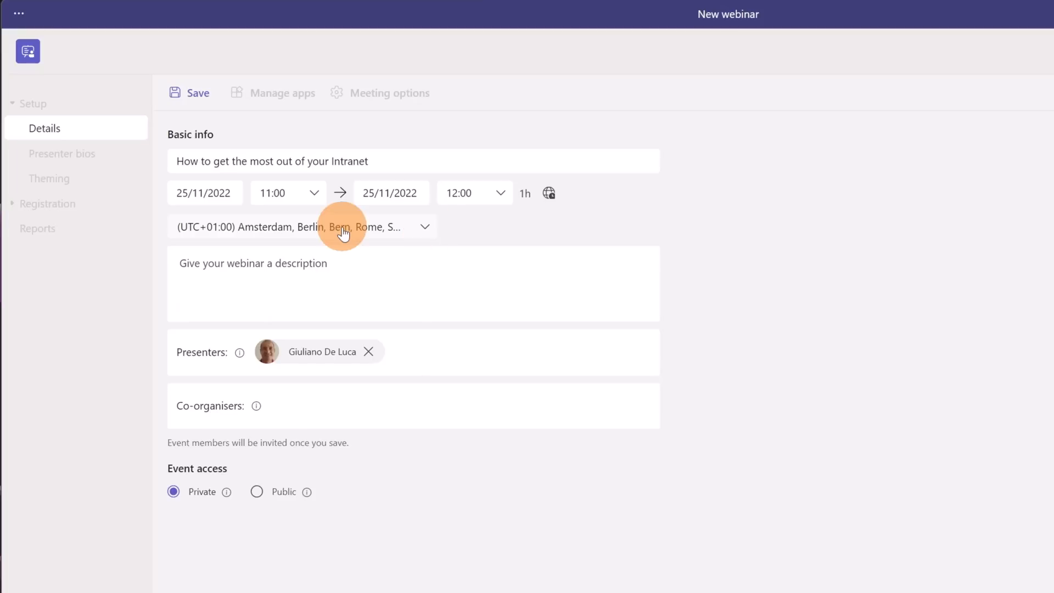
{"action": "mouse_move", "coordinate": [369, 282]}
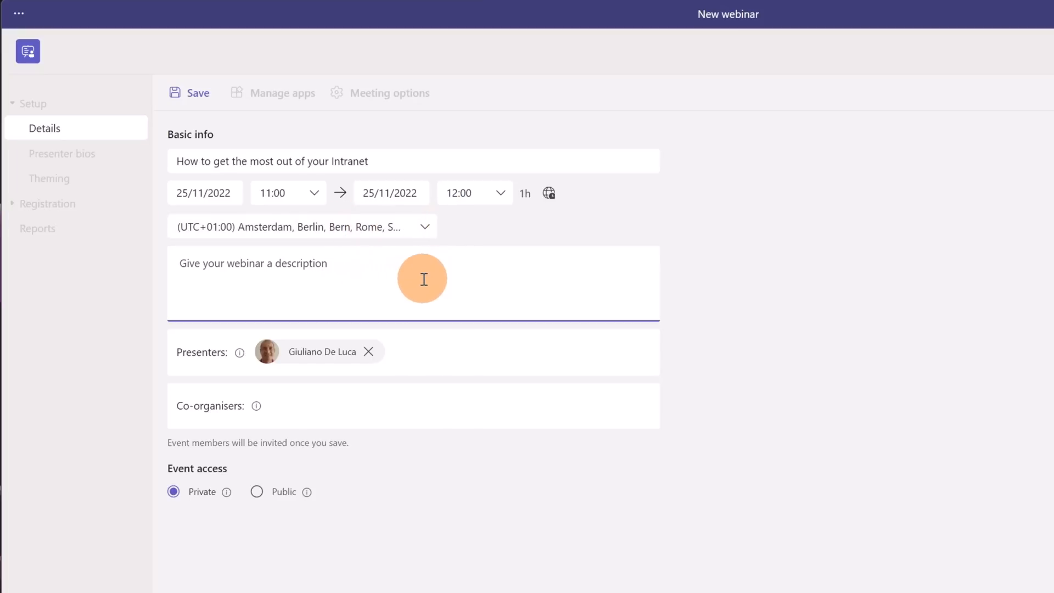
Add the SharePoint and Viva Intranet description and Adele Vance as second presenter.
{"action": "type", "text": "In this webinar you'll learn how to take to the next level your Intranet using SharePoint online and Microsoft Viva......."}
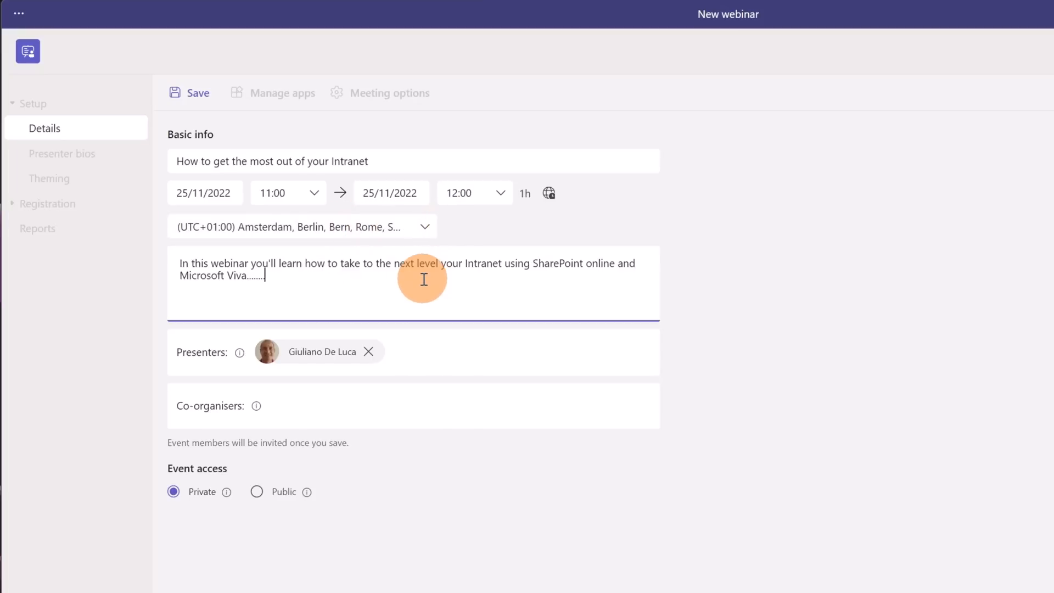
{"action": "mouse_move", "coordinate": [377, 285]}
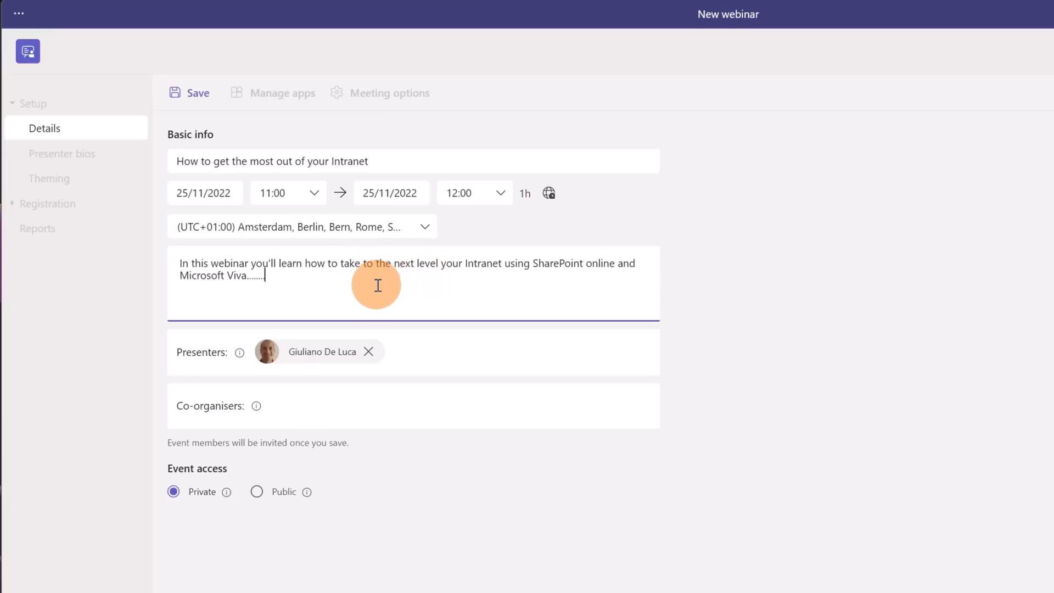
{"action": "mouse_move", "coordinate": [363, 294]}
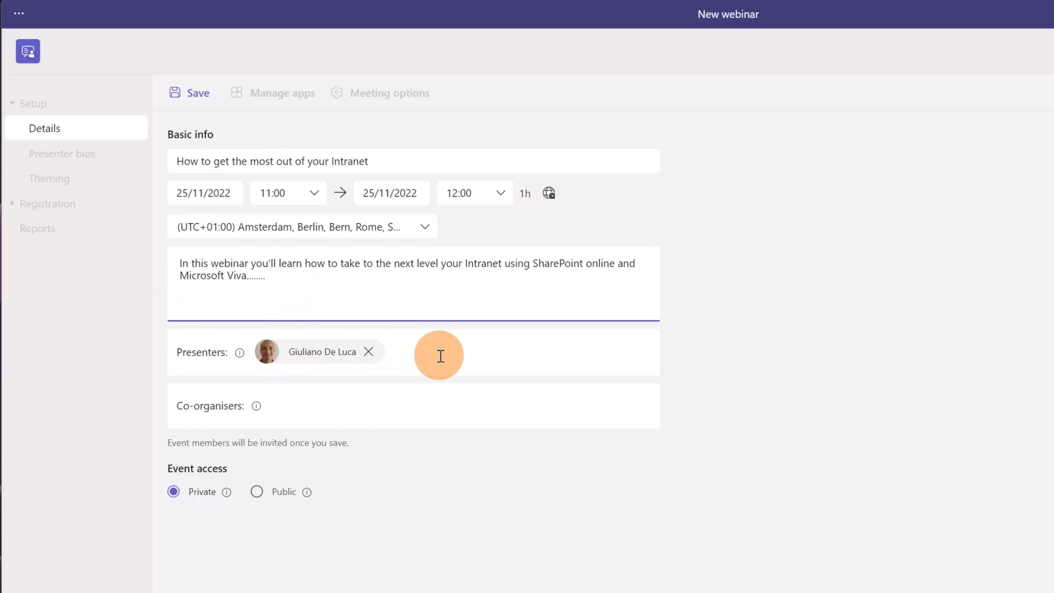
{"action": "left_click", "coordinate": [440, 355]}
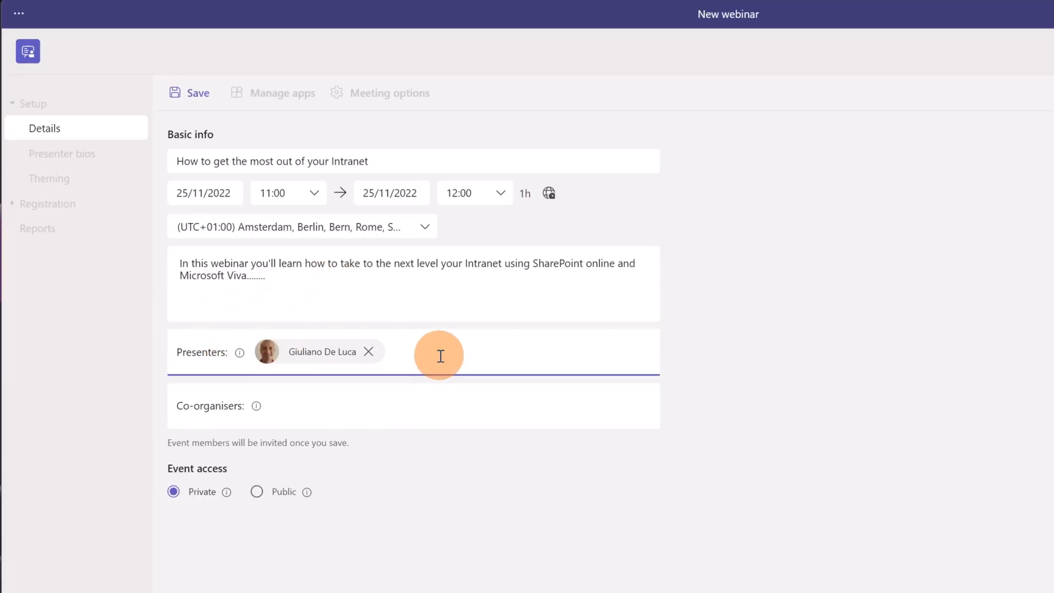
{"action": "type", "text": "adele Vance"}
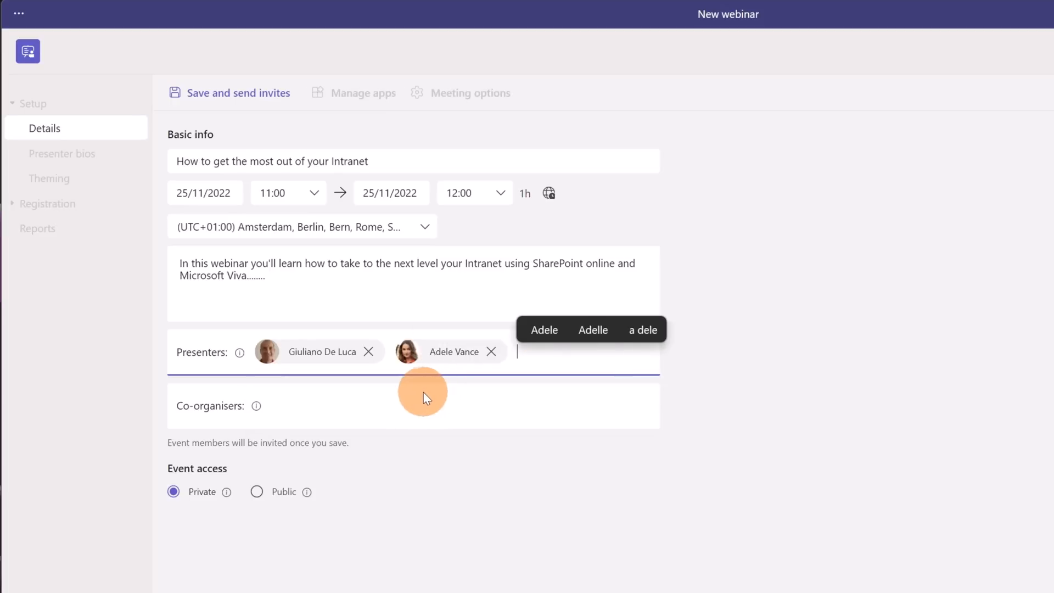
{"action": "mouse_move", "coordinate": [419, 396]}
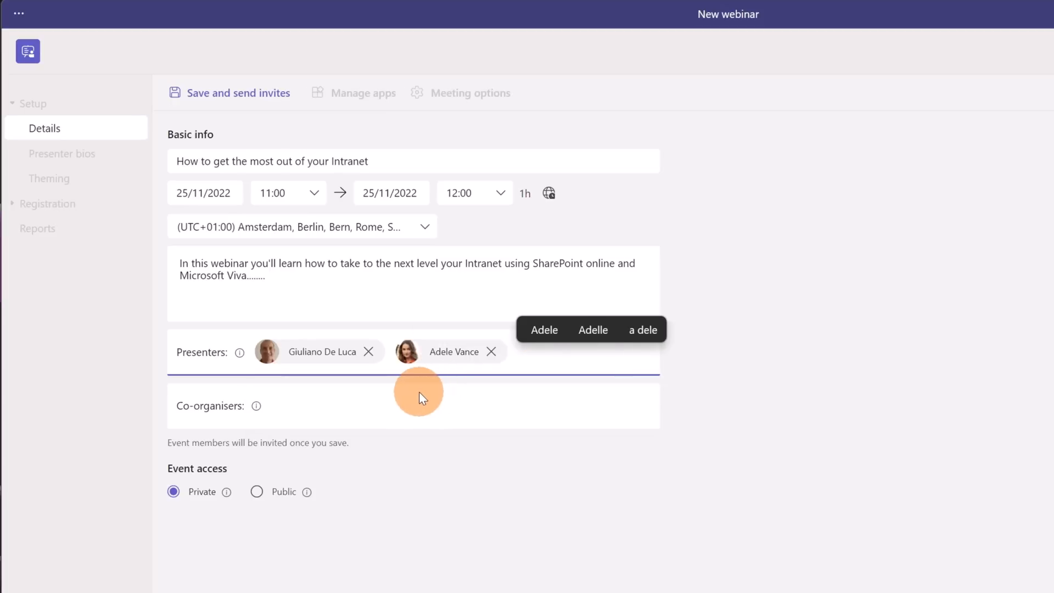
{"action": "left_click", "coordinate": [403, 406]}
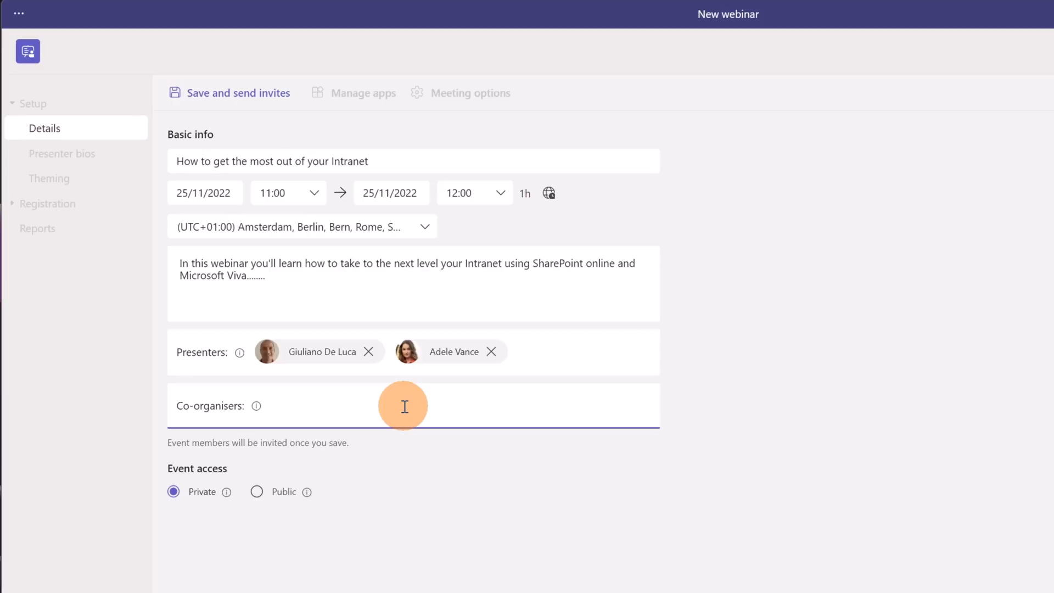
Add Diego Siciliani as co-organiser and set event access to Public.
{"action": "left_click", "coordinate": [288, 406]}
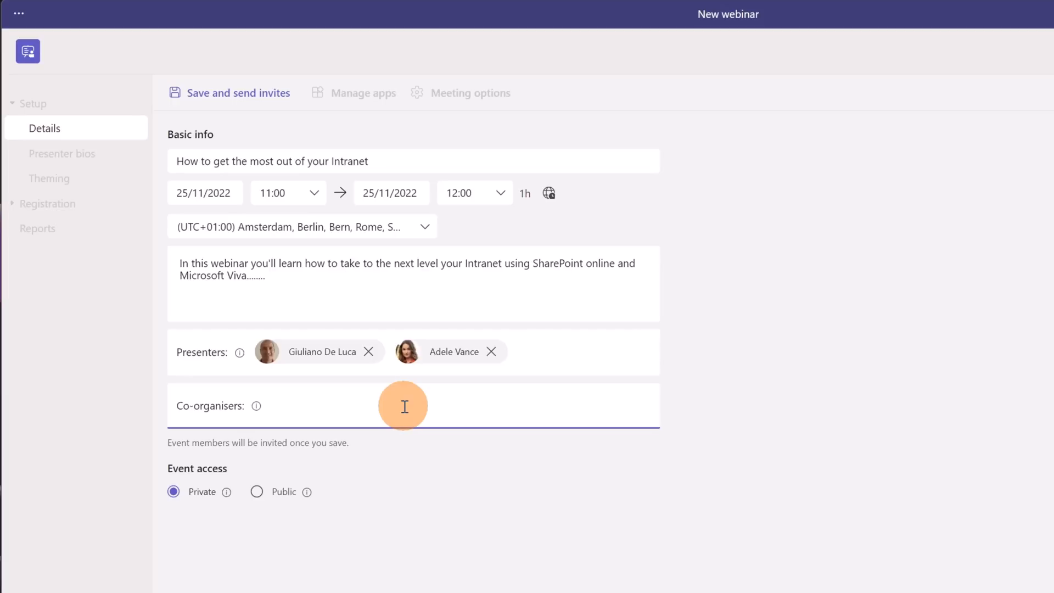
{"action": "type", "text": "diego Siciliani"}
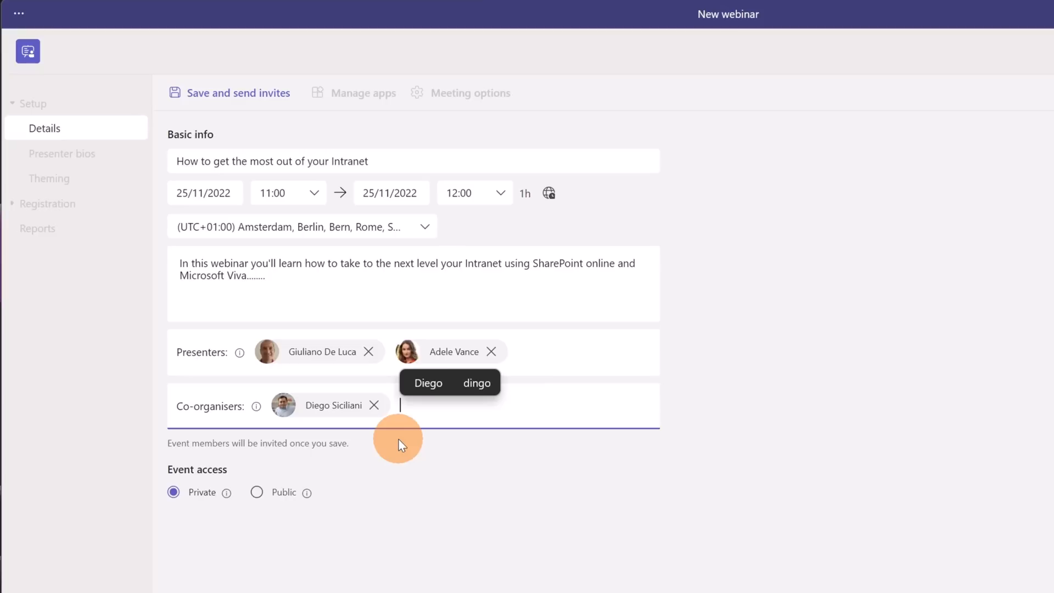
{"action": "mouse_move", "coordinate": [270, 473]}
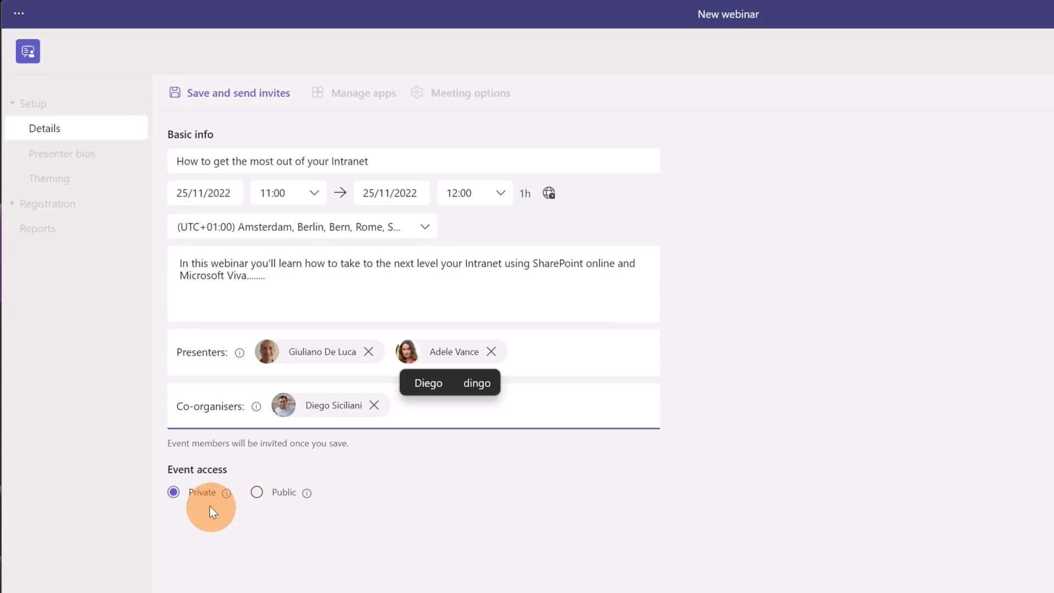
{"action": "left_click", "coordinate": [256, 492]}
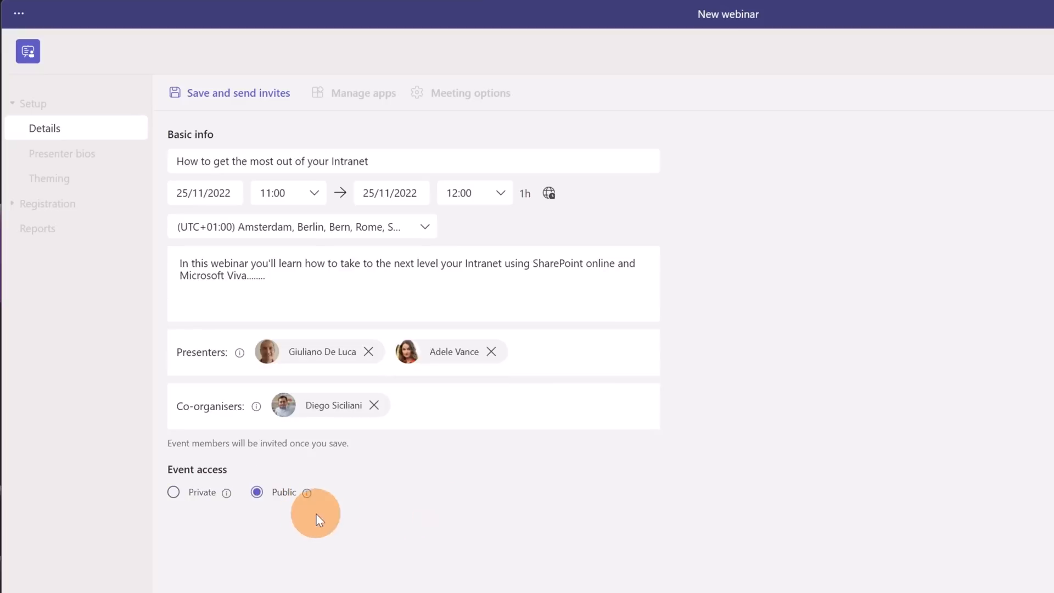
{"action": "mouse_move", "coordinate": [315, 520]}
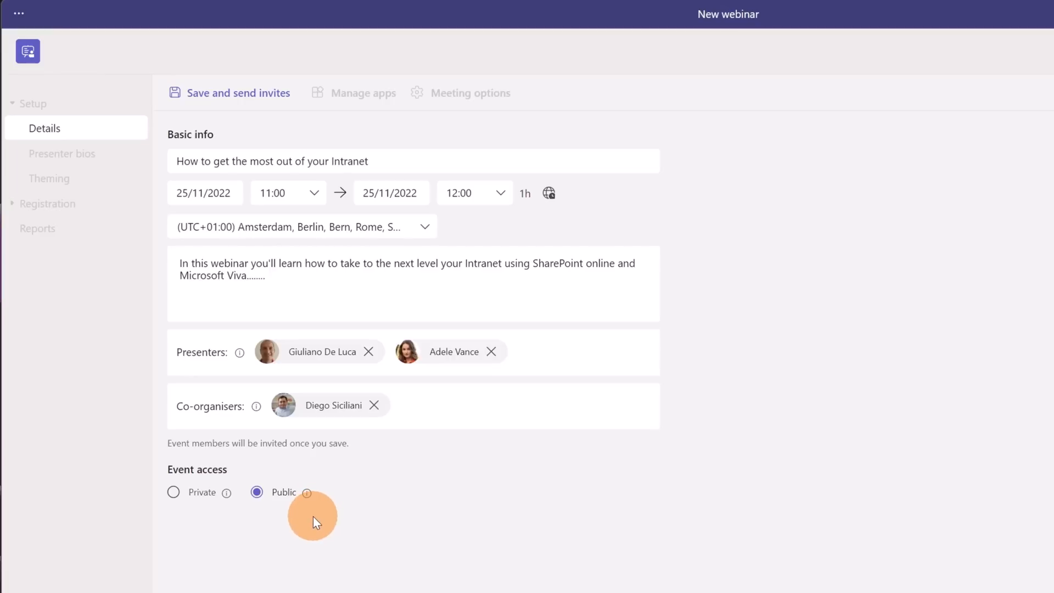
{"action": "mouse_move", "coordinate": [125, 266]}
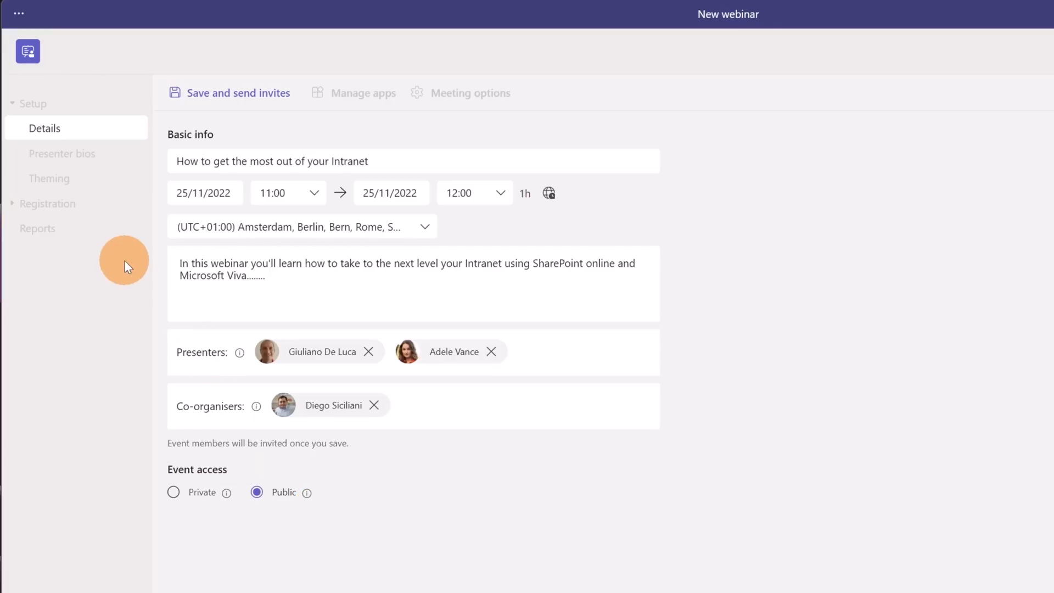
{"action": "mouse_move", "coordinate": [202, 100]}
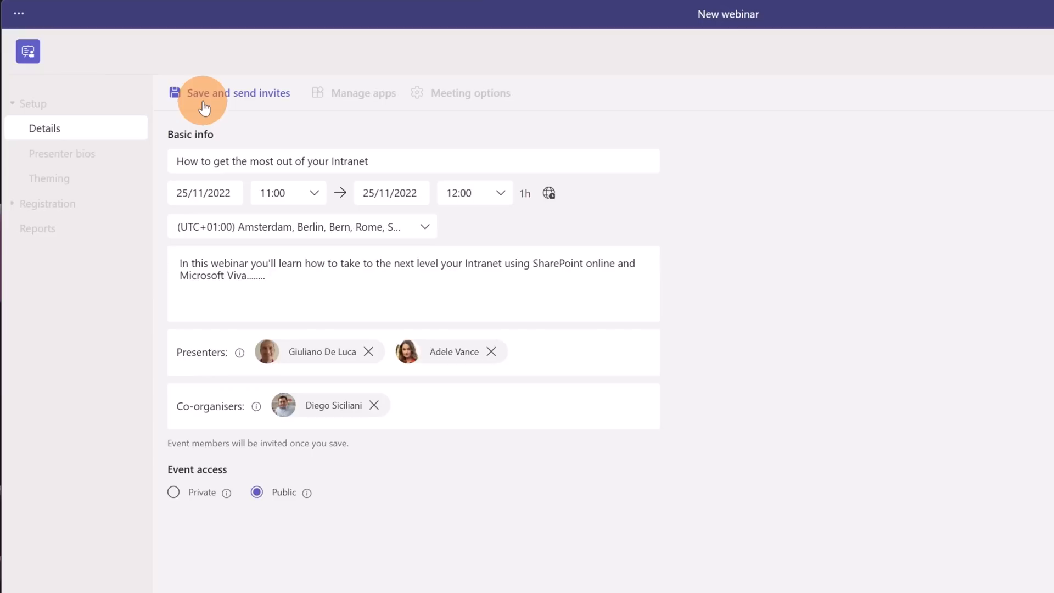
{"action": "mouse_move", "coordinate": [236, 127]}
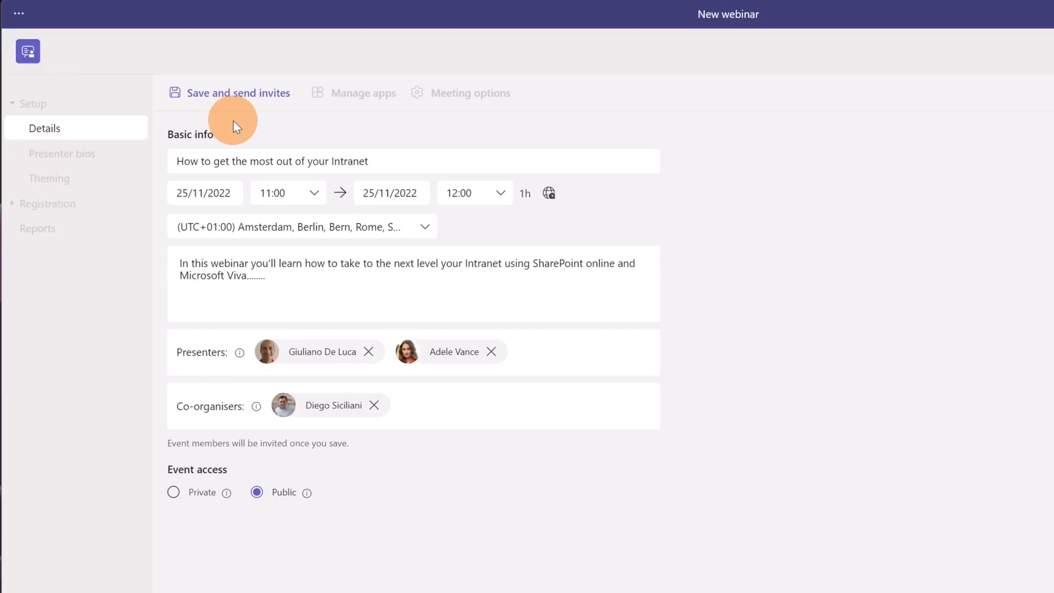
Save the webinar as a draft with invites sent, and close the site preview.
{"action": "left_click", "coordinate": [238, 93]}
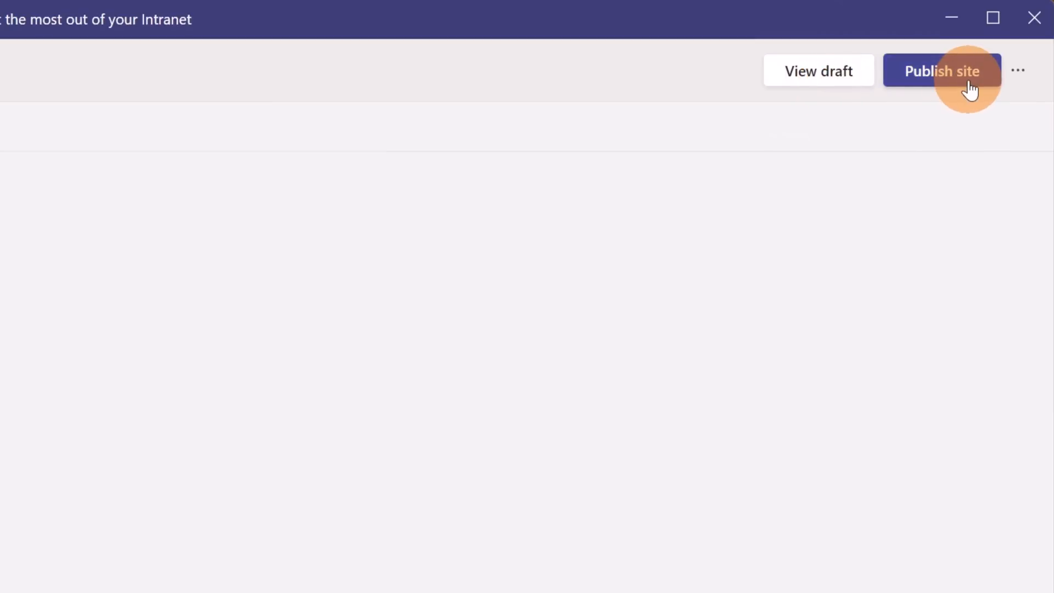
{"action": "mouse_move", "coordinate": [1017, 70]}
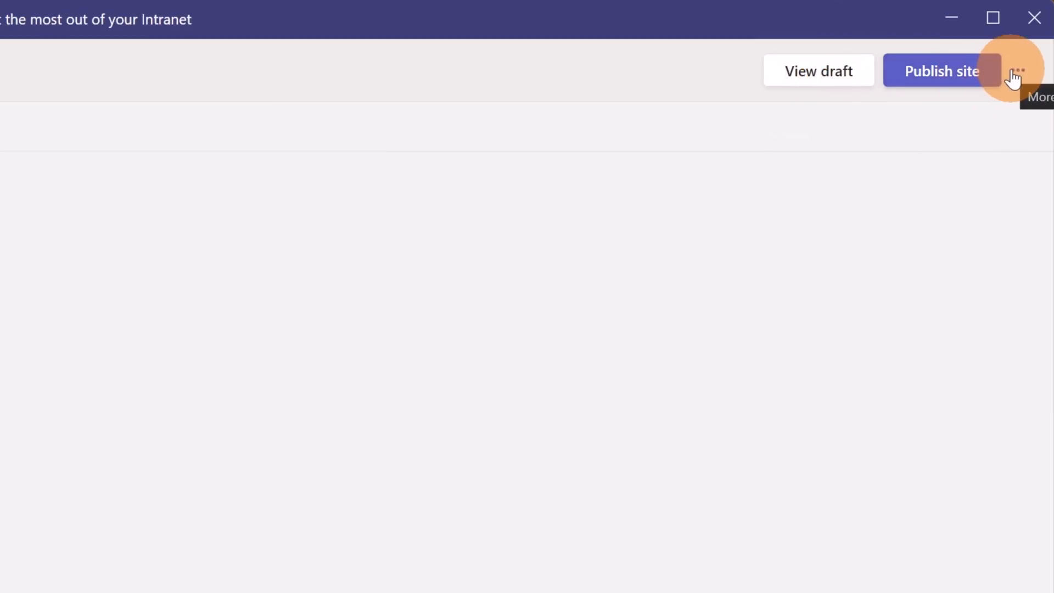
{"action": "left_click", "coordinate": [1018, 70]}
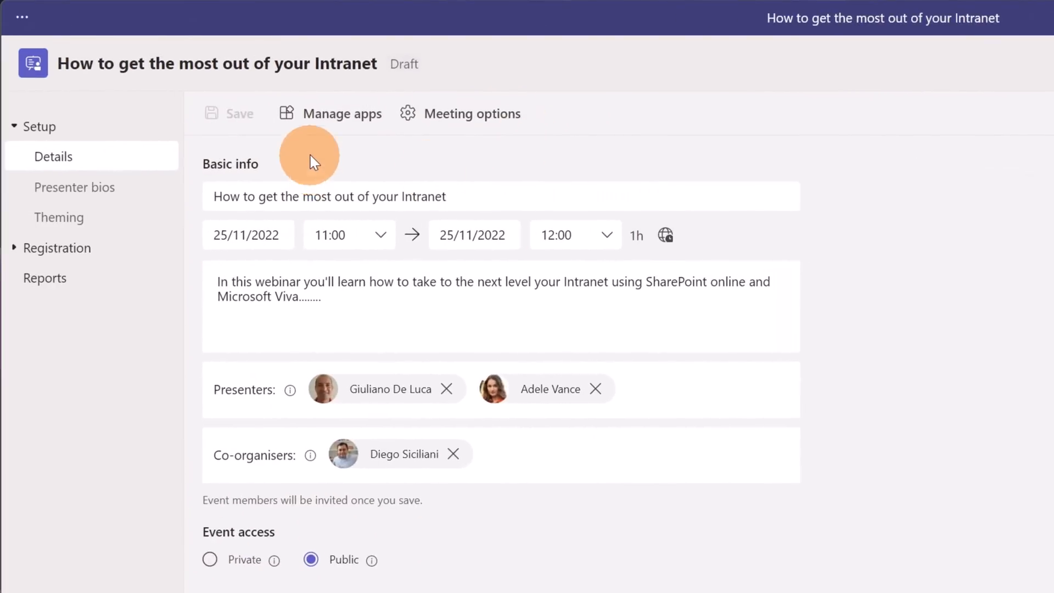
{"action": "mouse_move", "coordinate": [312, 148]}
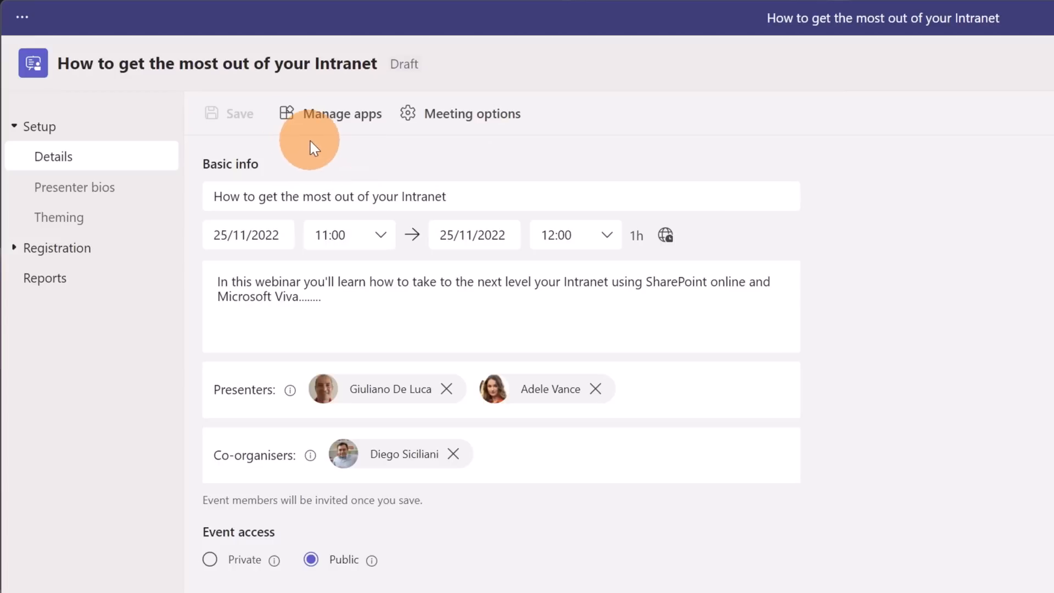
{"action": "mouse_move", "coordinate": [320, 146]}
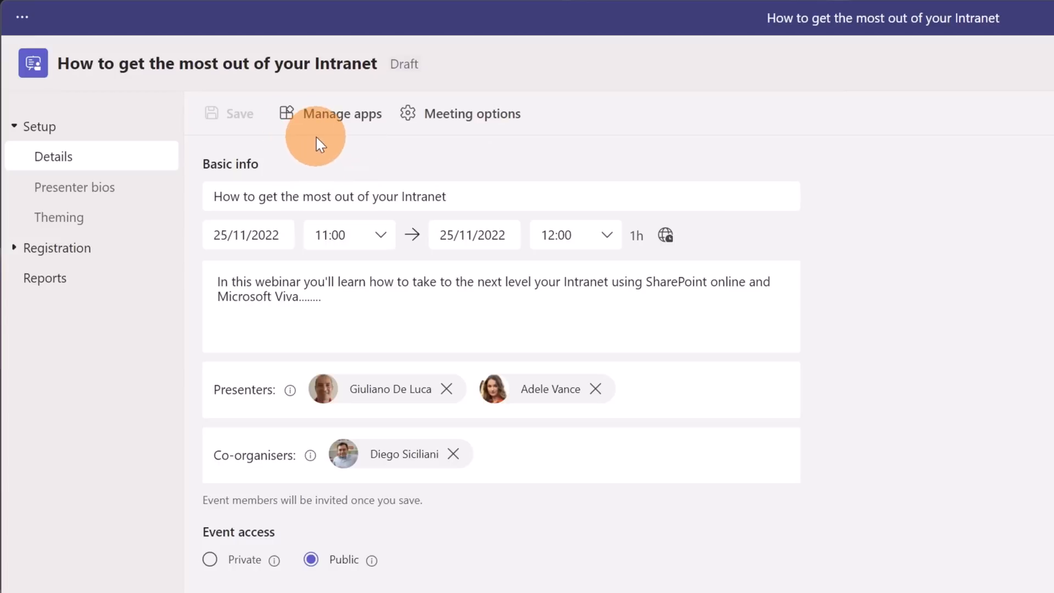
{"action": "mouse_move", "coordinate": [321, 142]}
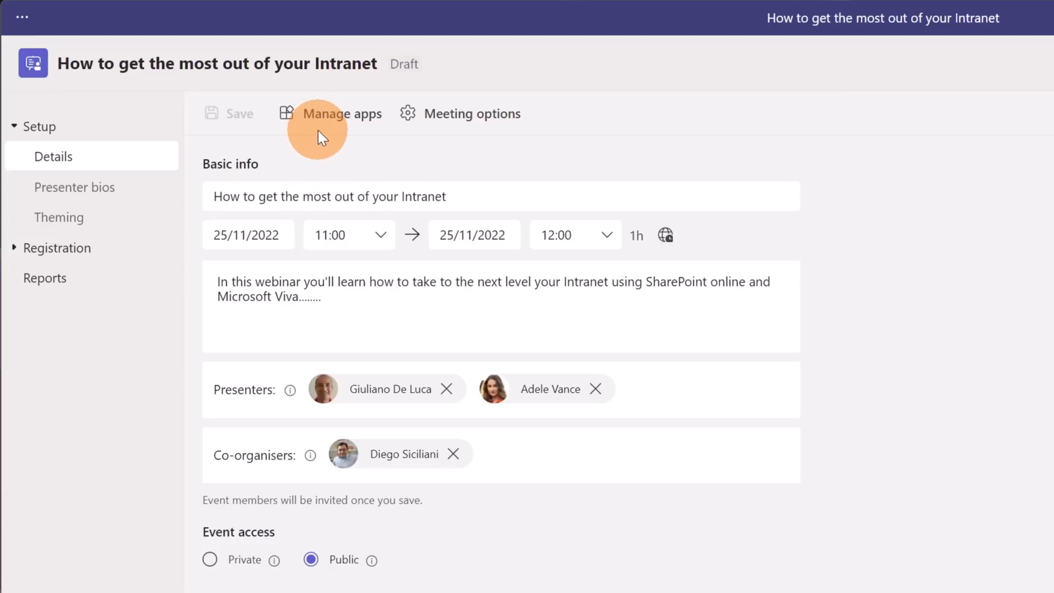
{"action": "mouse_move", "coordinate": [328, 150]}
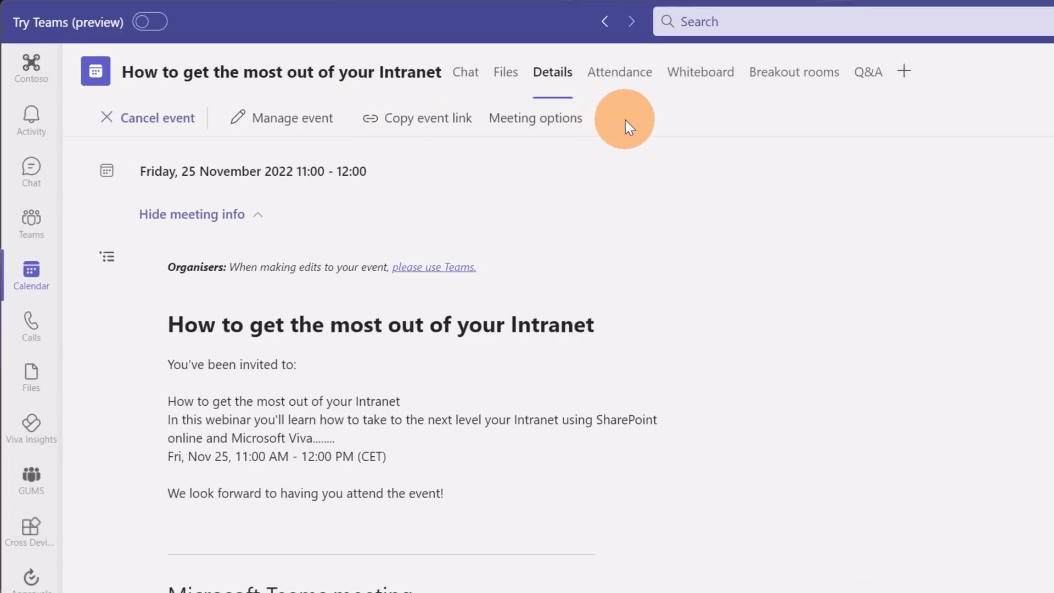
Add a Polls tab to the event with a shared form named 'Feedback'.
{"action": "left_click", "coordinate": [904, 71]}
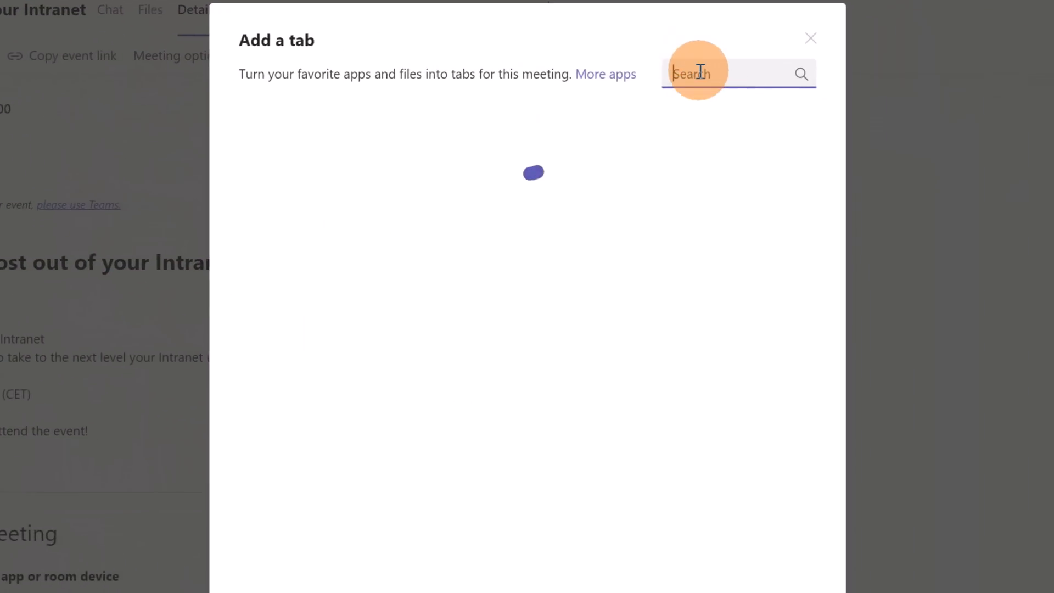
{"action": "left_click", "coordinate": [721, 73]}
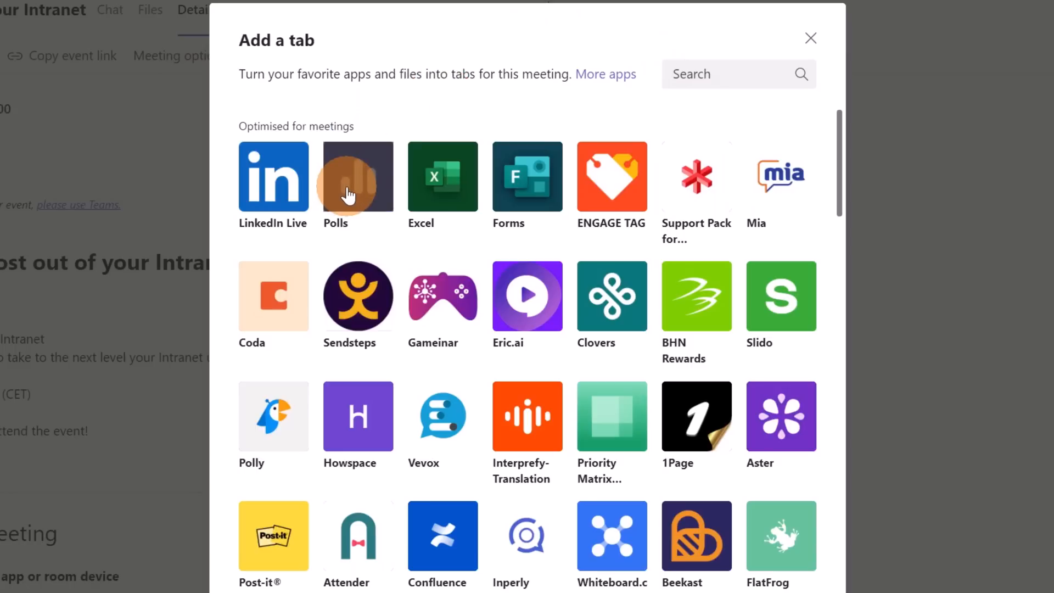
{"action": "left_click", "coordinate": [357, 176]}
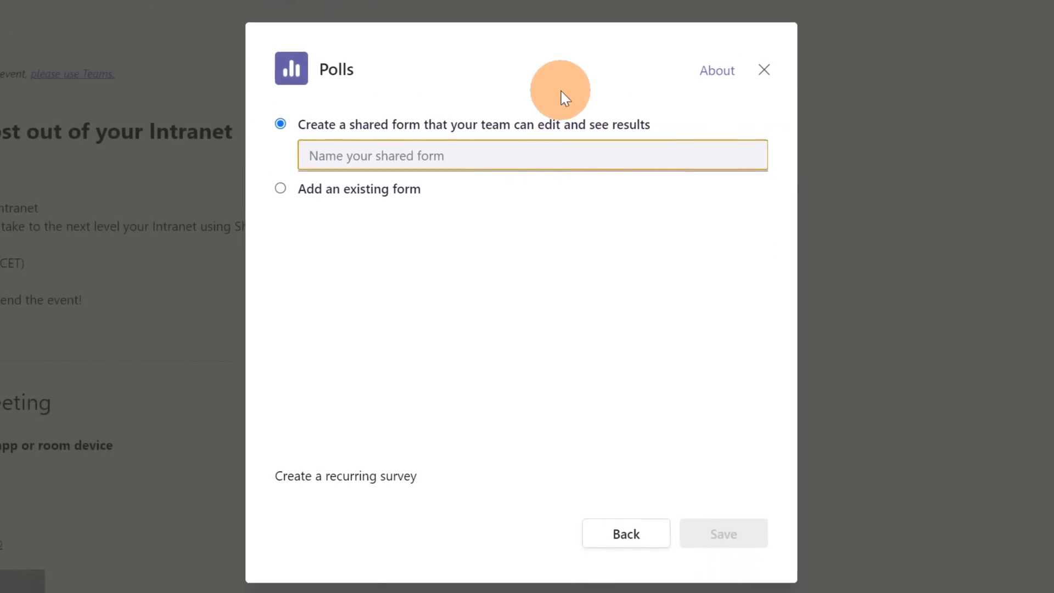
{"action": "type", "text": "Feedback"}
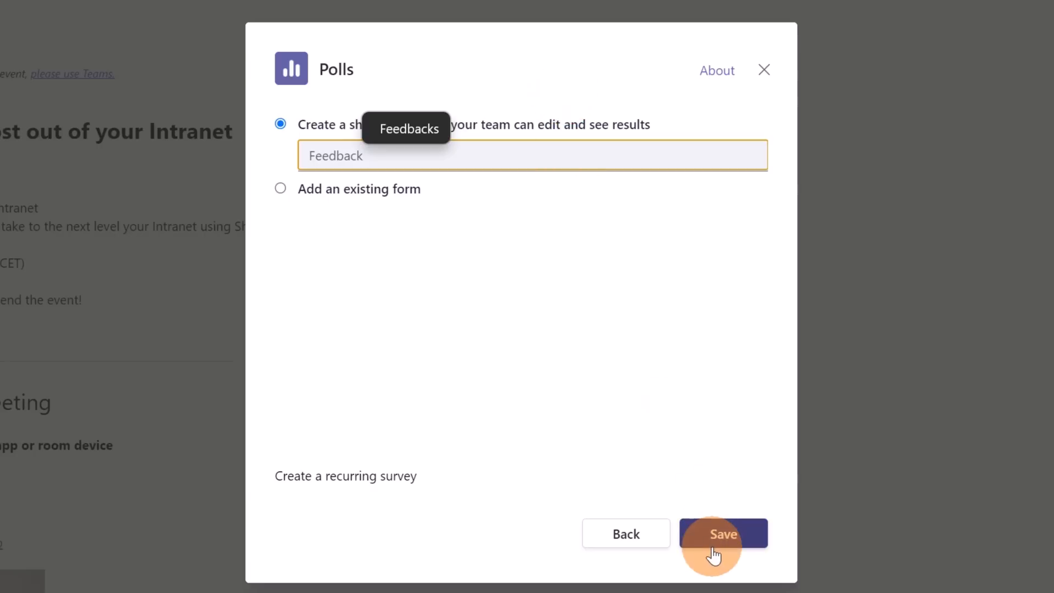
{"action": "left_click", "coordinate": [724, 534]}
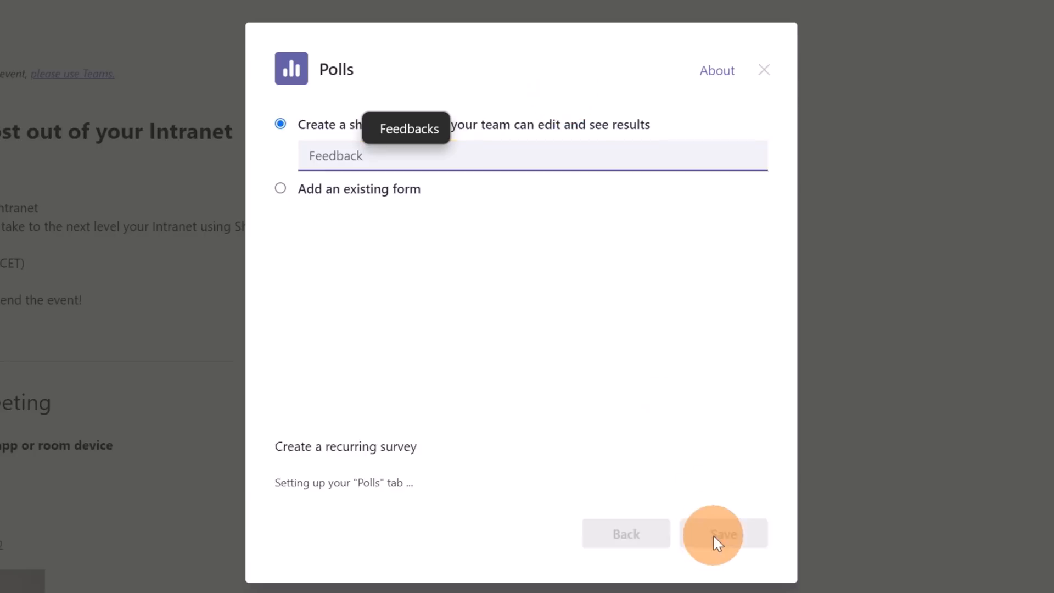
{"action": "left_click", "coordinate": [722, 534]}
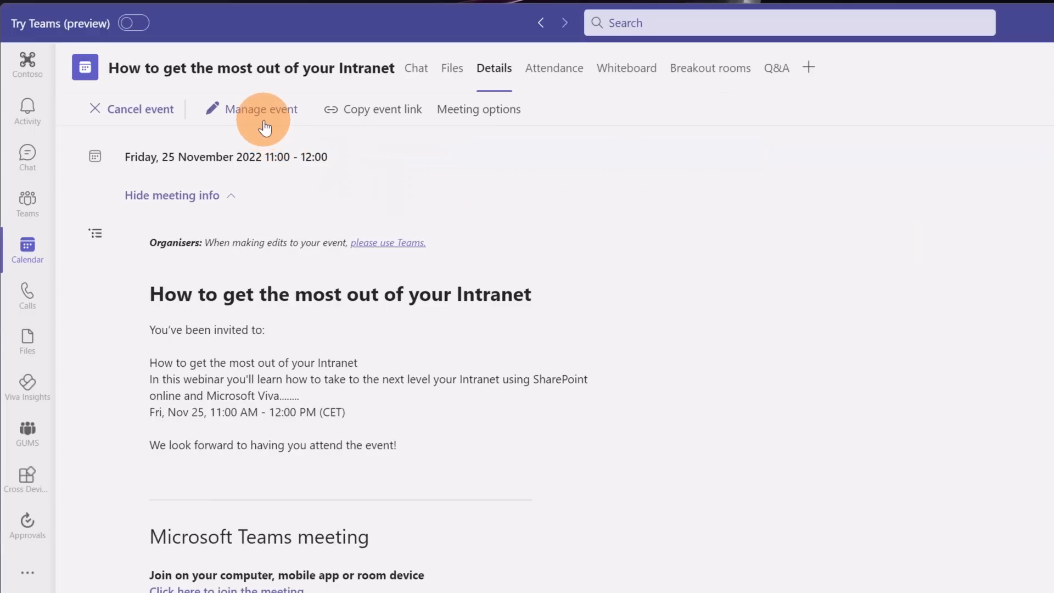
Open Manage event from the webinar's Details tab.
{"action": "left_click", "coordinate": [261, 109]}
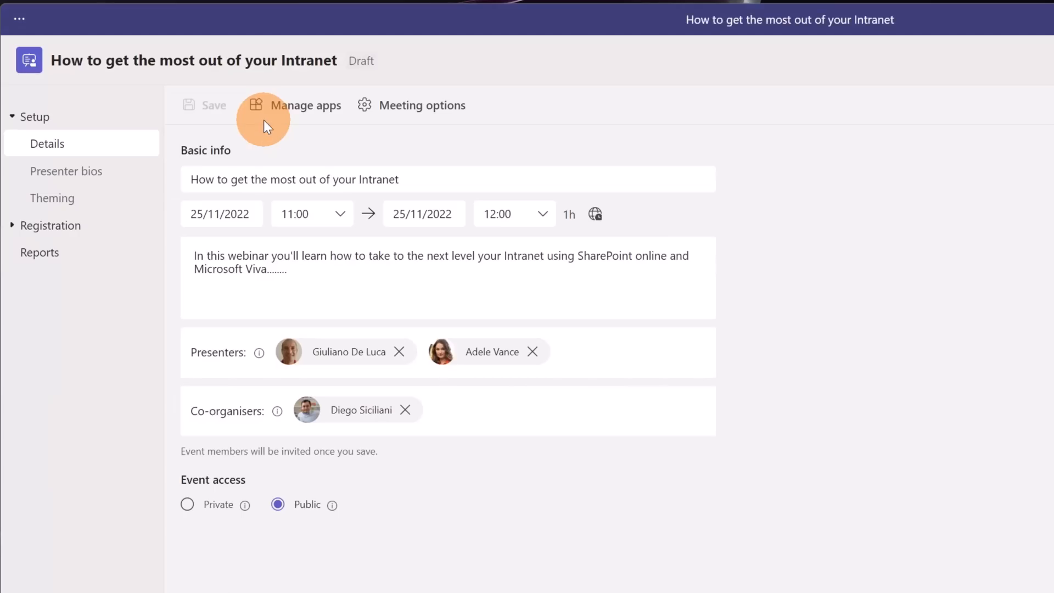
{"action": "mouse_move", "coordinate": [354, 136]}
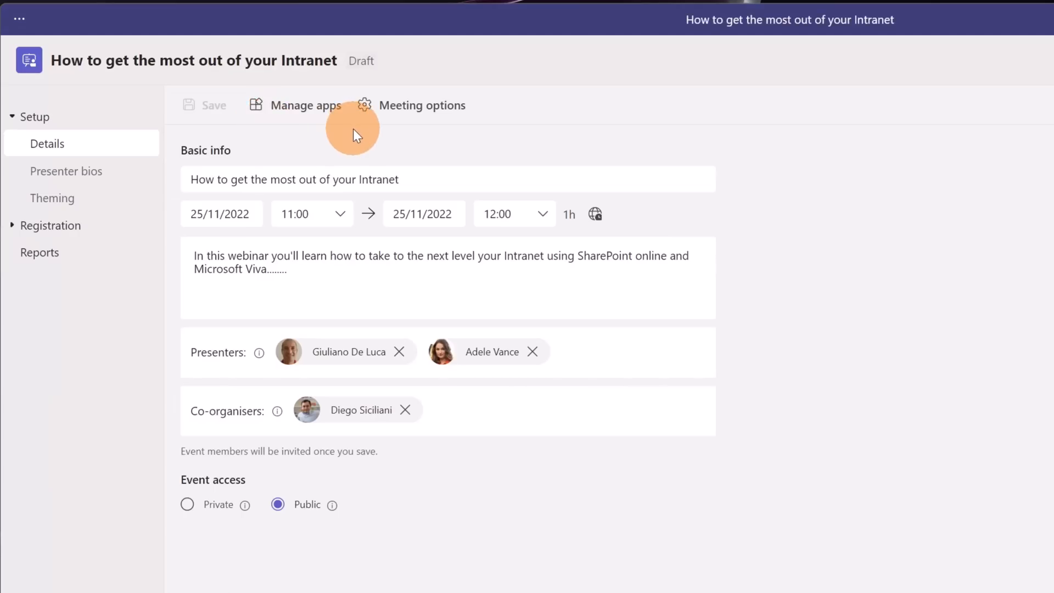
{"action": "mouse_move", "coordinate": [347, 130]}
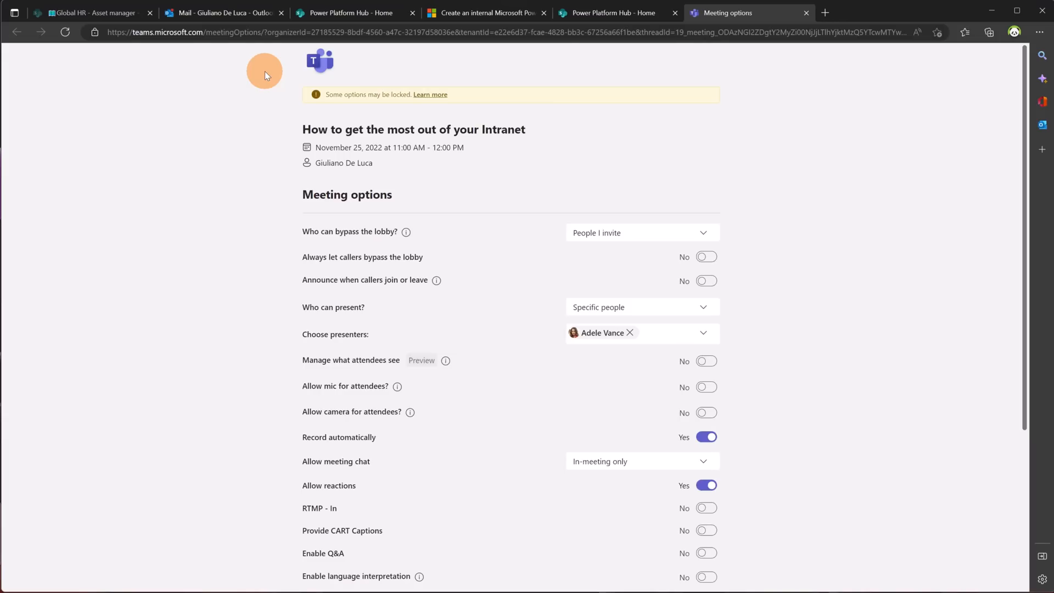
{"action": "mouse_move", "coordinate": [480, 168]}
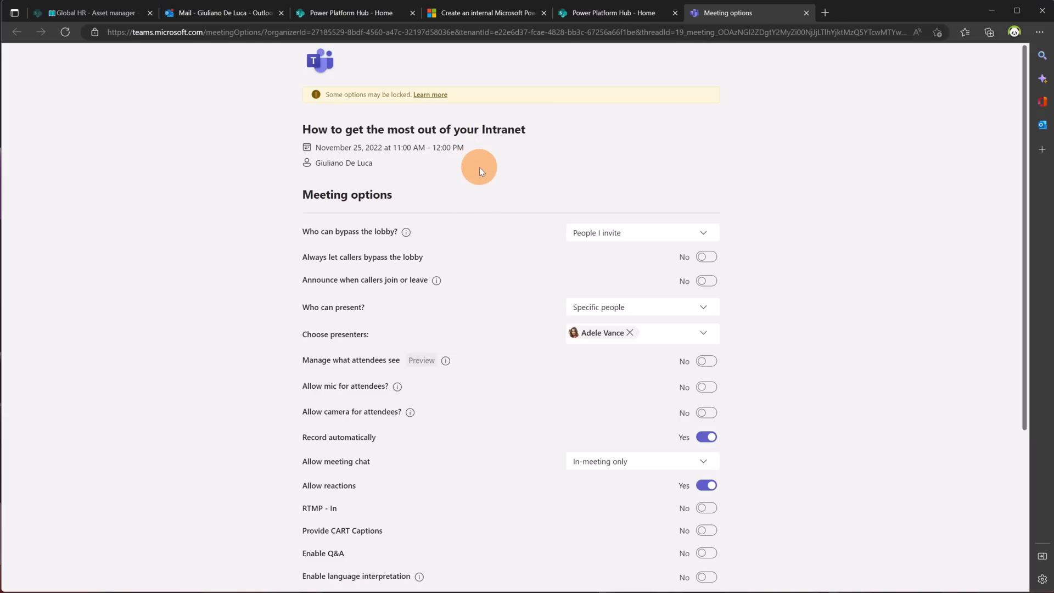
{"action": "mouse_move", "coordinate": [479, 190]}
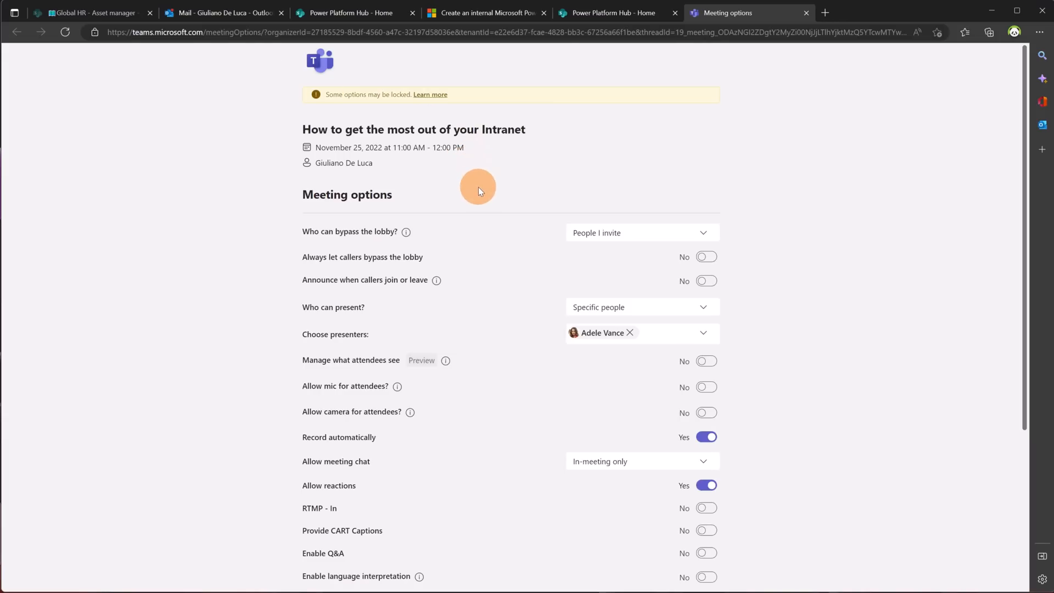
{"action": "mouse_move", "coordinate": [476, 218]}
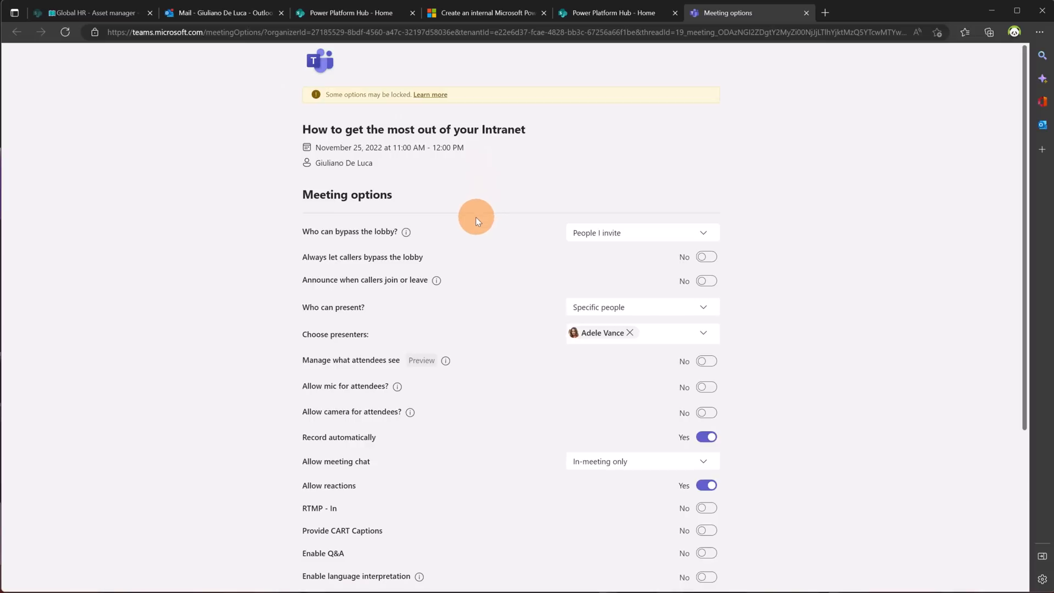
{"action": "mouse_move", "coordinate": [566, 228]}
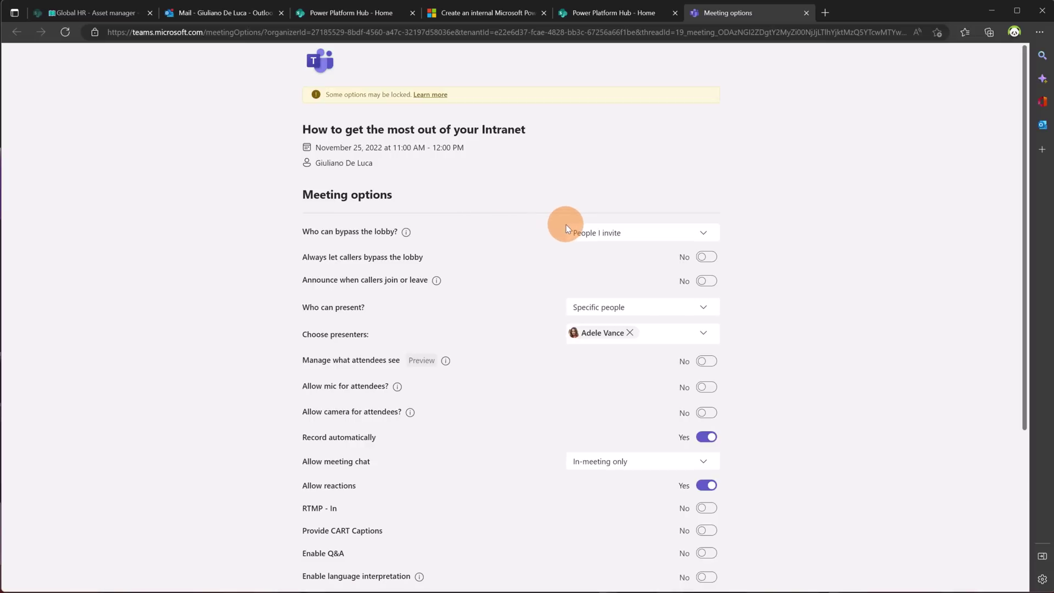
{"action": "mouse_move", "coordinate": [552, 262]}
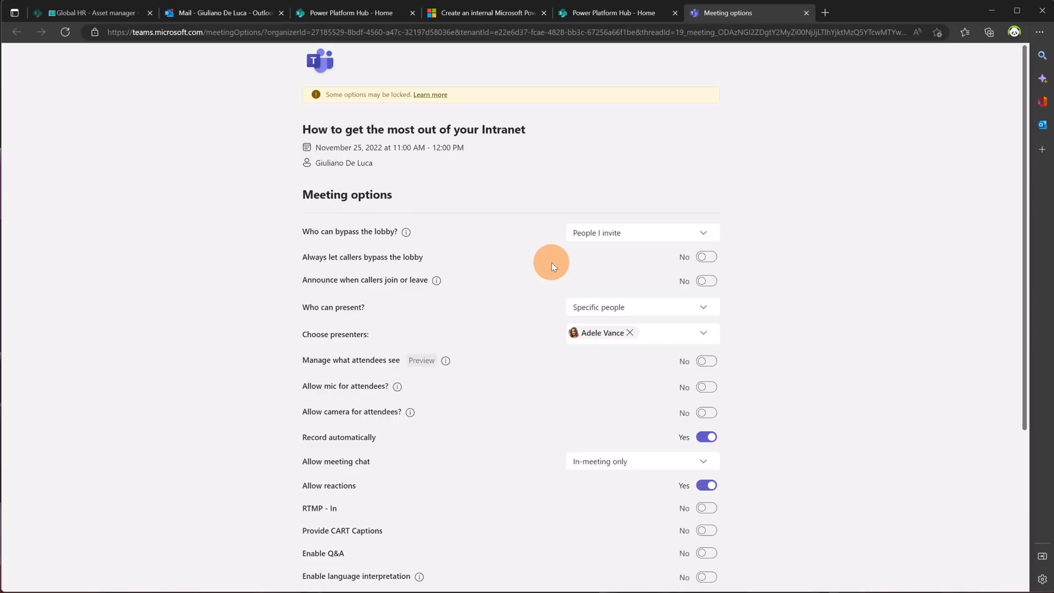
{"action": "mouse_move", "coordinate": [450, 290]}
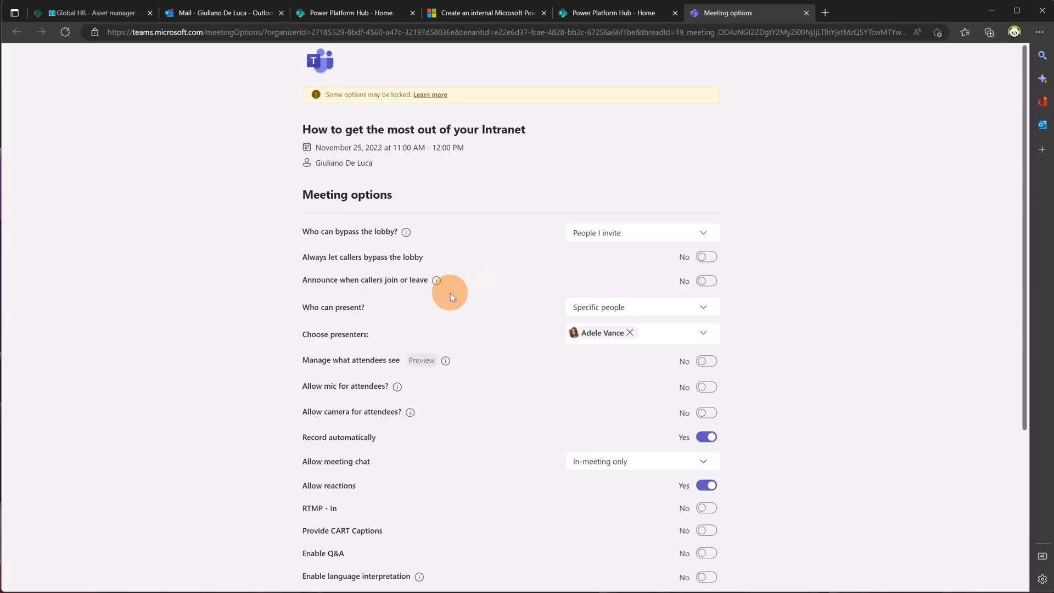
{"action": "mouse_move", "coordinate": [446, 298]}
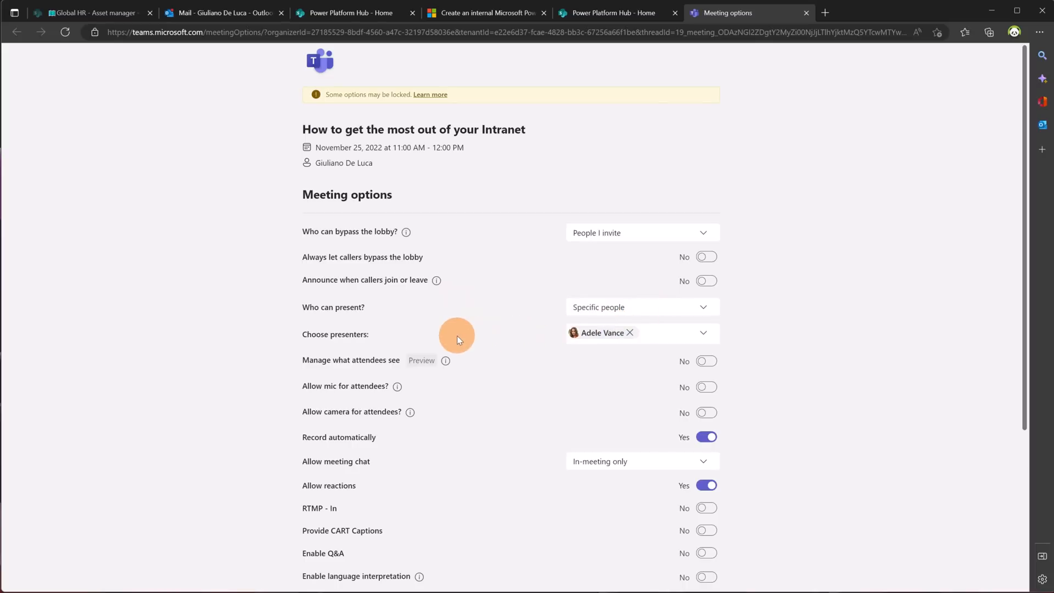
Switch Enable Q&A to Yes in Meeting options and save them.
{"action": "scroll", "scroll_direction": "down", "scroll_amount": 3}
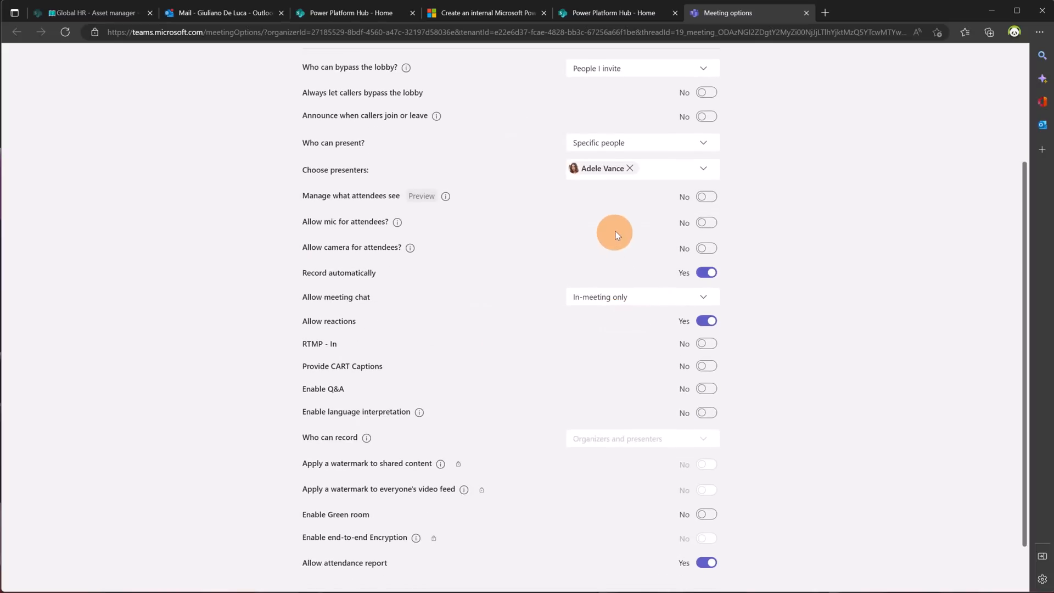
{"action": "scroll", "scroll_direction": "down", "scroll_amount": 3}
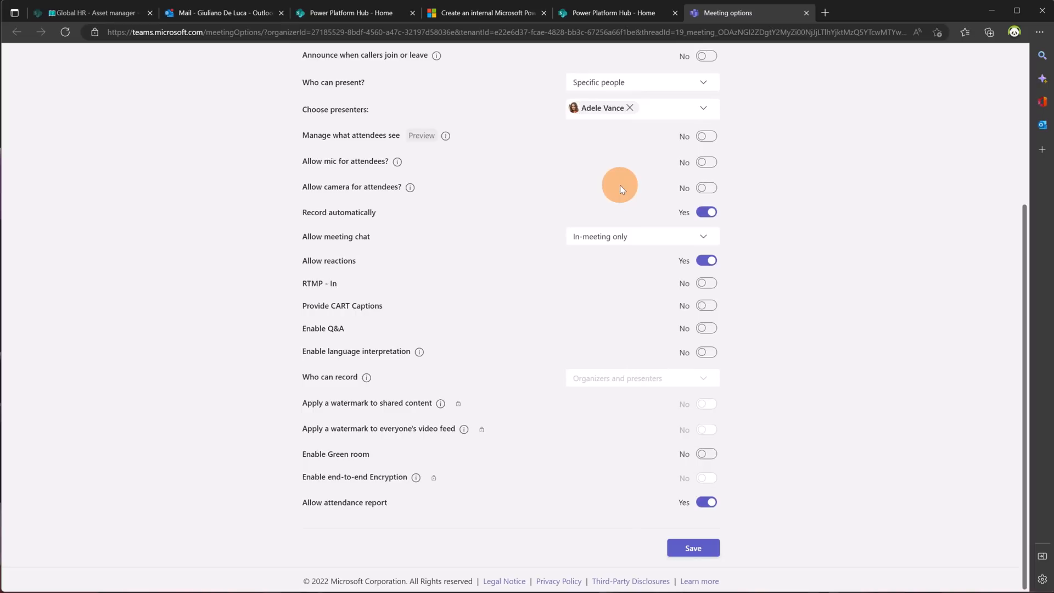
{"action": "mouse_move", "coordinate": [388, 176]}
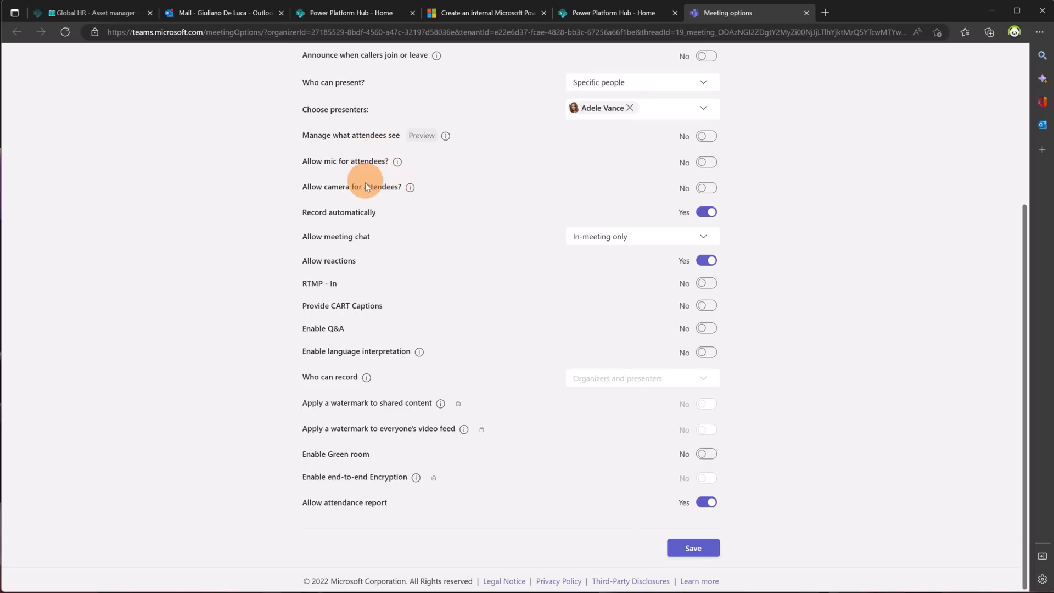
{"action": "mouse_move", "coordinate": [641, 240]}
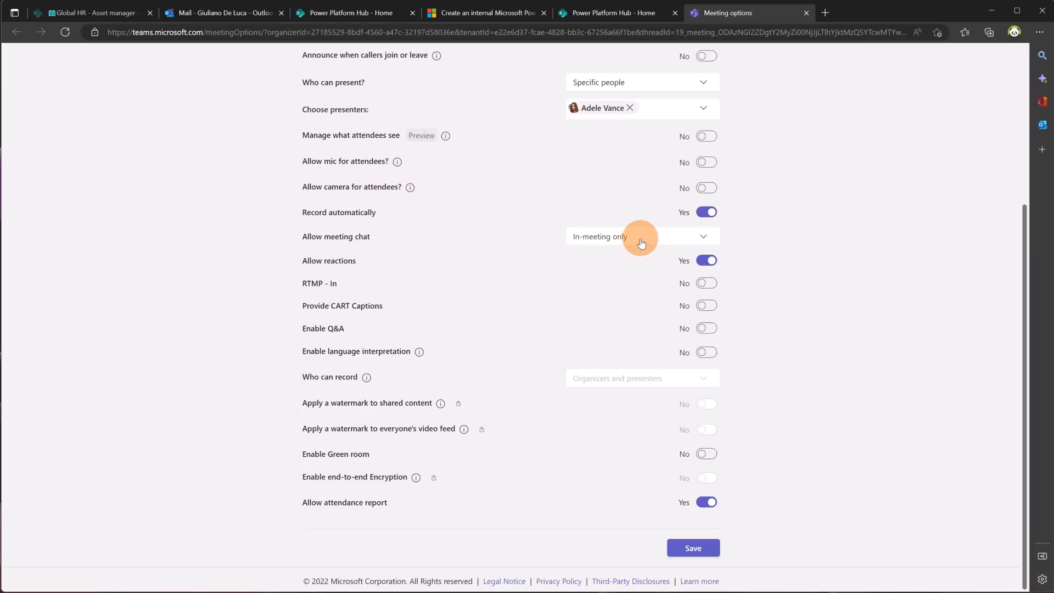
{"action": "mouse_move", "coordinate": [668, 335]}
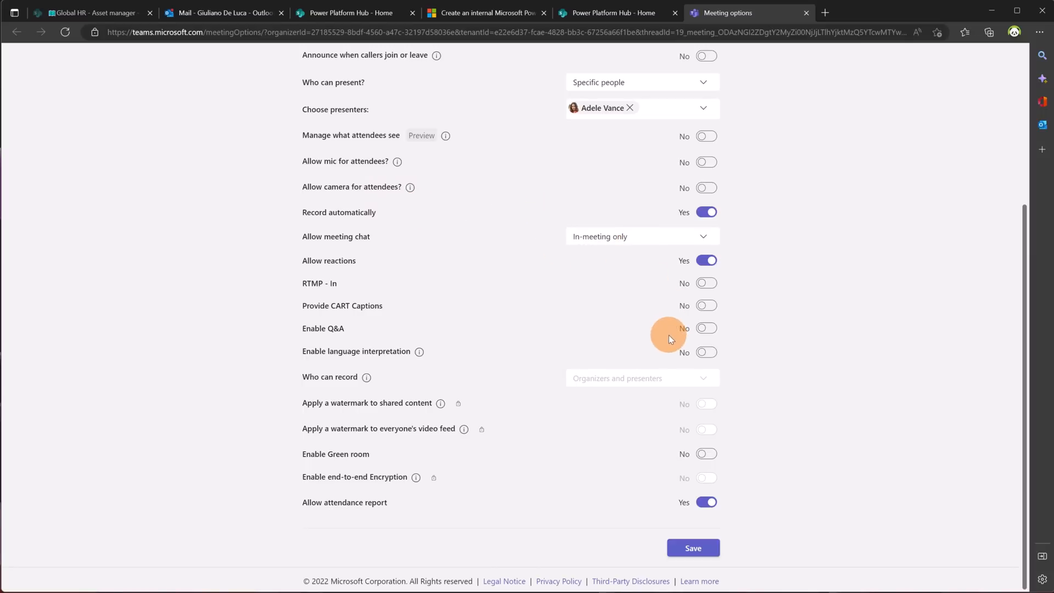
{"action": "left_click", "coordinate": [706, 328]}
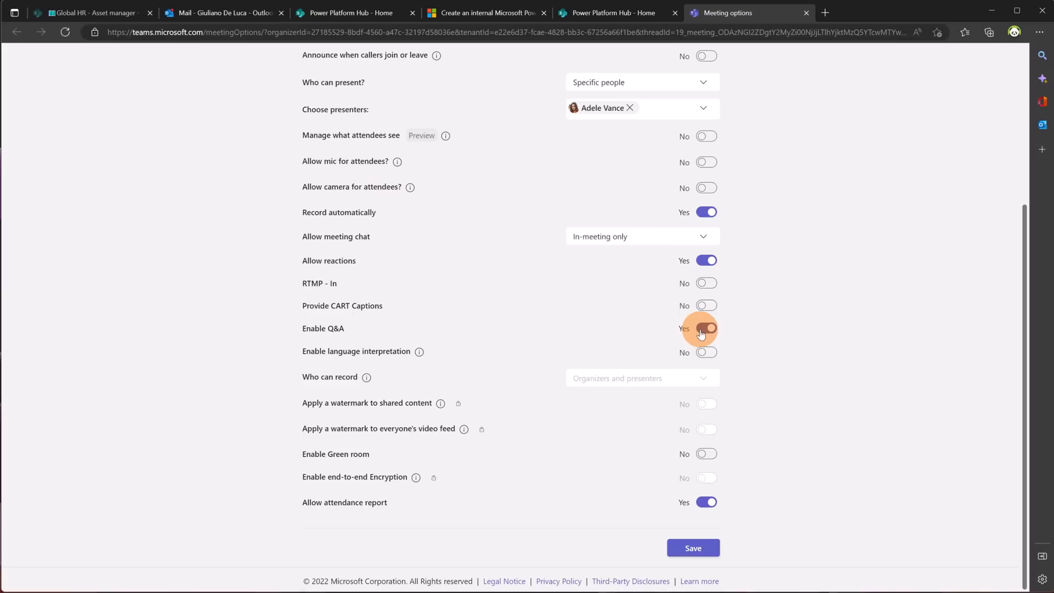
{"action": "left_click", "coordinate": [705, 328]}
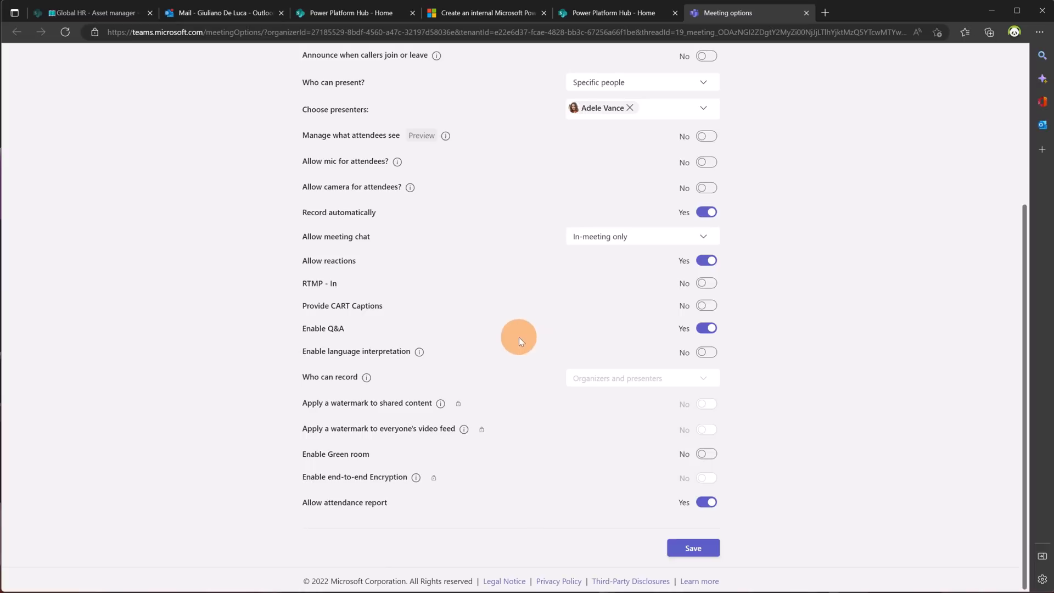
{"action": "mouse_move", "coordinate": [403, 361]}
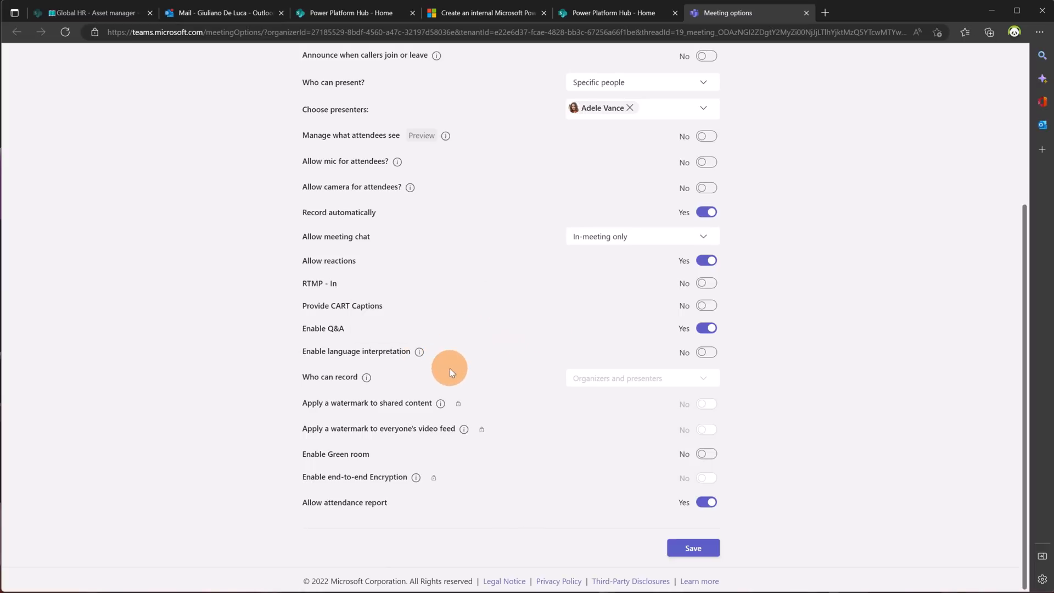
{"action": "mouse_move", "coordinate": [452, 384]}
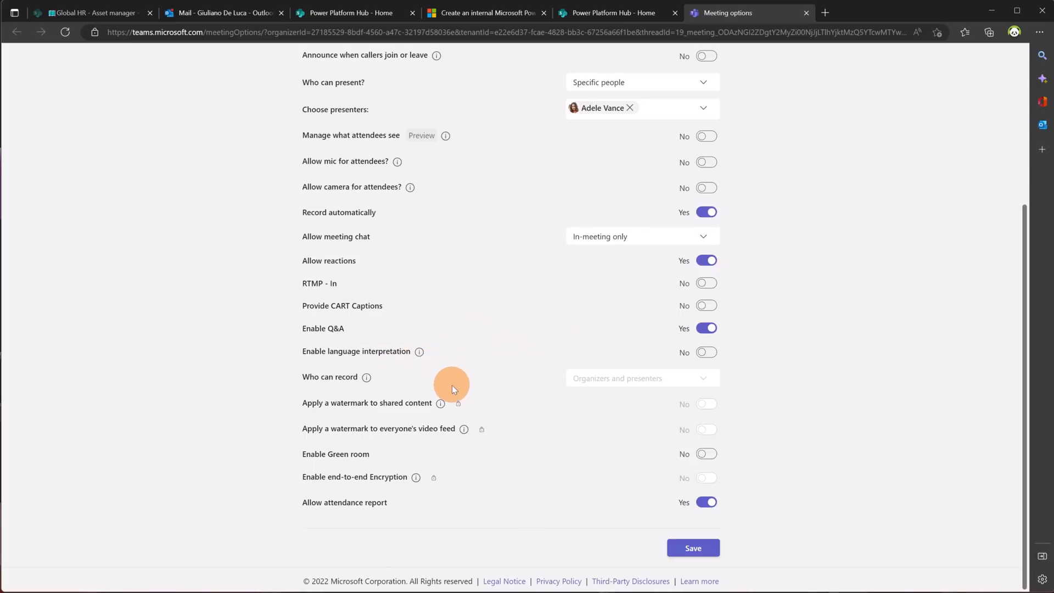
{"action": "mouse_move", "coordinate": [527, 433]}
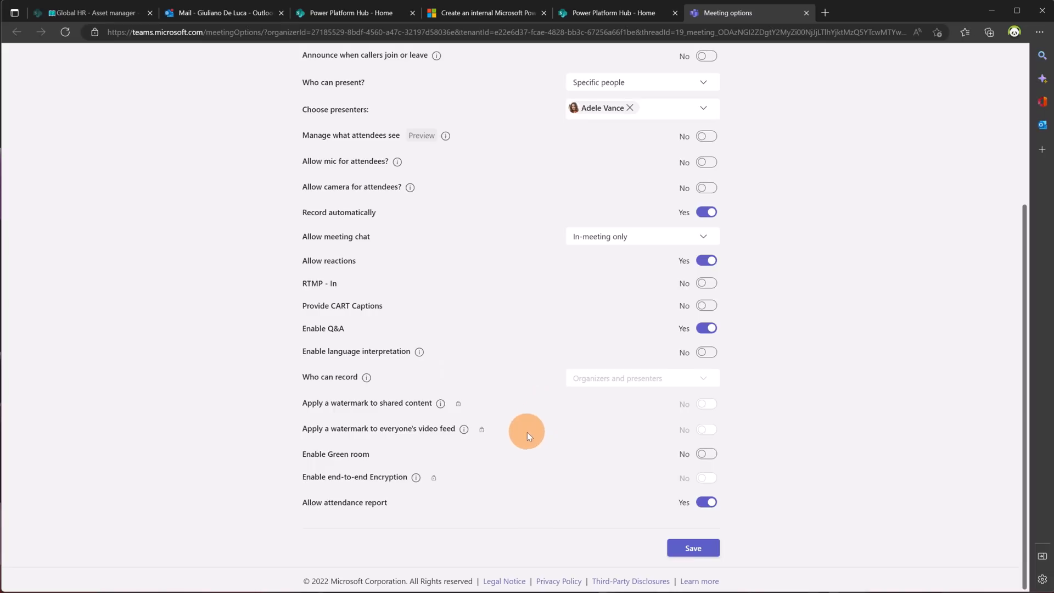
{"action": "mouse_move", "coordinate": [539, 460]}
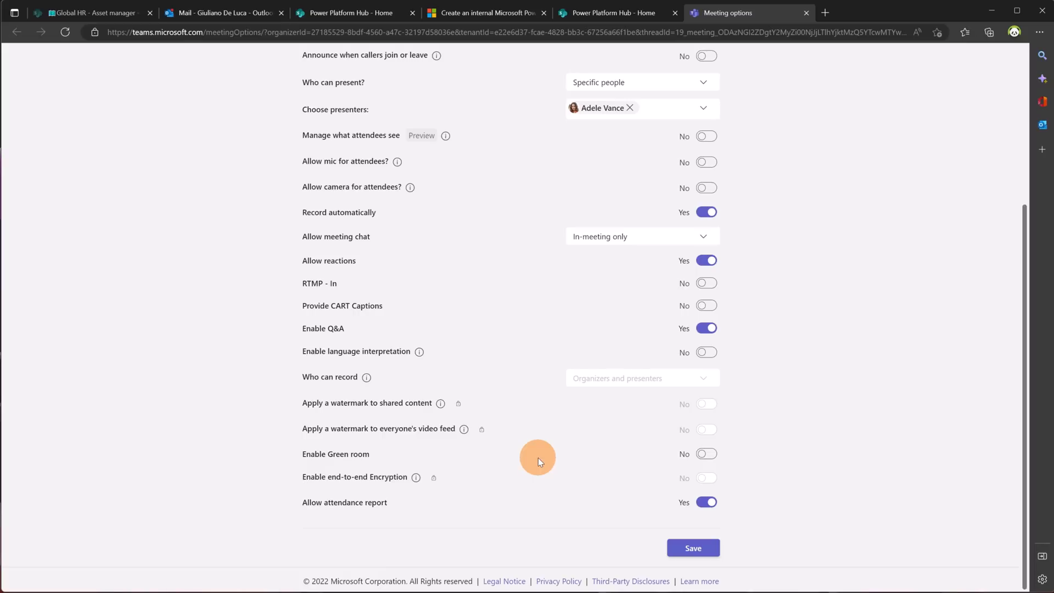
{"action": "mouse_move", "coordinate": [580, 458]}
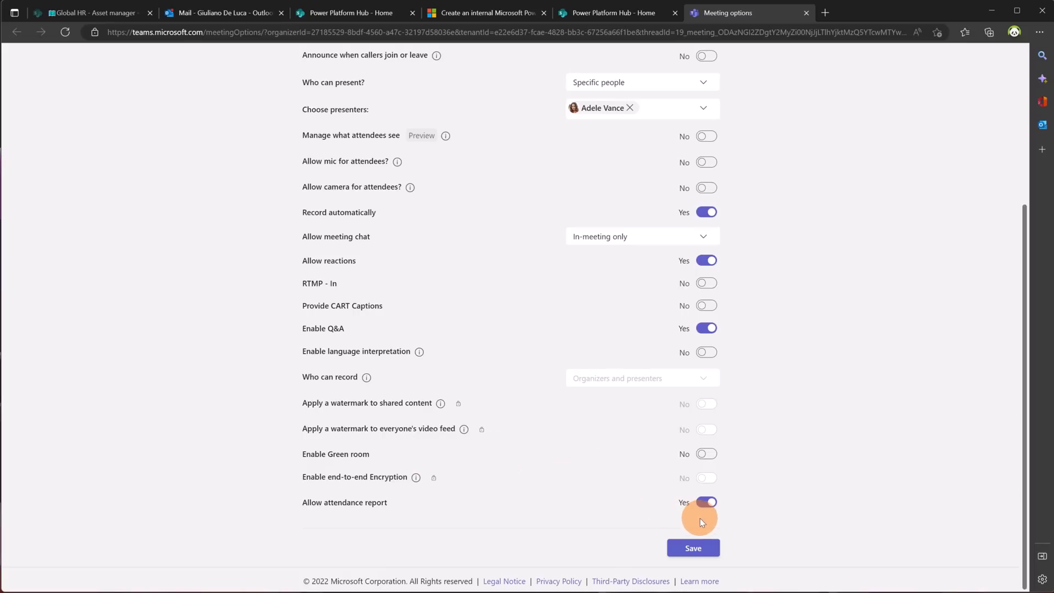
{"action": "left_click", "coordinate": [692, 548]}
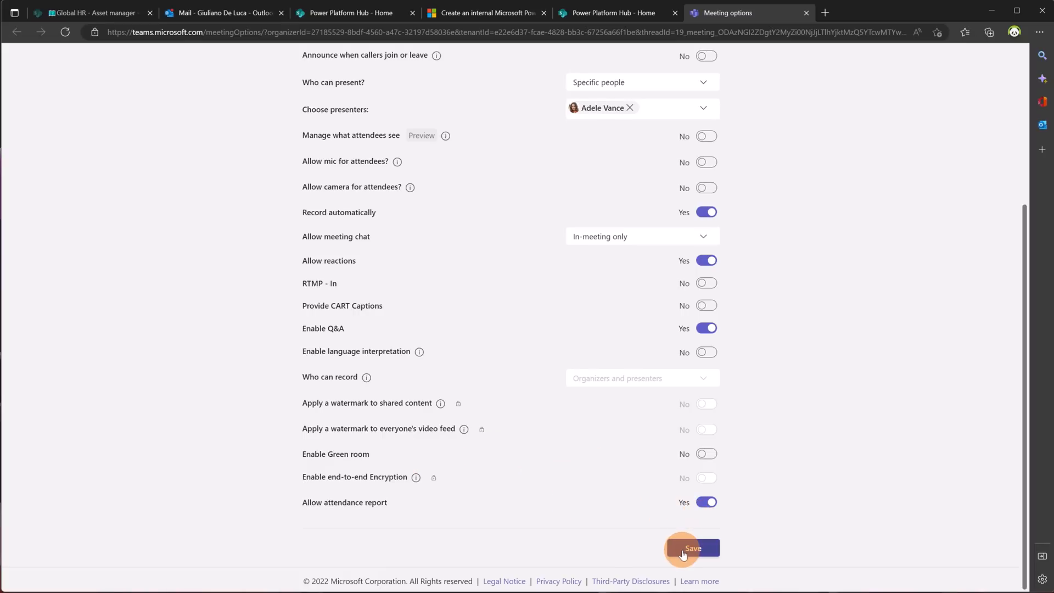
{"action": "left_click", "coordinate": [691, 547]}
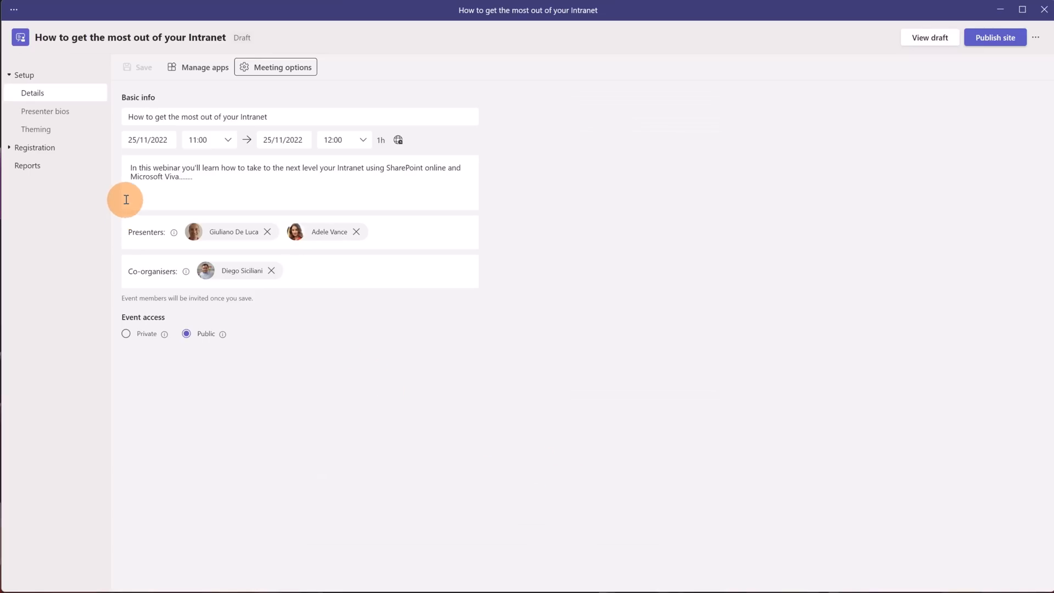
{"action": "mouse_move", "coordinate": [45, 120]}
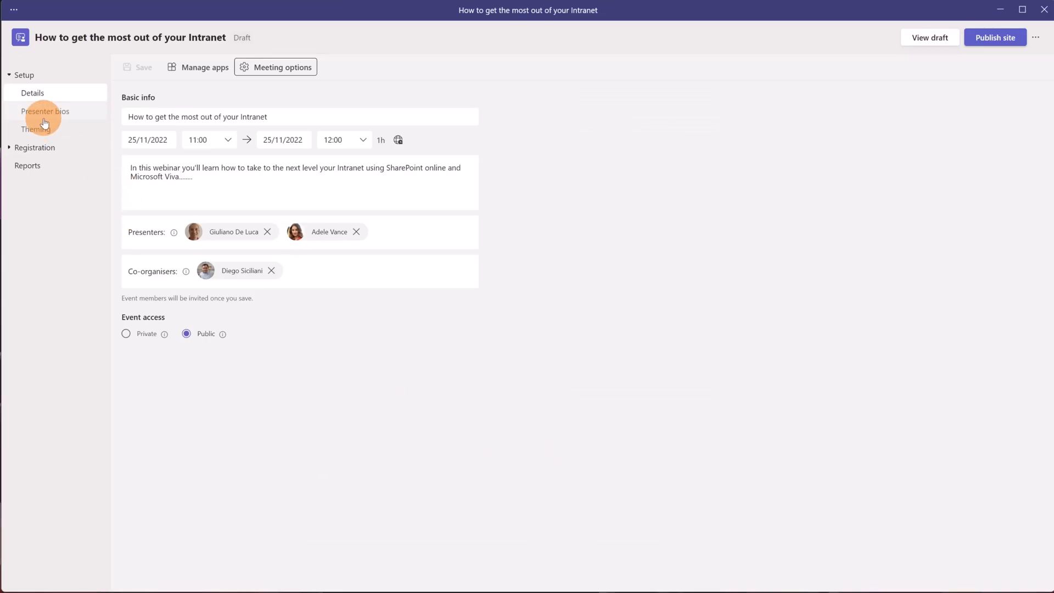
Open Presenter bios to list Adele Vance and Giuliano De Luca.
{"action": "left_click", "coordinate": [46, 111]}
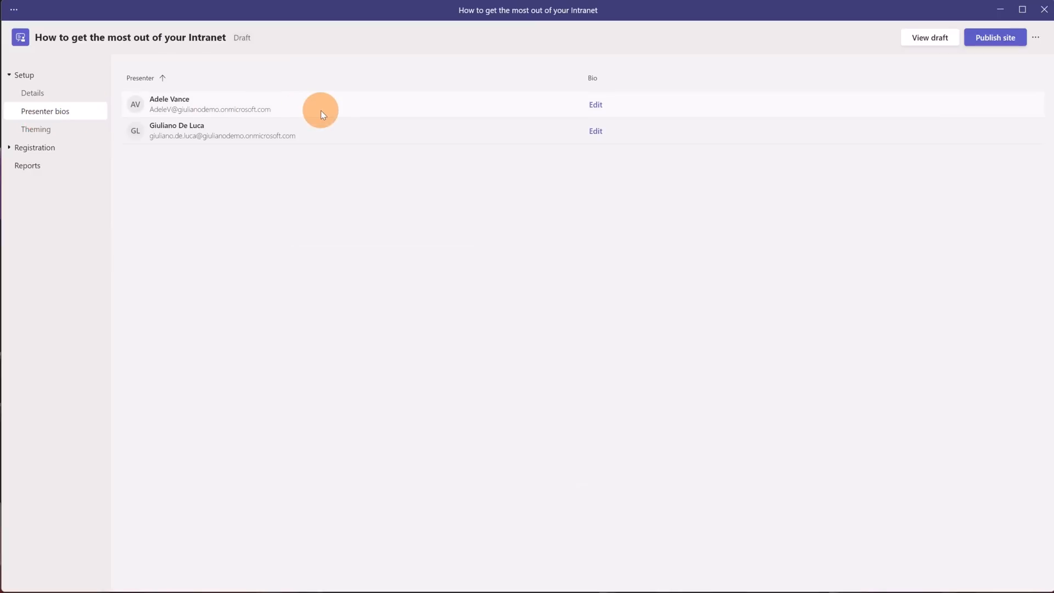
{"action": "mouse_move", "coordinate": [591, 105]}
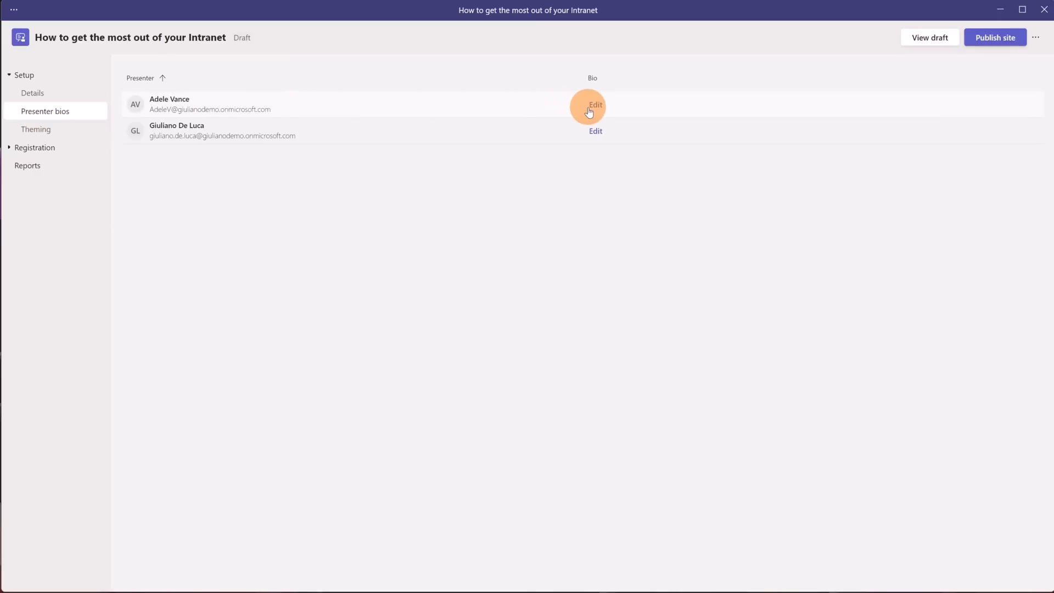
Fill in Giuliano De Luca's bio with job title, links, description and an uploaded profile photo.
{"action": "left_click", "coordinate": [595, 131]}
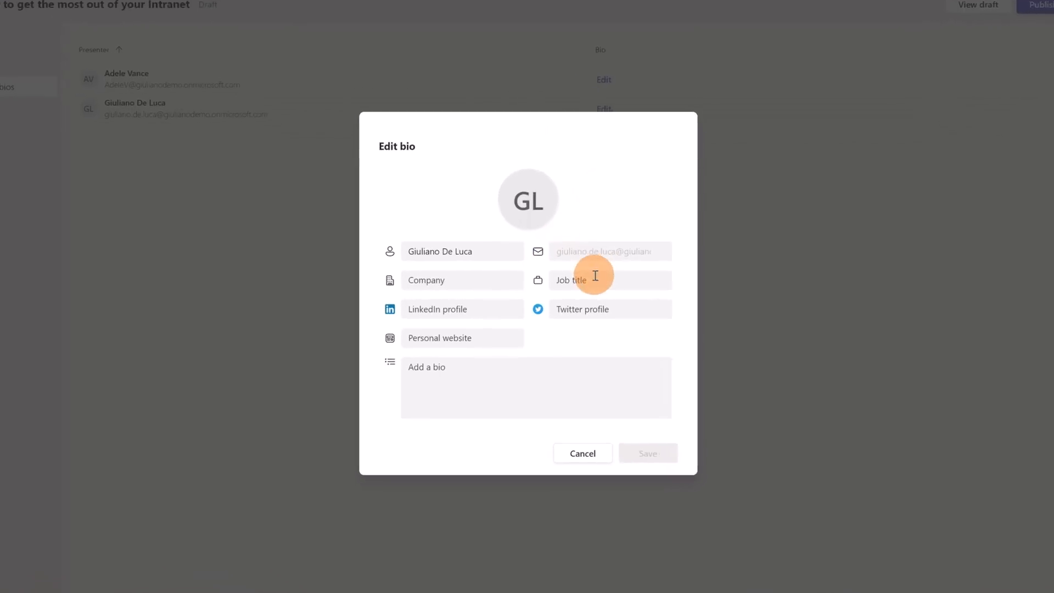
{"action": "left_click", "coordinate": [443, 270]}
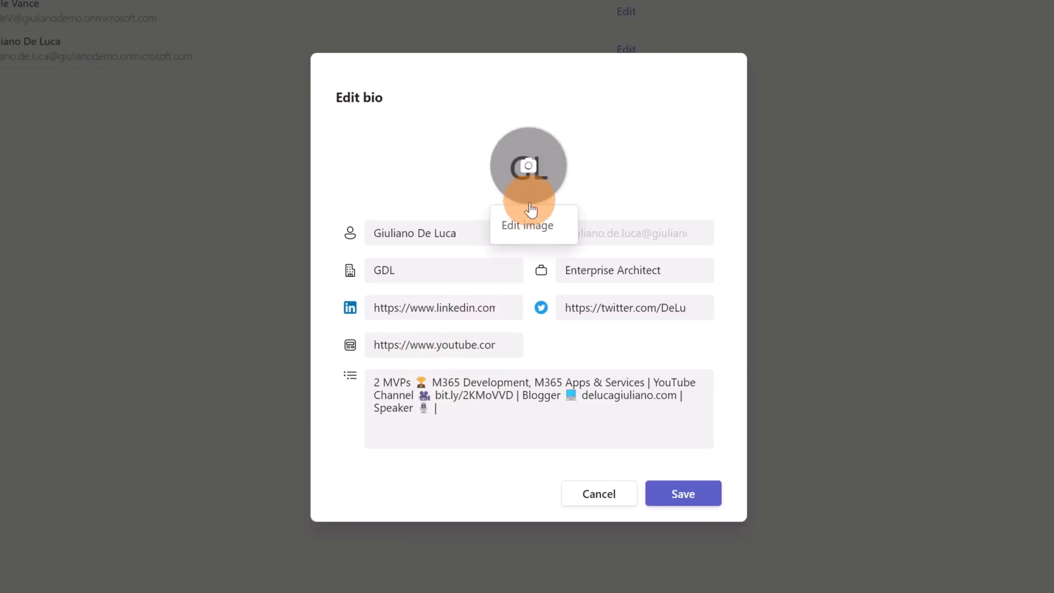
{"action": "left_click", "coordinate": [527, 224]}
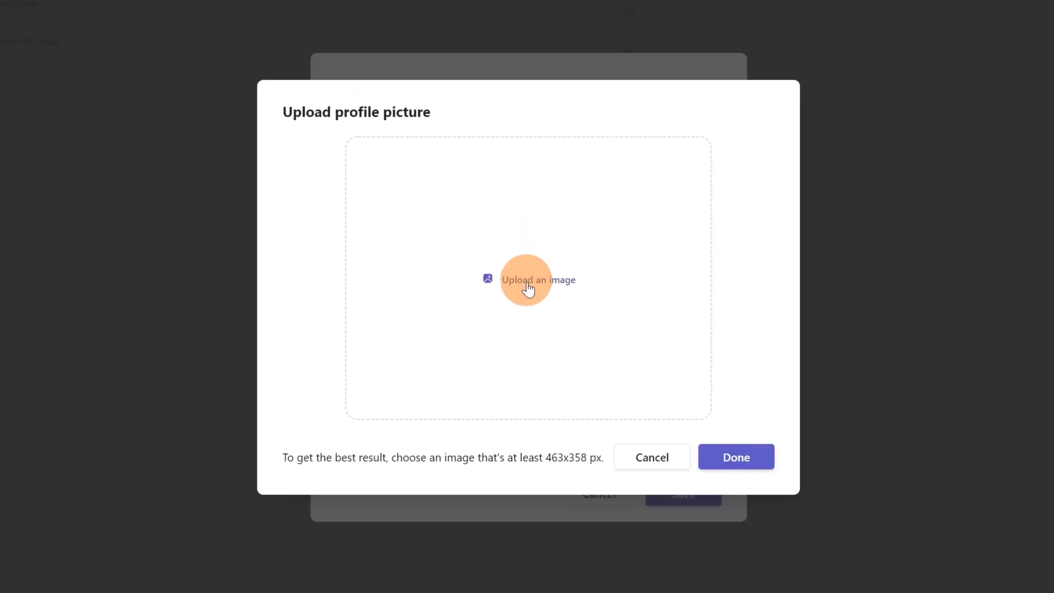
{"action": "left_click", "coordinate": [538, 280]}
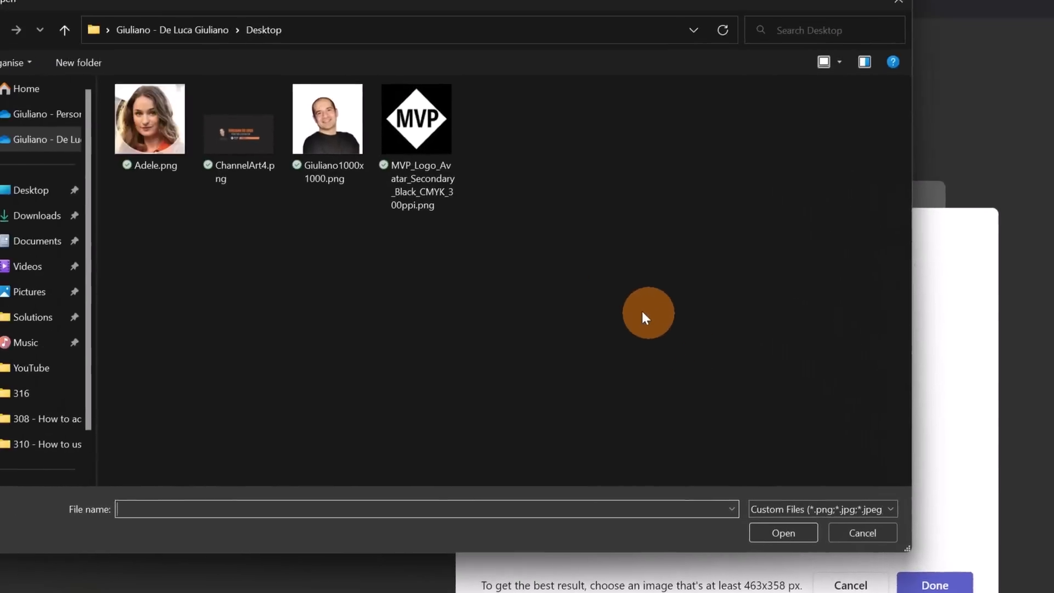
{"action": "double_click", "coordinate": [327, 117]}
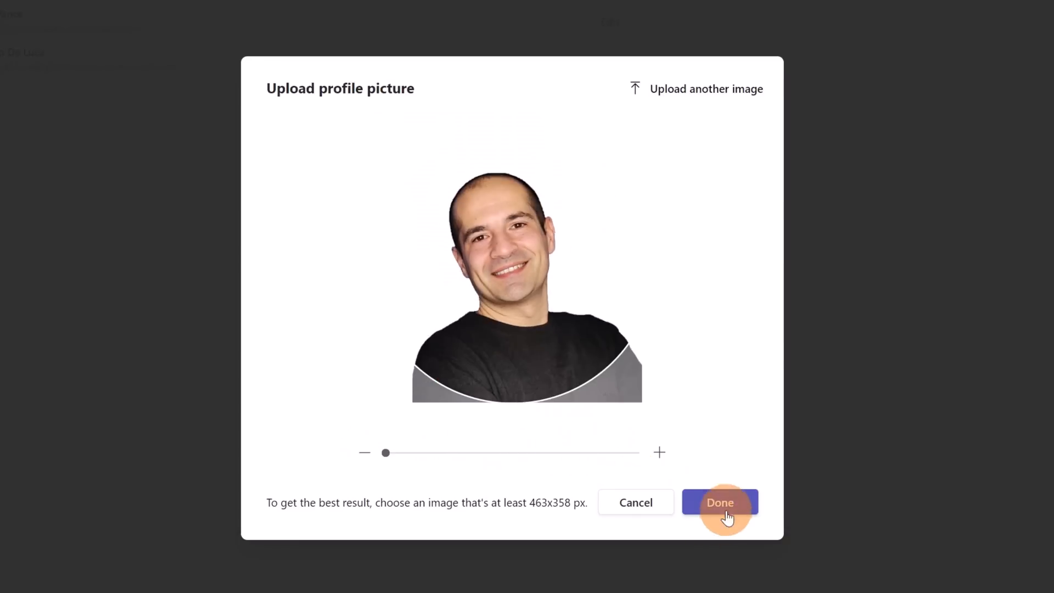
{"action": "left_click", "coordinate": [719, 502]}
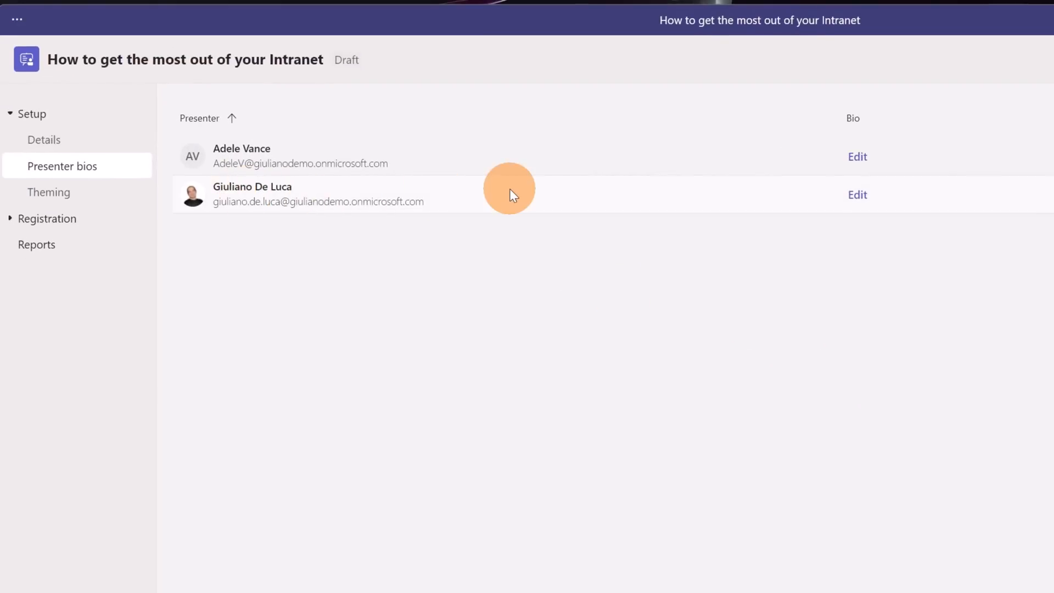
{"action": "mouse_move", "coordinate": [605, 190]}
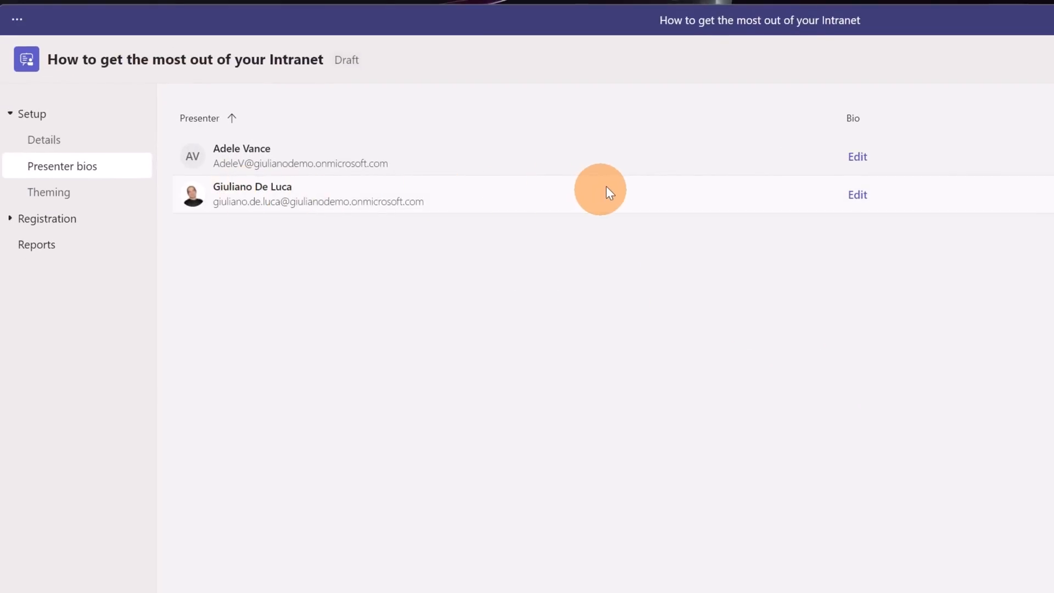
Save Adele Vance's bio with her photo and HR Senior Manager title.
{"action": "left_click", "coordinate": [856, 157]}
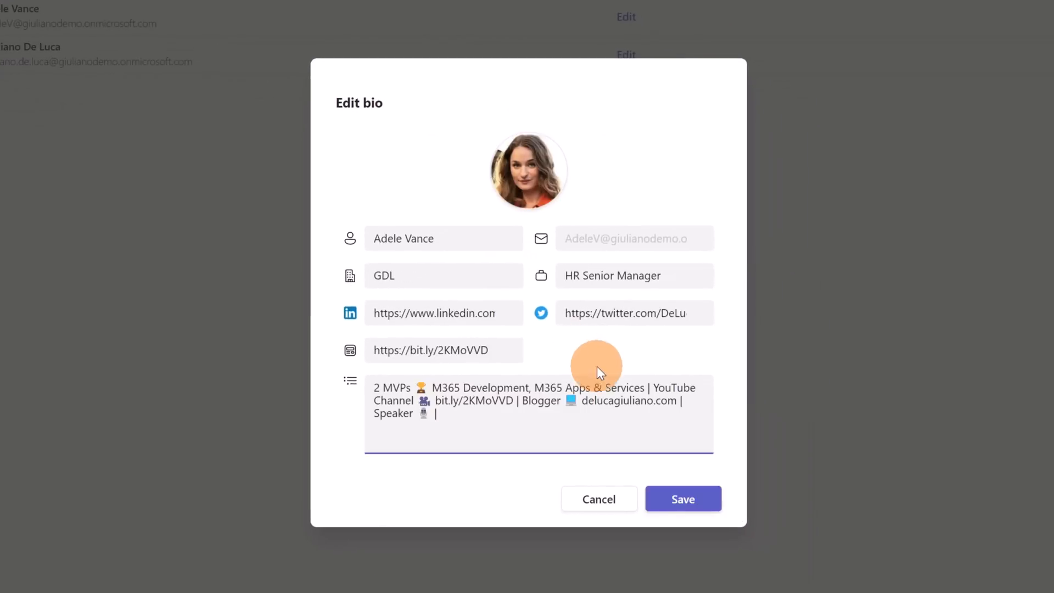
{"action": "left_click", "coordinate": [683, 498]}
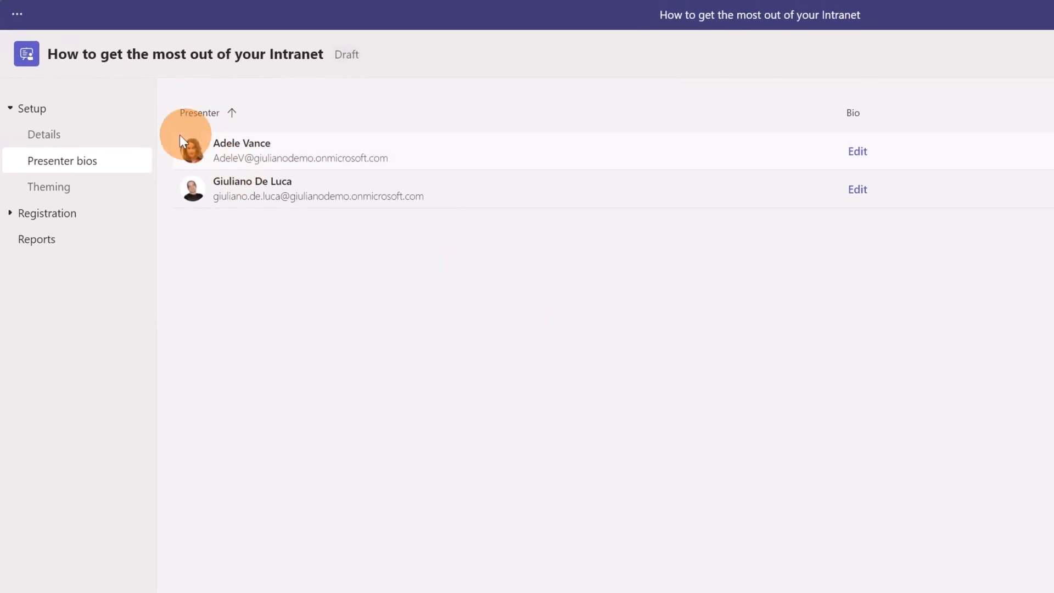
{"action": "left_click", "coordinate": [49, 187]}
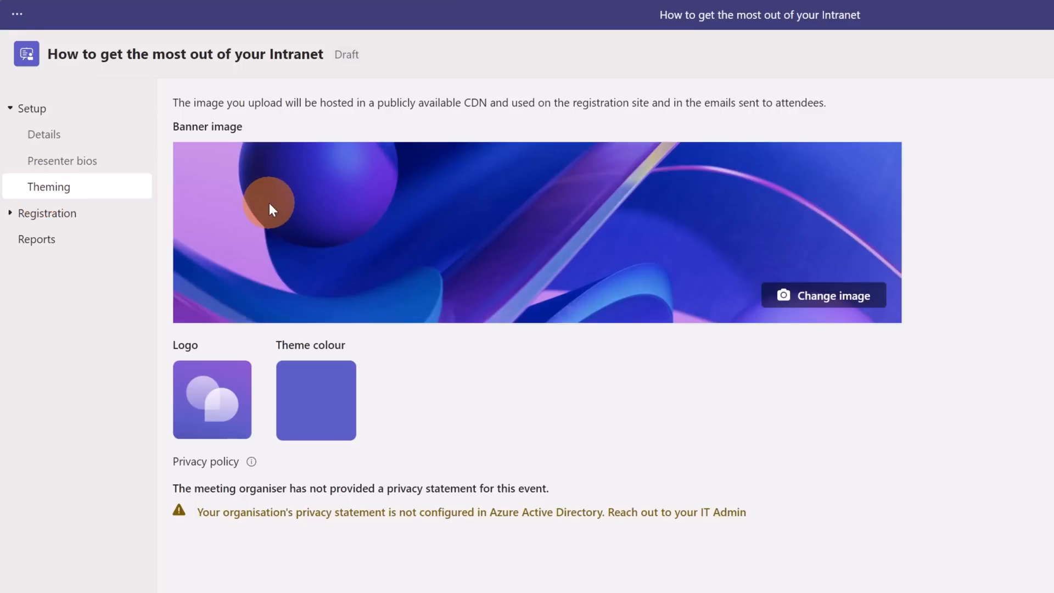
{"action": "mouse_move", "coordinate": [325, 235]}
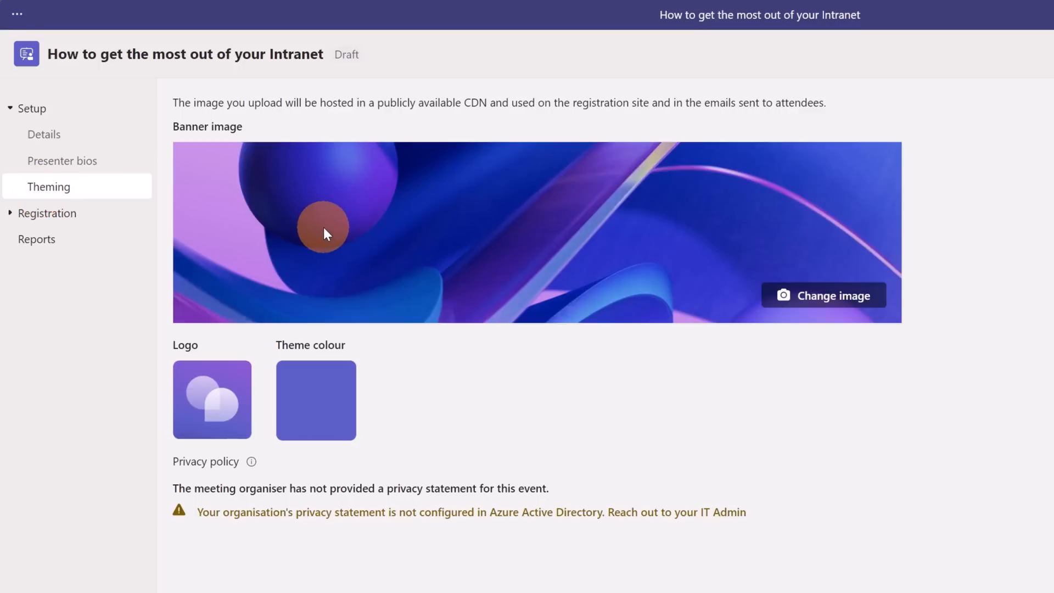
{"action": "mouse_move", "coordinate": [702, 374]}
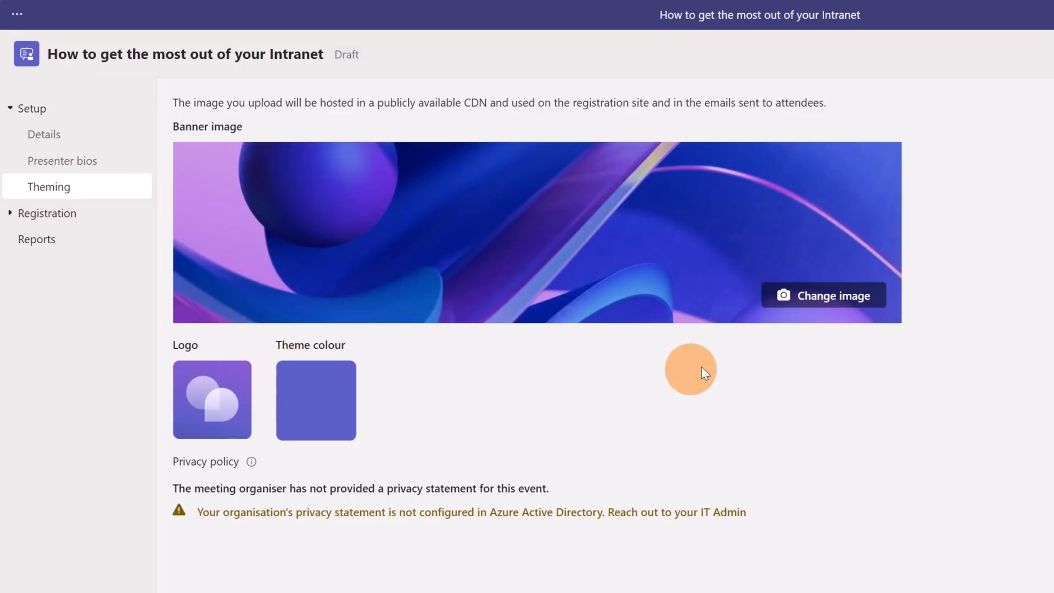
Replace the webinar banner with the Tech Coach image, zoomed to fit the frame.
{"action": "left_click", "coordinate": [823, 295]}
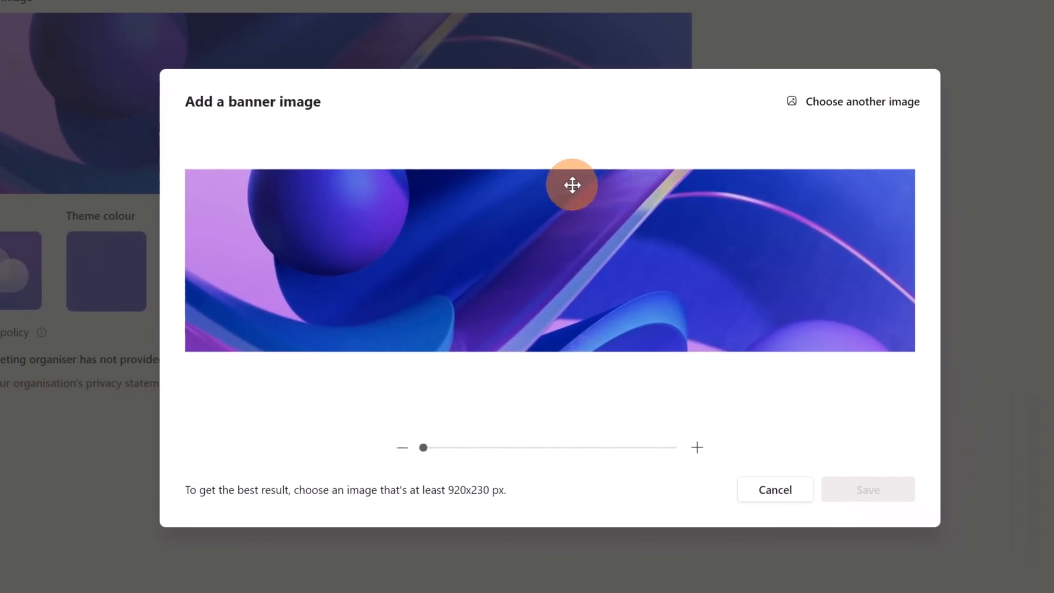
{"action": "mouse_move", "coordinate": [871, 99]}
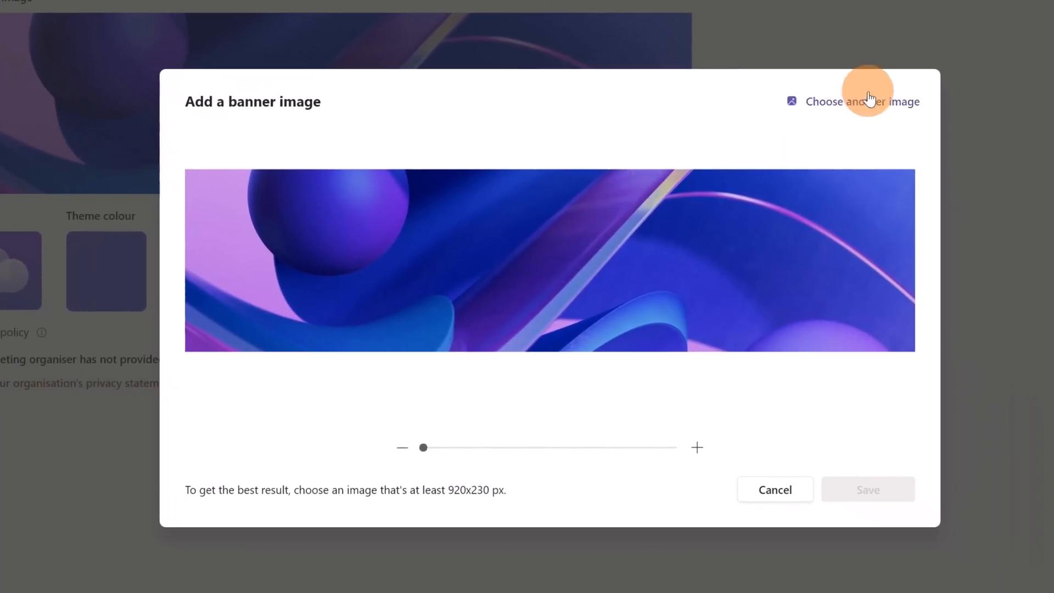
{"action": "left_click", "coordinate": [863, 102]}
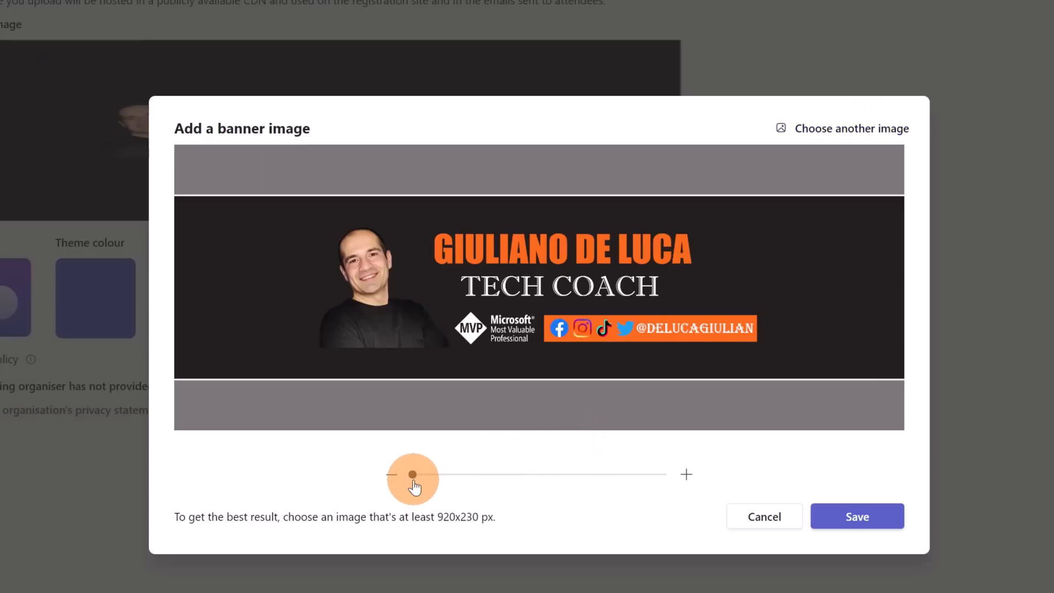
{"action": "left_click_drag", "start_coordinate": [413, 474], "coordinate": [420, 474]}
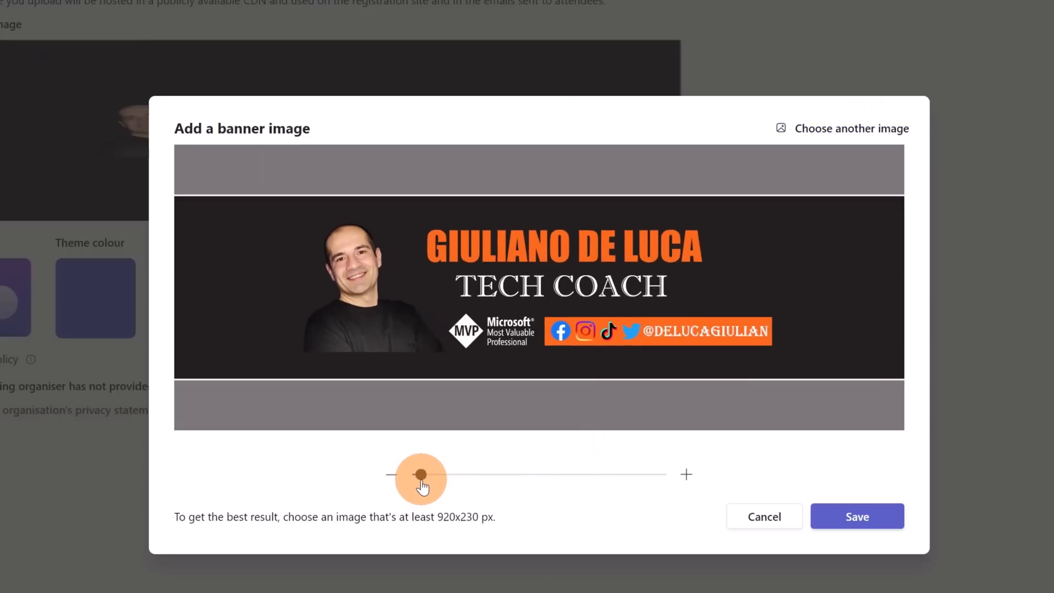
{"action": "left_click_drag", "start_coordinate": [420, 473], "coordinate": [411, 474]}
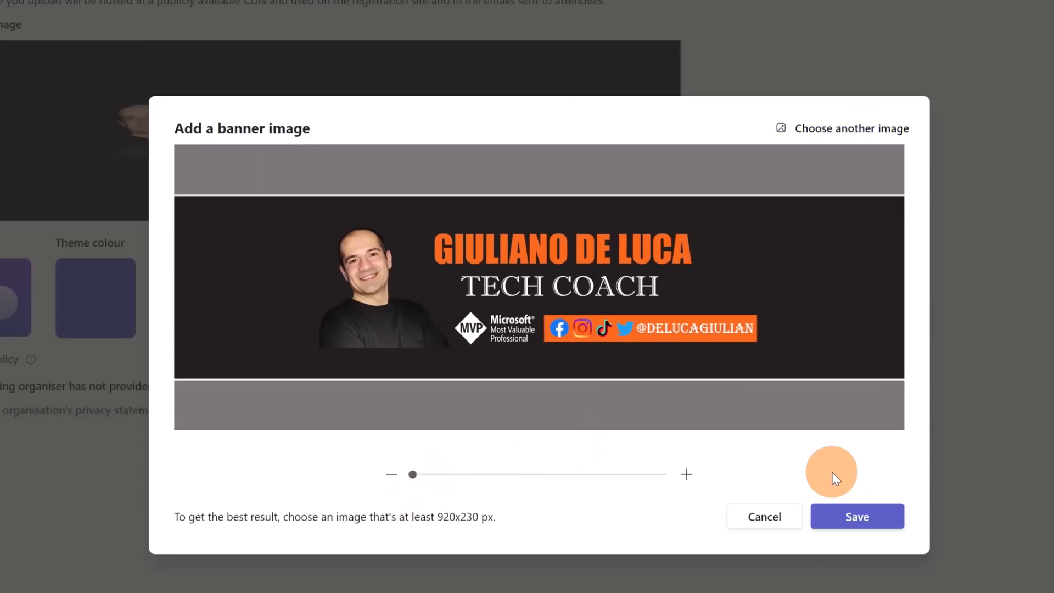
{"action": "left_click", "coordinate": [857, 516]}
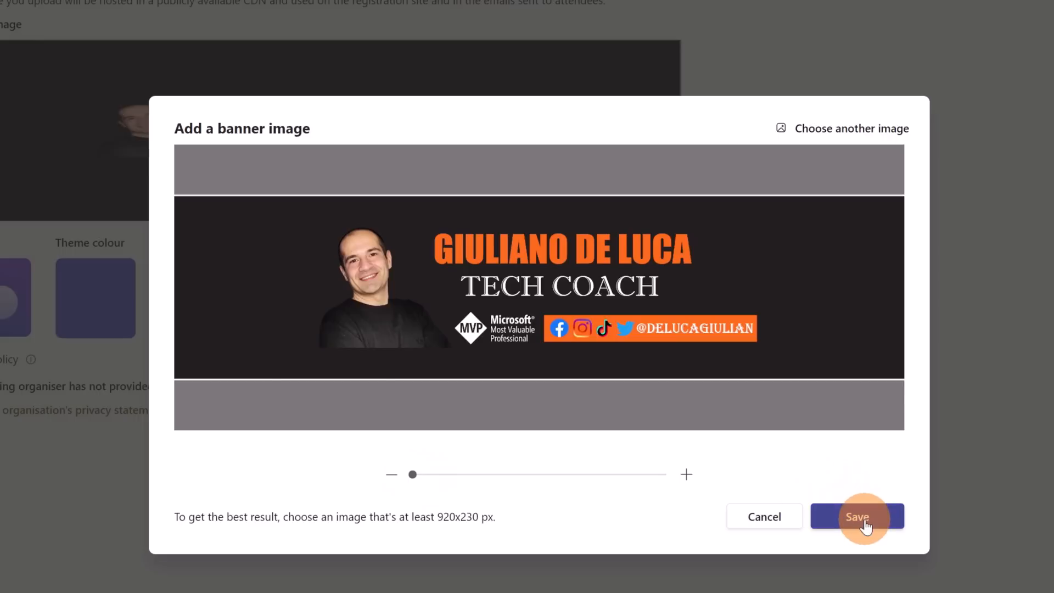
{"action": "left_click", "coordinate": [856, 516]}
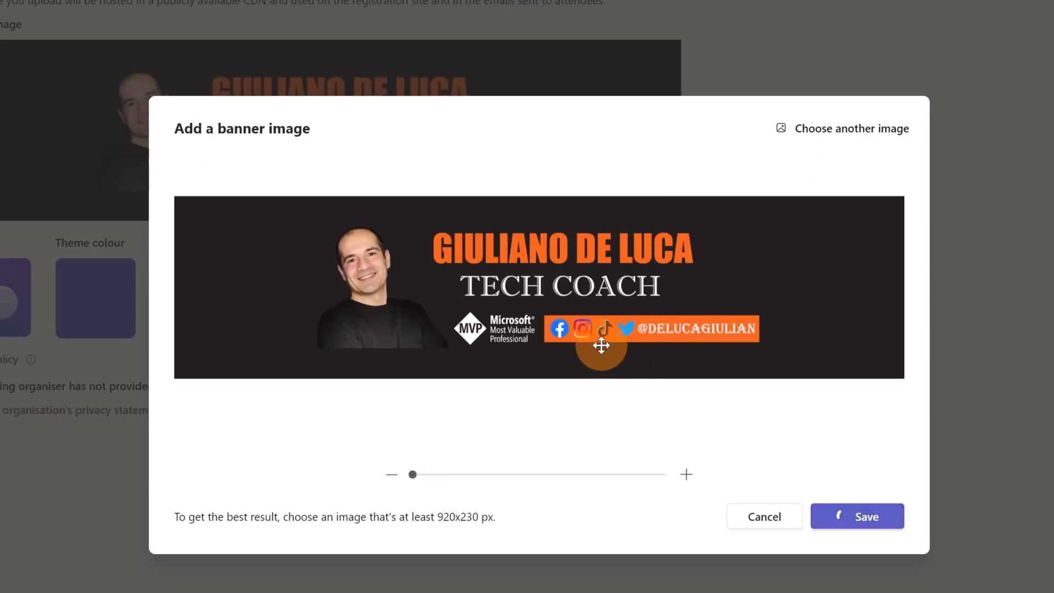
{"action": "left_click", "coordinate": [857, 516]}
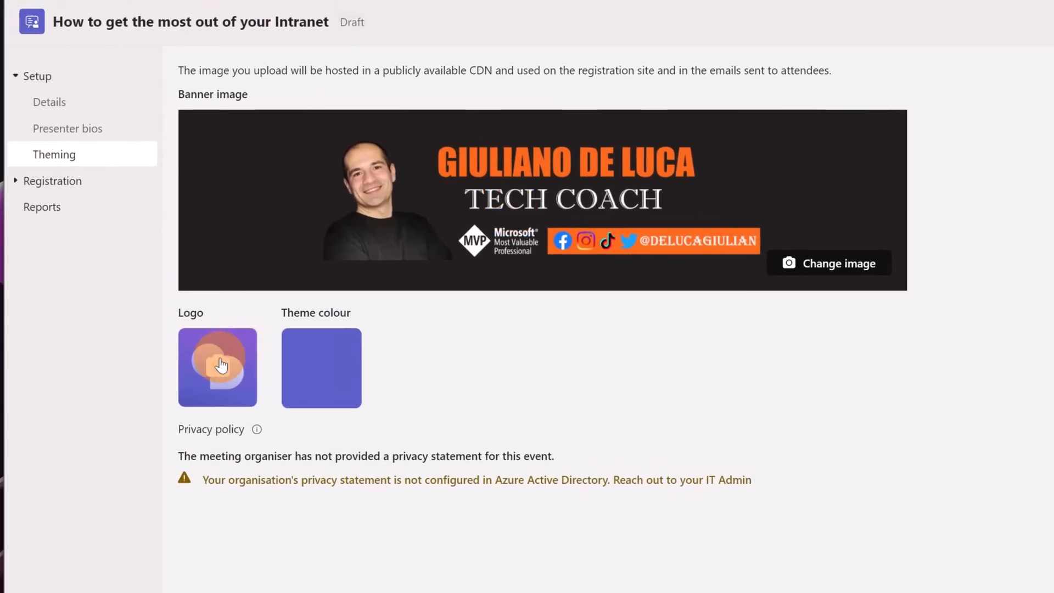
Swap the default webinar logo for the black MVP png image.
{"action": "left_click", "coordinate": [217, 367]}
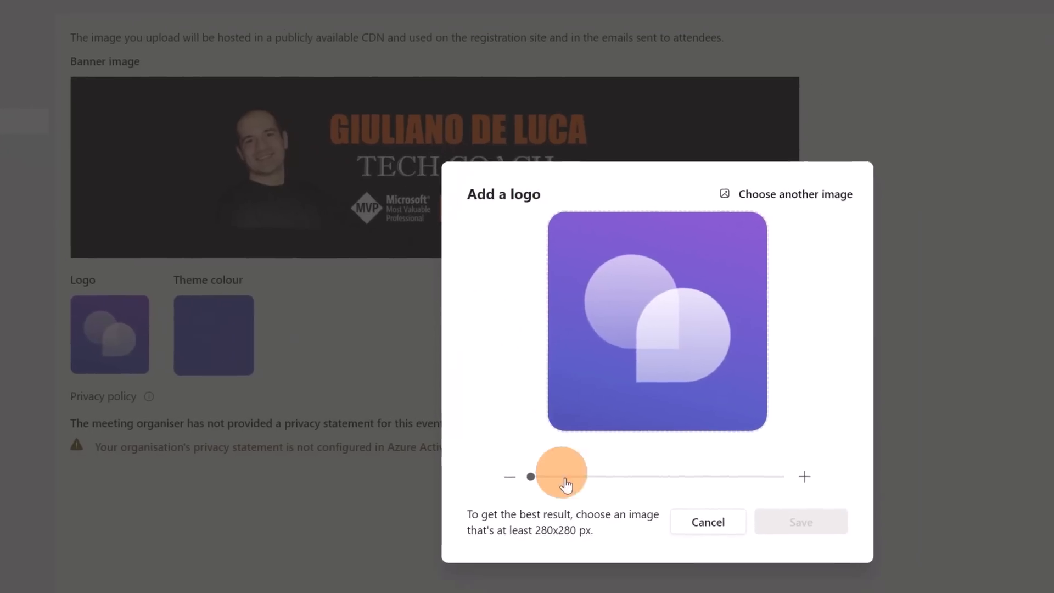
{"action": "left_click", "coordinate": [795, 194]}
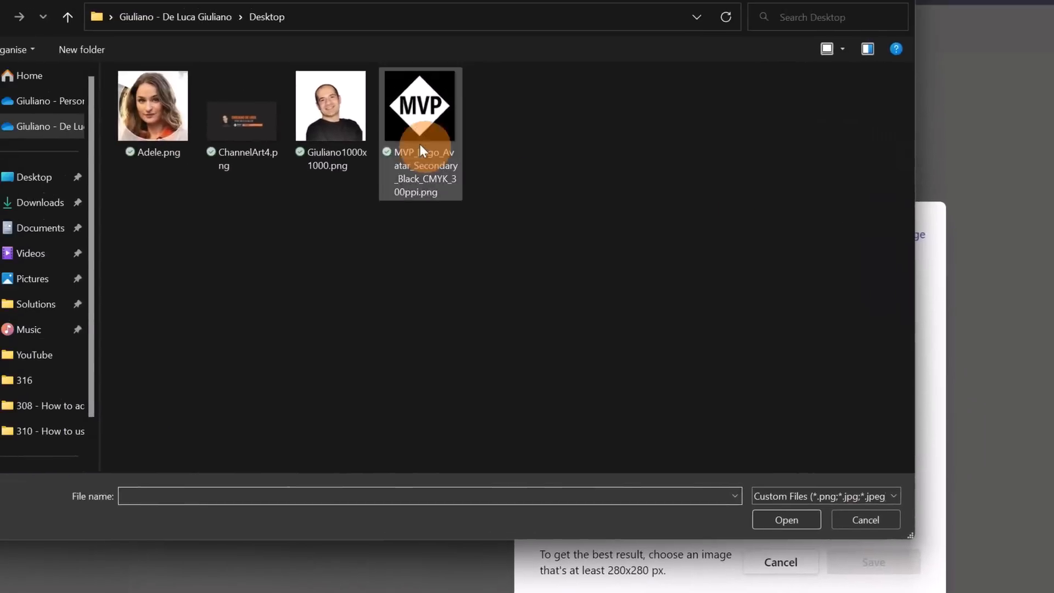
{"action": "left_click", "coordinate": [786, 519]}
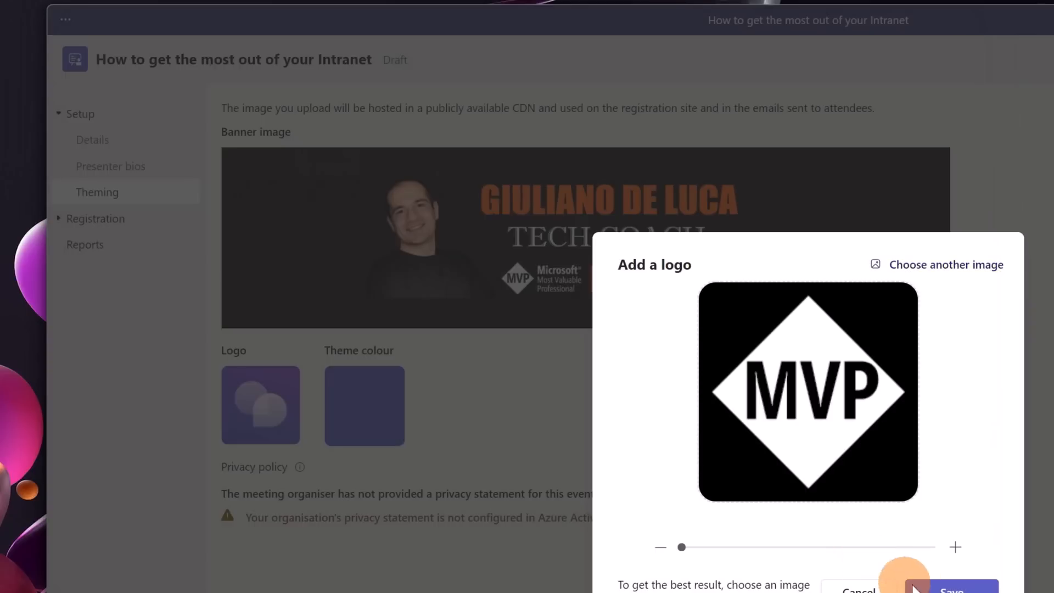
{"action": "left_click", "coordinate": [961, 587]}
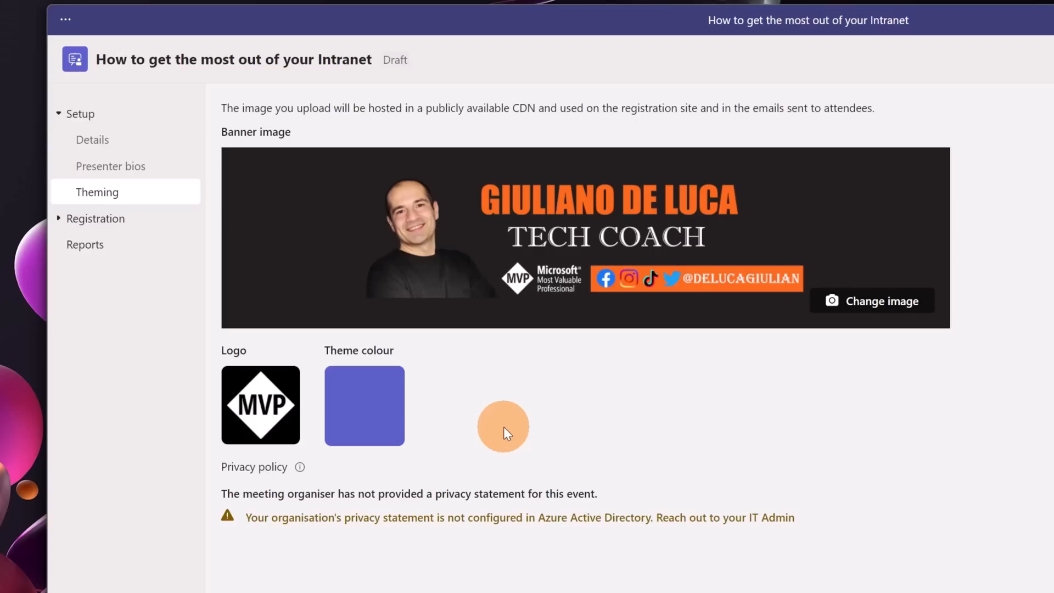
Save dark gold as the webinar theme colour and expand the Registration section.
{"action": "left_click", "coordinate": [364, 405]}
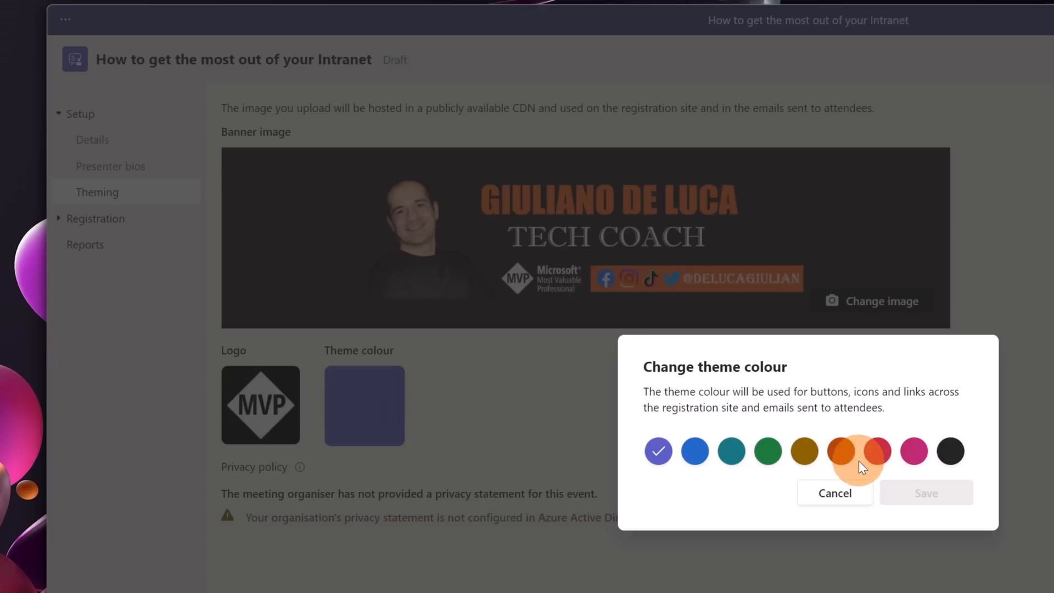
{"action": "left_click", "coordinate": [877, 451]}
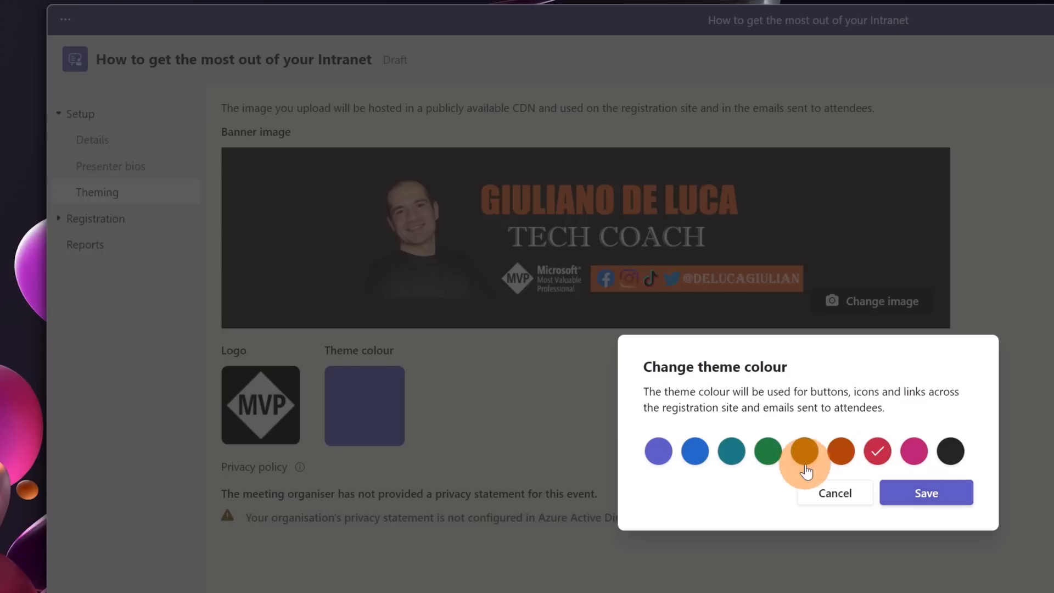
{"action": "left_click", "coordinate": [804, 451]}
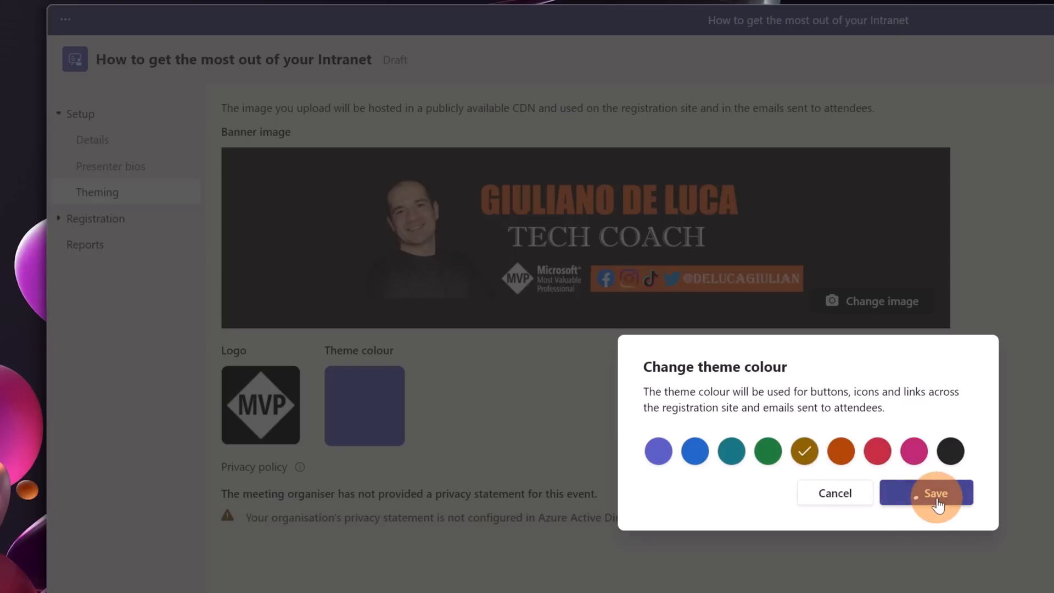
{"action": "left_click", "coordinate": [936, 492]}
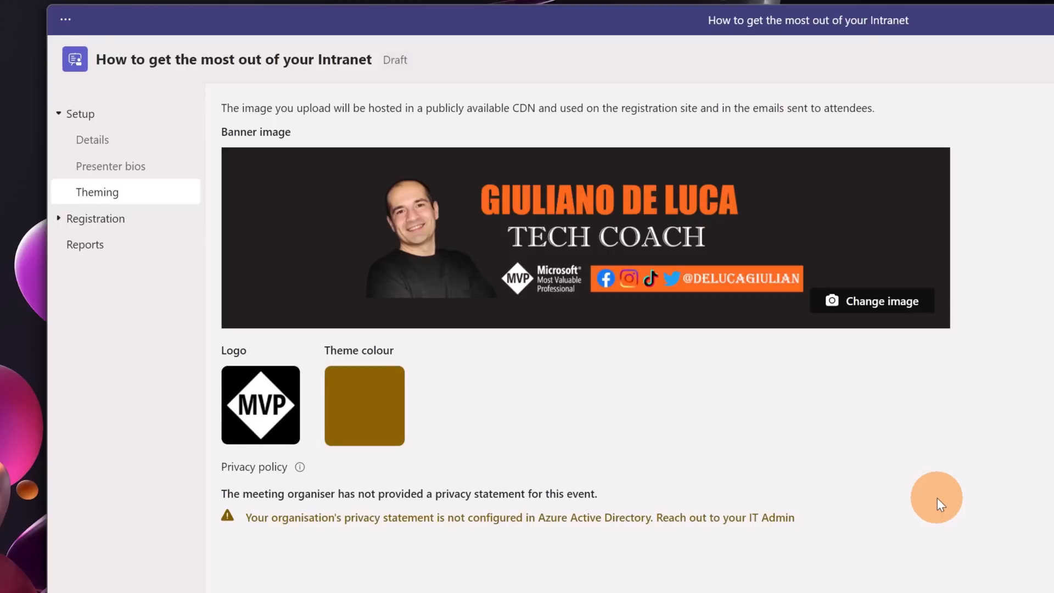
{"action": "mouse_move", "coordinate": [161, 229]}
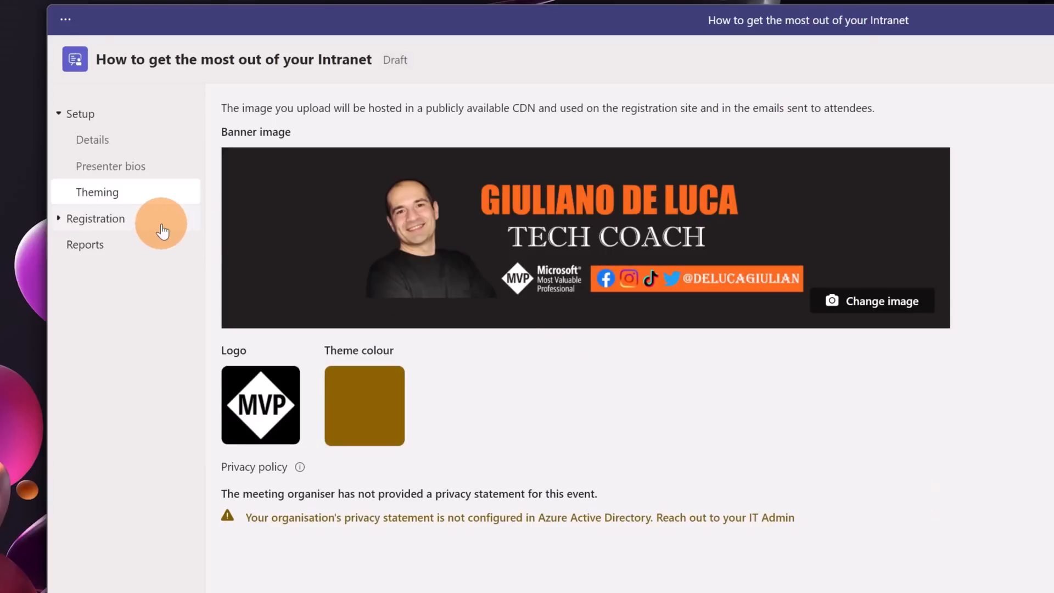
{"action": "left_click", "coordinate": [95, 218]}
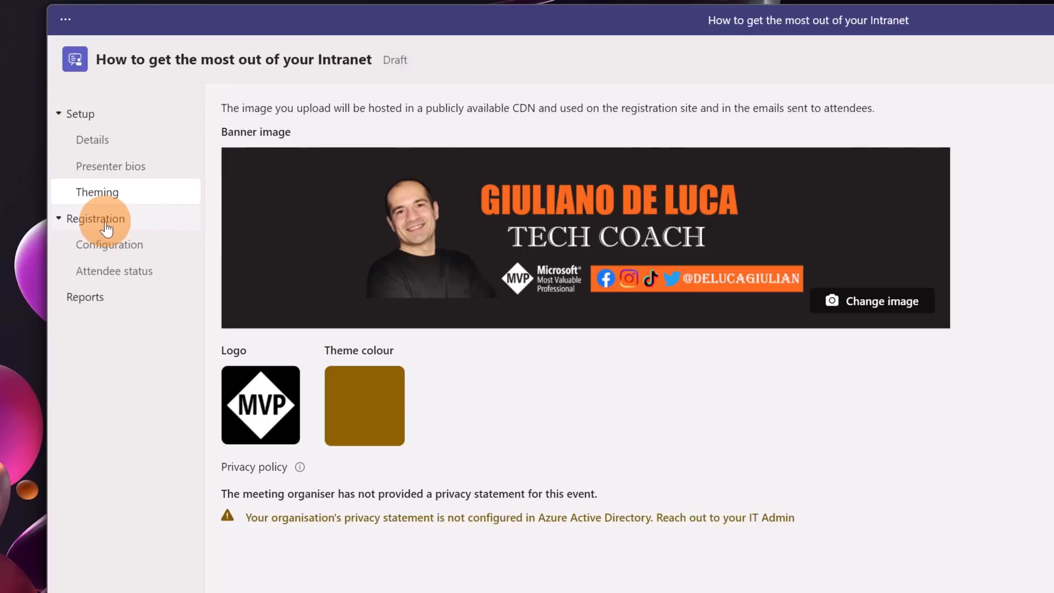
Show Registration Configuration with capacity 1000 and the default form fields.
{"action": "left_click", "coordinate": [110, 244]}
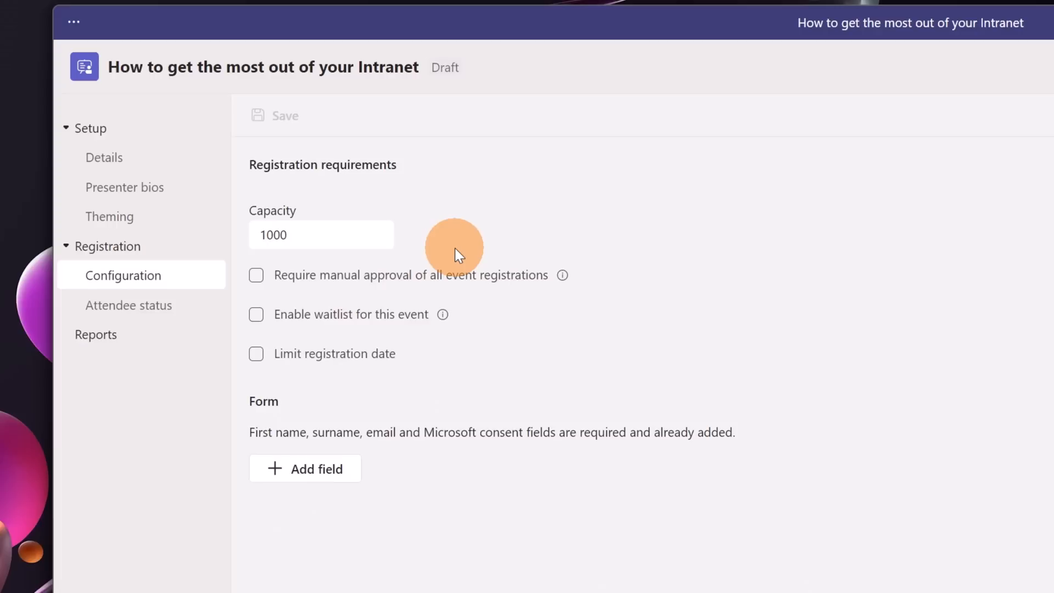
{"action": "mouse_move", "coordinate": [421, 245]}
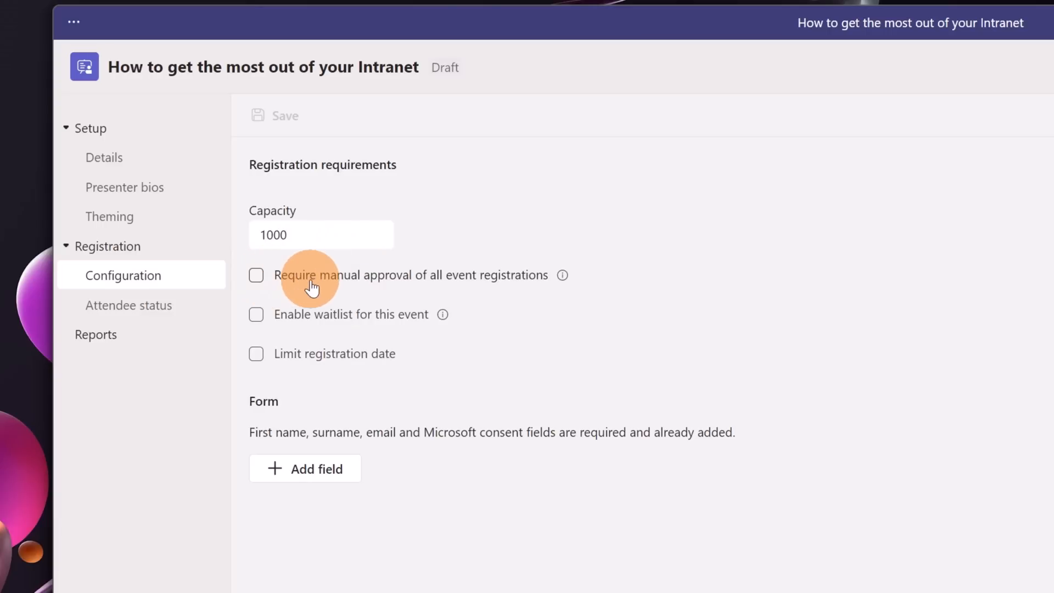
{"action": "mouse_move", "coordinate": [502, 280]}
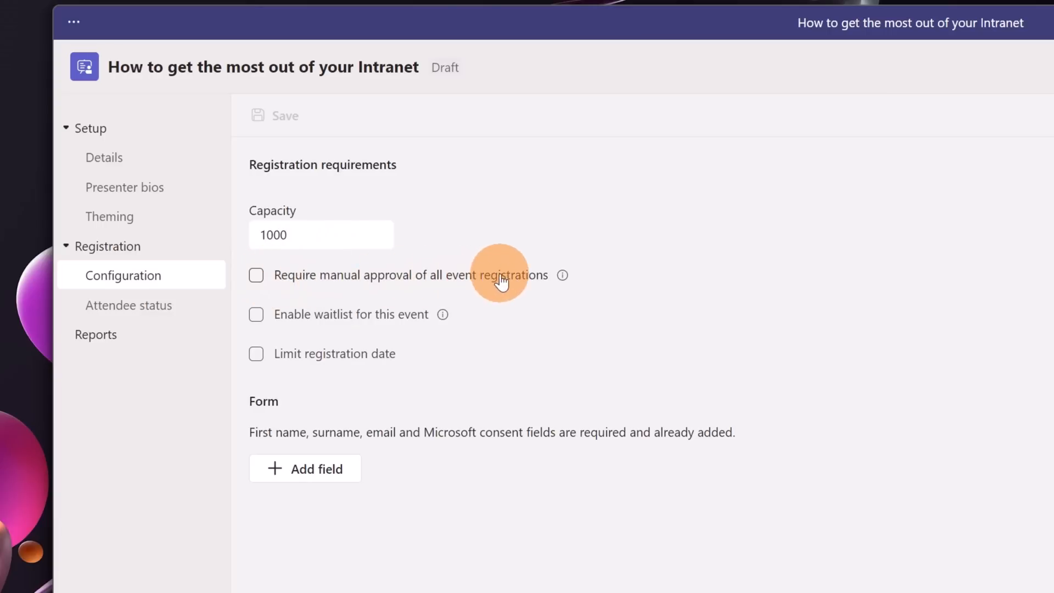
{"action": "mouse_move", "coordinate": [365, 334]}
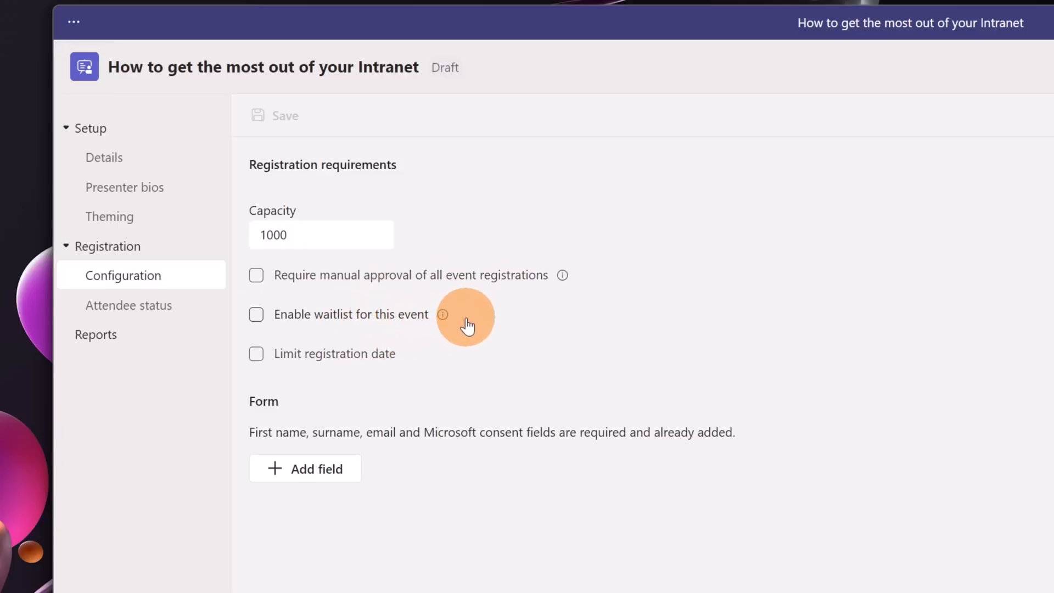
{"action": "mouse_move", "coordinate": [387, 357]}
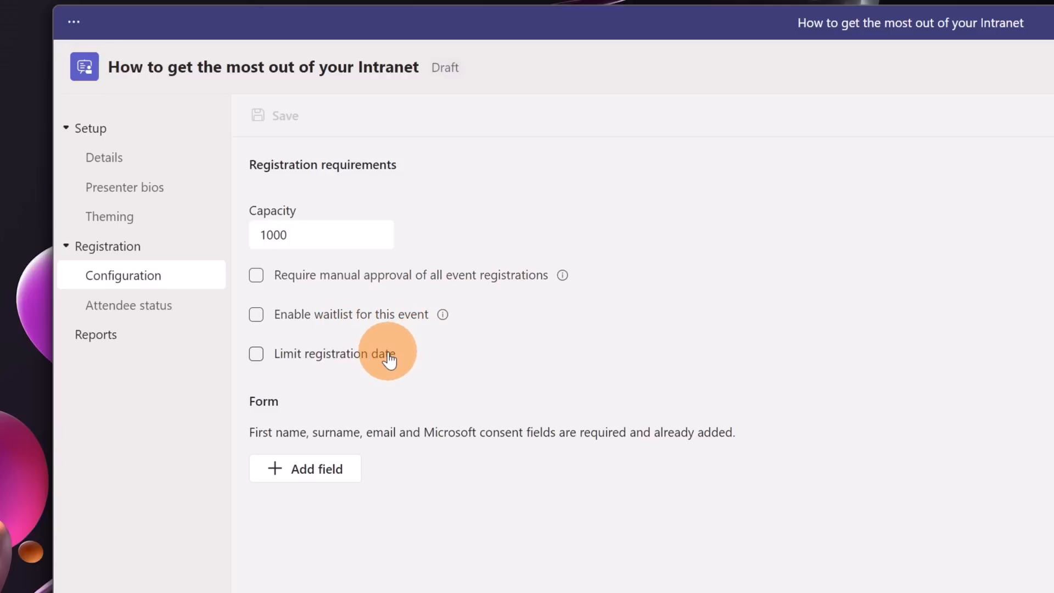
{"action": "mouse_move", "coordinate": [344, 419]}
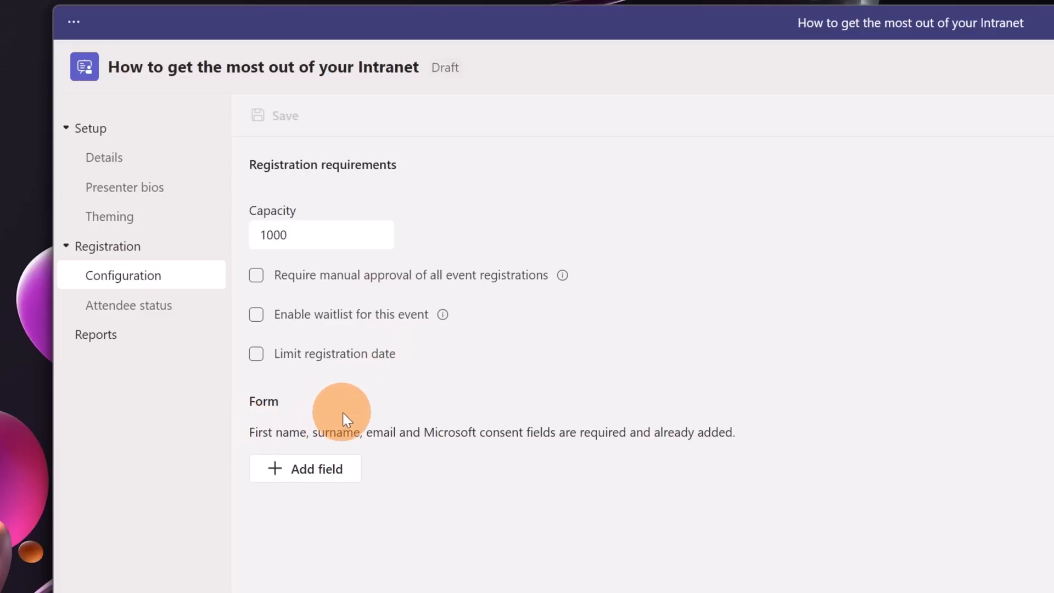
{"action": "mouse_move", "coordinate": [394, 404]}
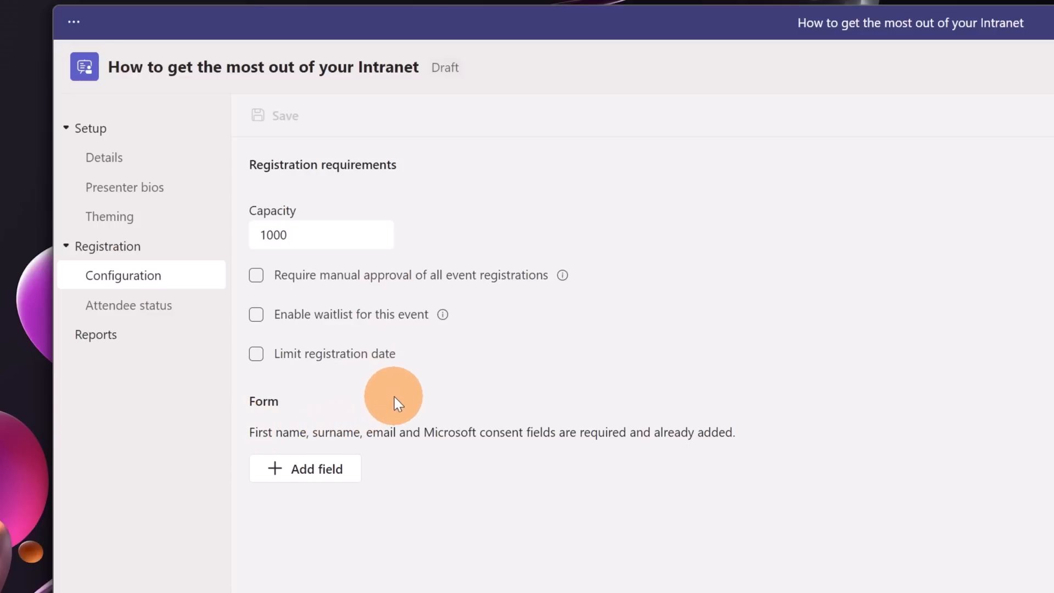
{"action": "mouse_move", "coordinate": [316, 401]}
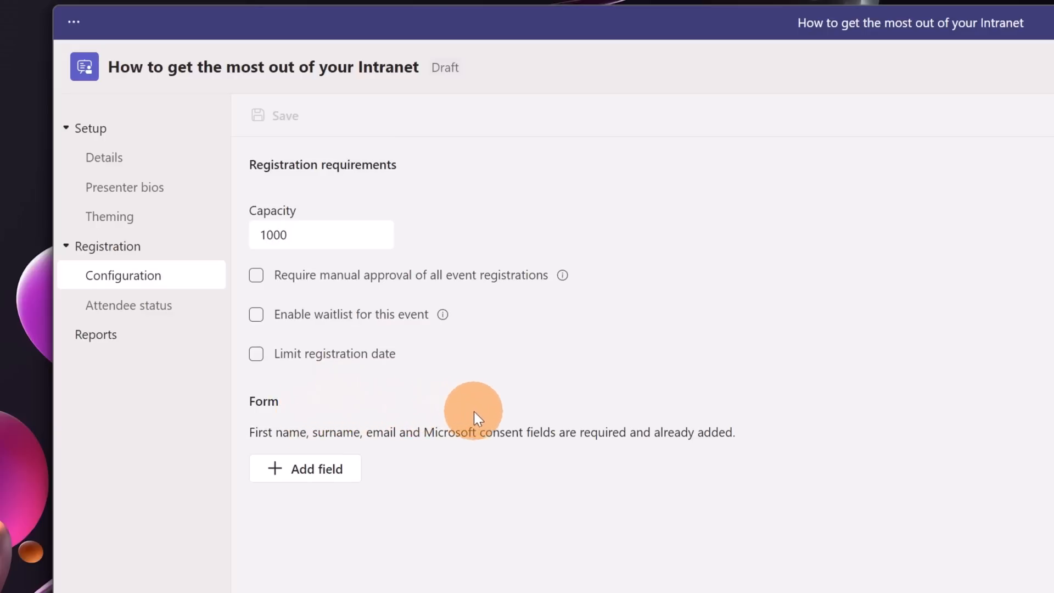
{"action": "mouse_move", "coordinate": [651, 419]}
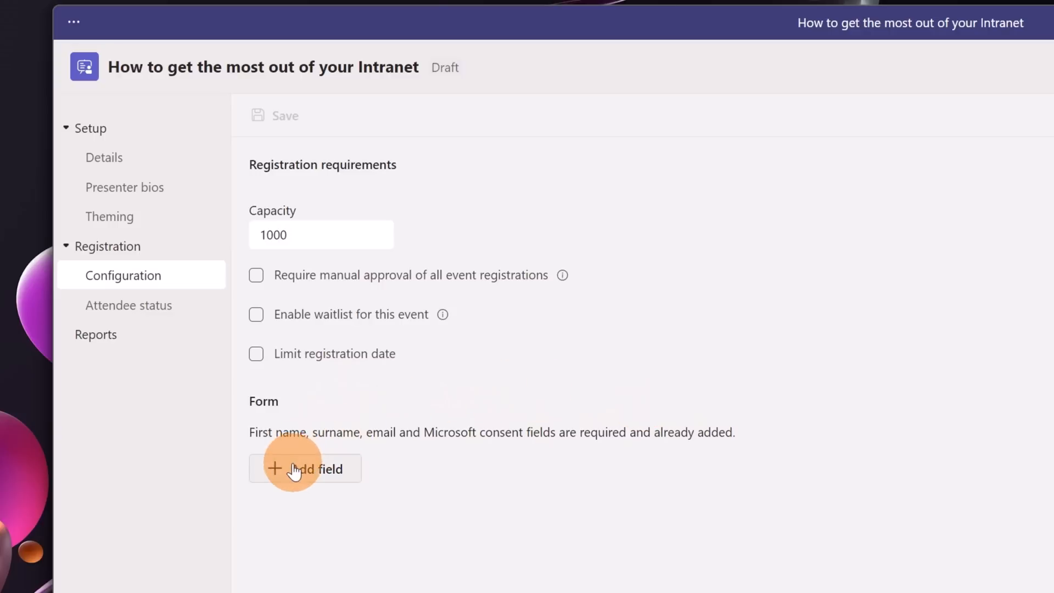
Add required Job title and Industry fields to the registration form.
{"action": "left_click", "coordinate": [304, 468]}
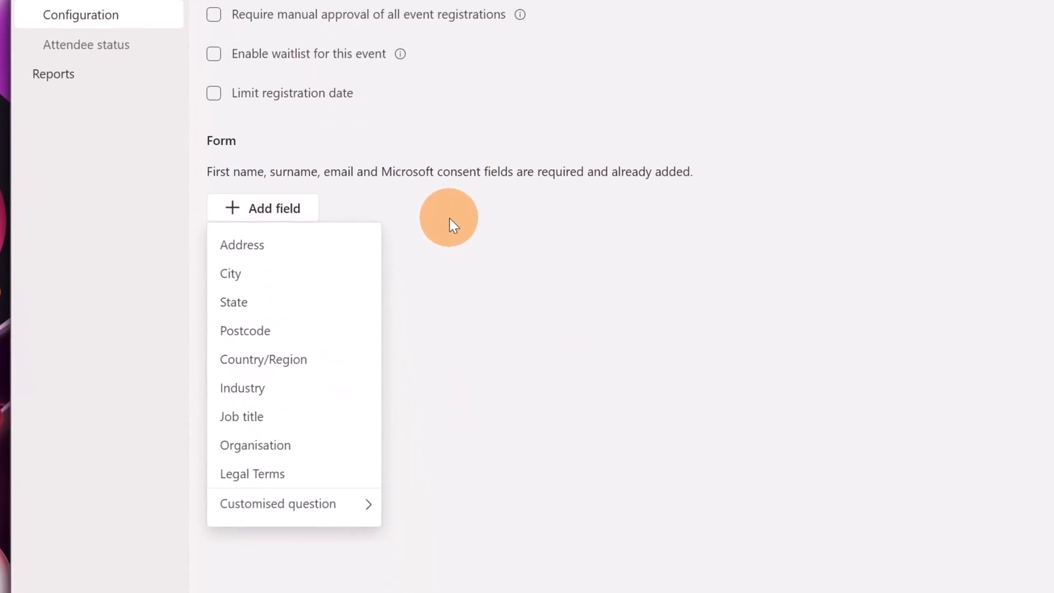
{"action": "mouse_move", "coordinate": [266, 432]}
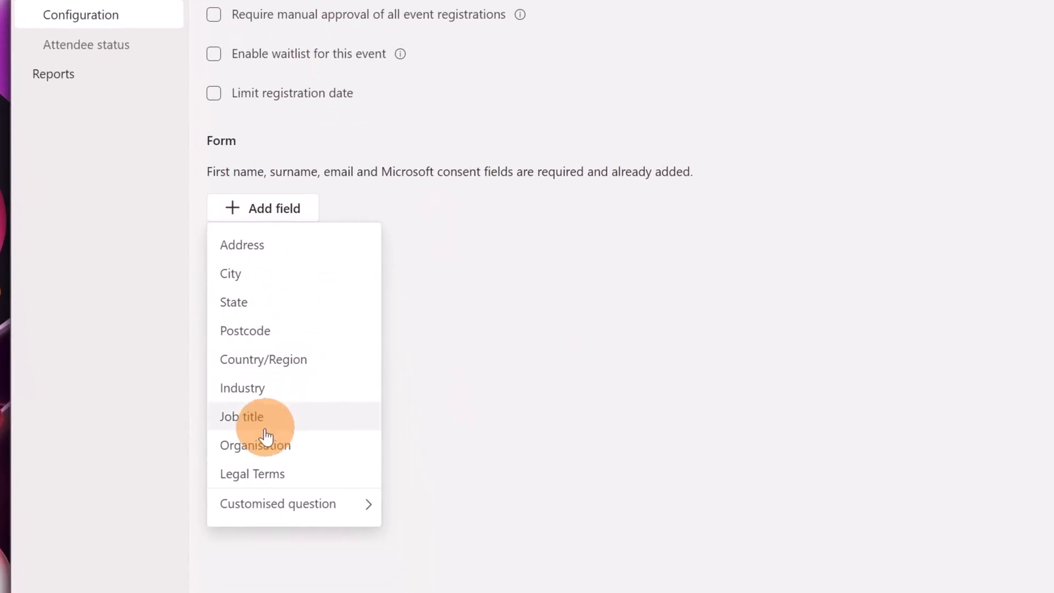
{"action": "left_click", "coordinate": [241, 416]}
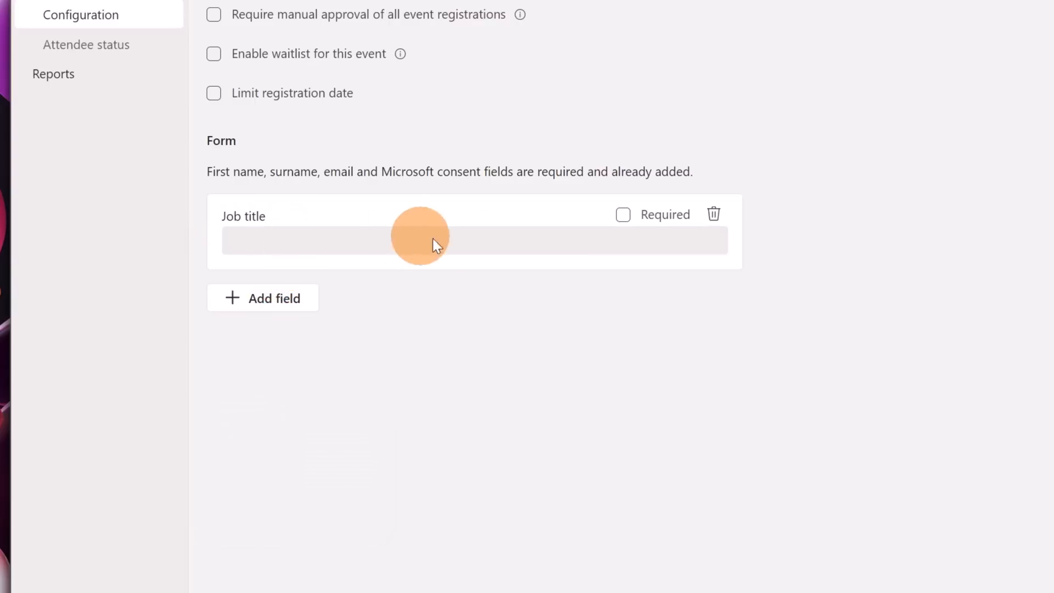
{"action": "left_click", "coordinate": [622, 214]}
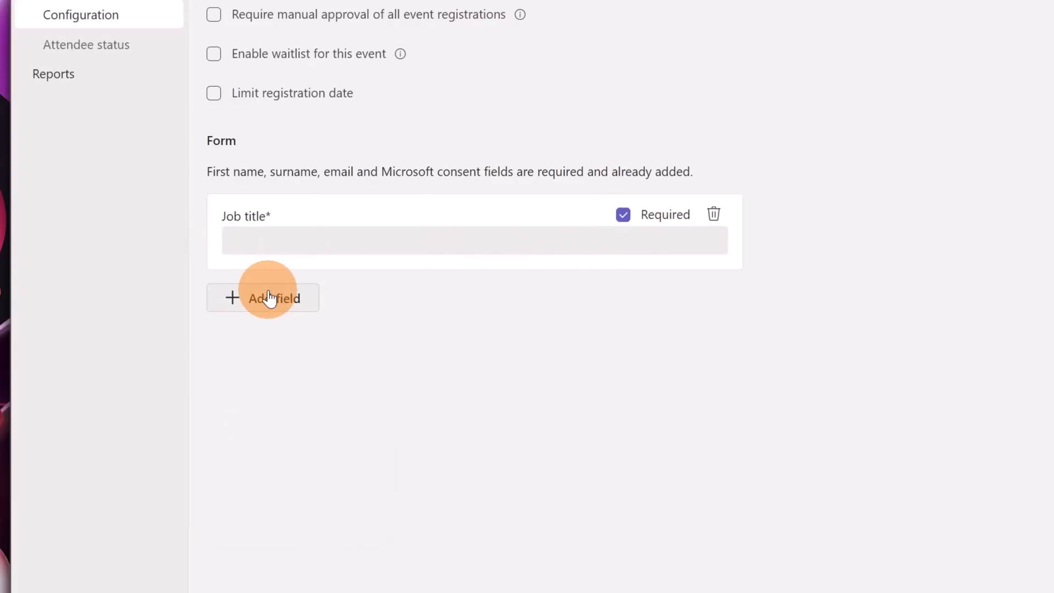
{"action": "left_click", "coordinate": [273, 298]}
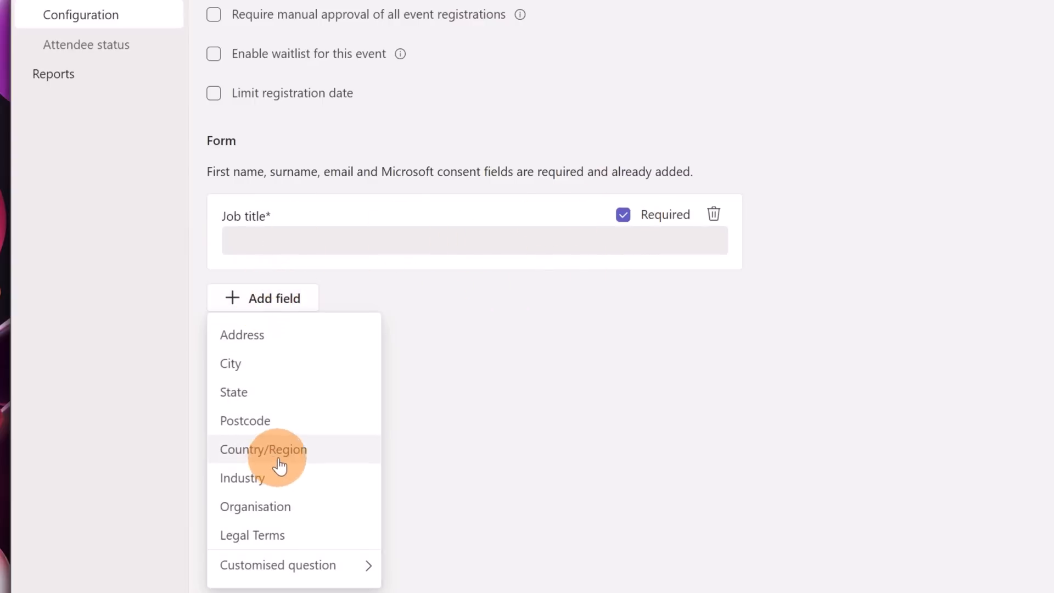
{"action": "left_click", "coordinate": [242, 478]}
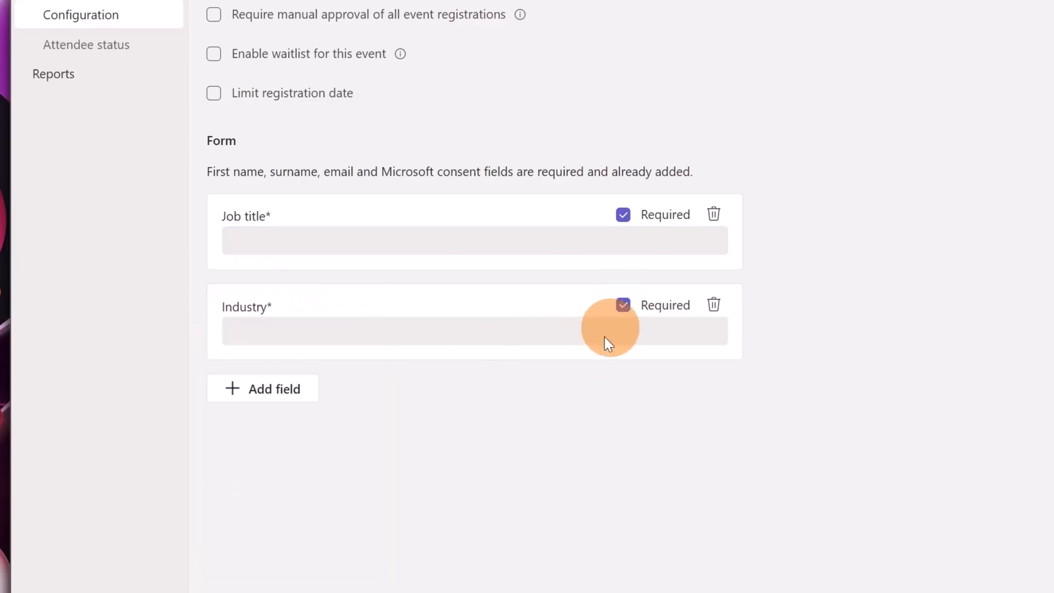
{"action": "mouse_move", "coordinate": [479, 308]}
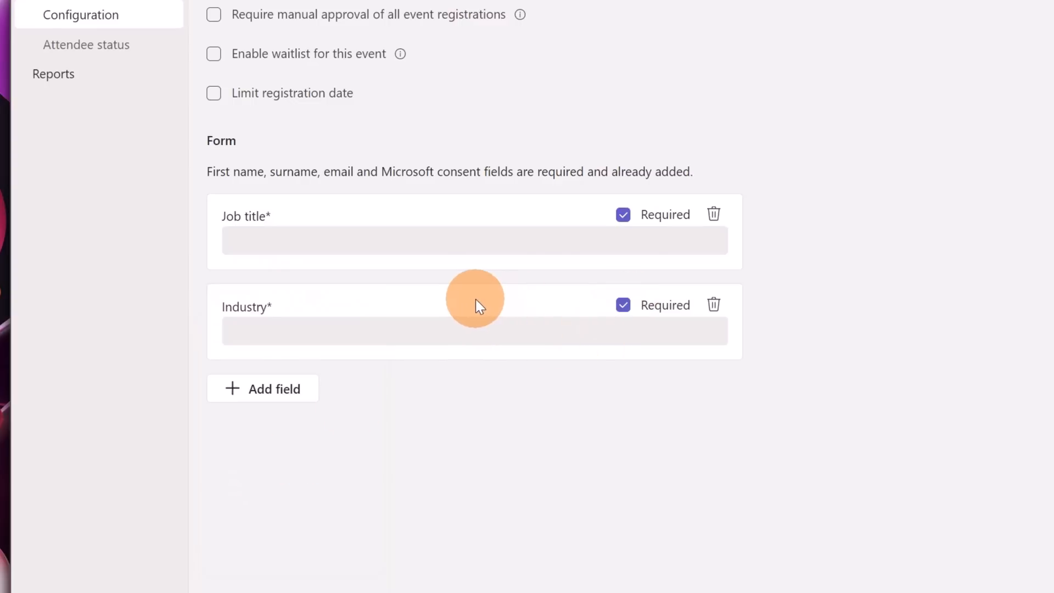
{"action": "left_click", "coordinate": [262, 388]}
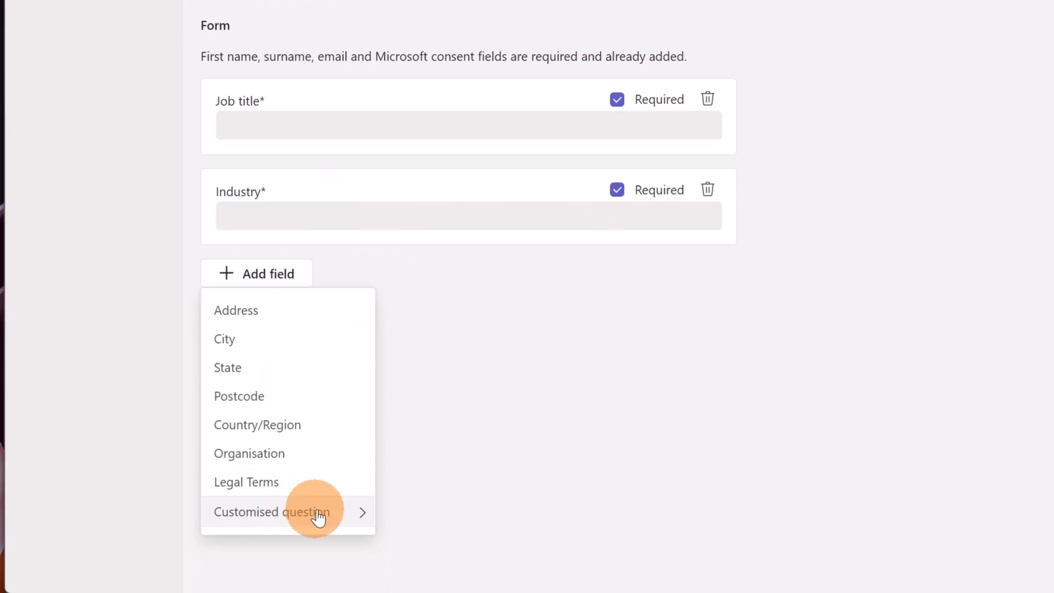
Add the Yes/No checkbox question 'Have you worked before with SharePoint Online?'.
{"action": "left_click", "coordinate": [288, 512]}
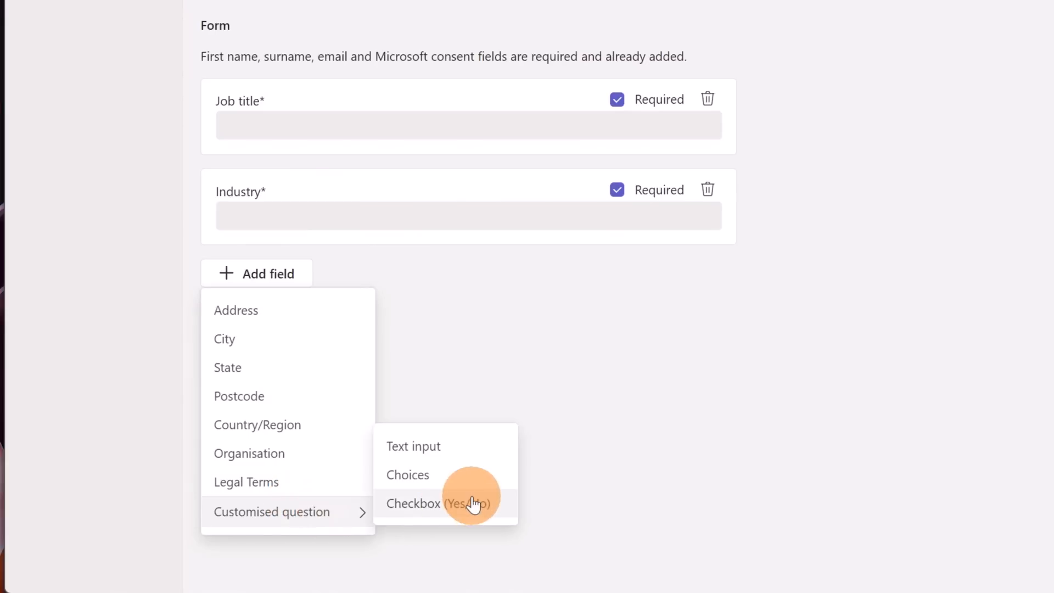
{"action": "mouse_move", "coordinate": [492, 451]}
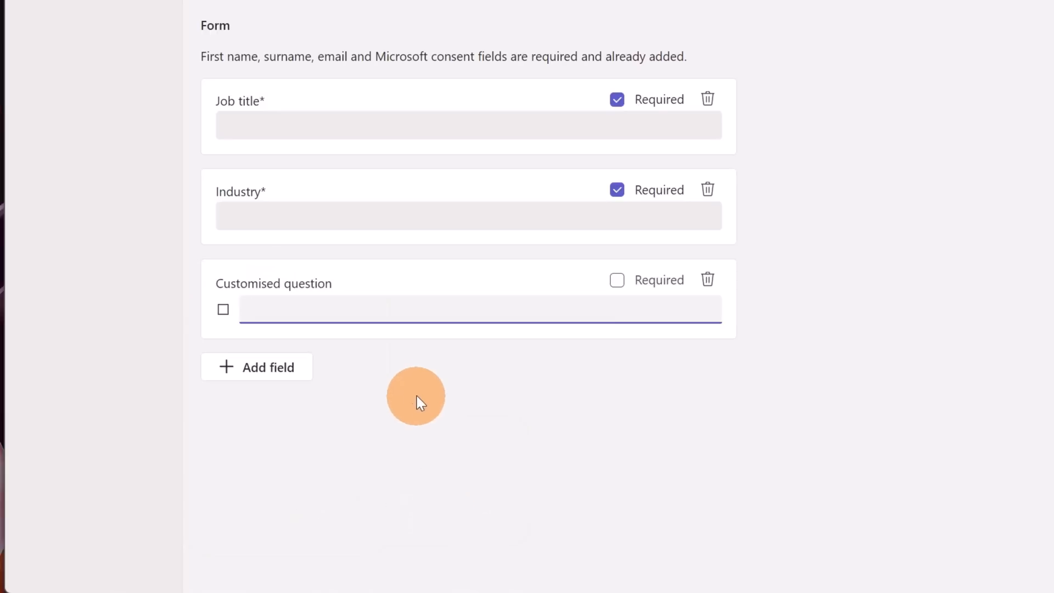
{"action": "left_click", "coordinate": [368, 320]}
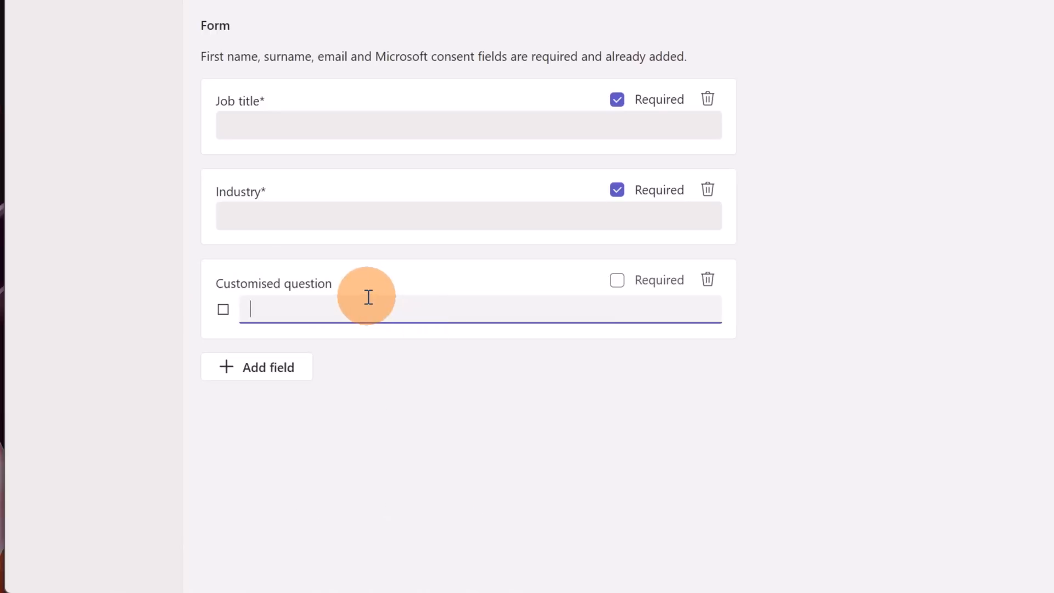
{"action": "type", "text": "Have you worked before with SharePoint Online?"}
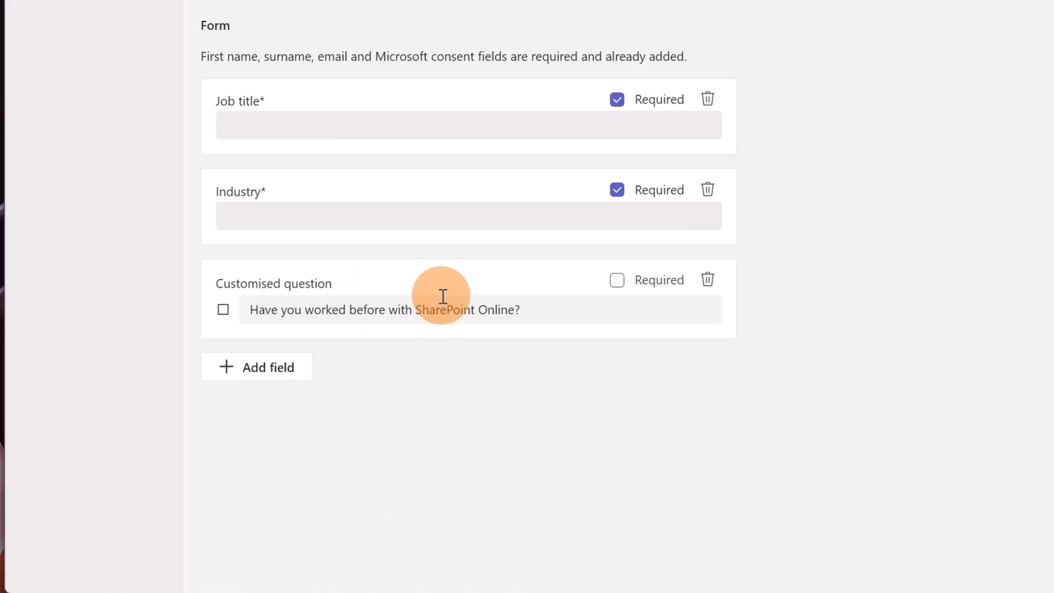
{"action": "left_click", "coordinate": [257, 367]}
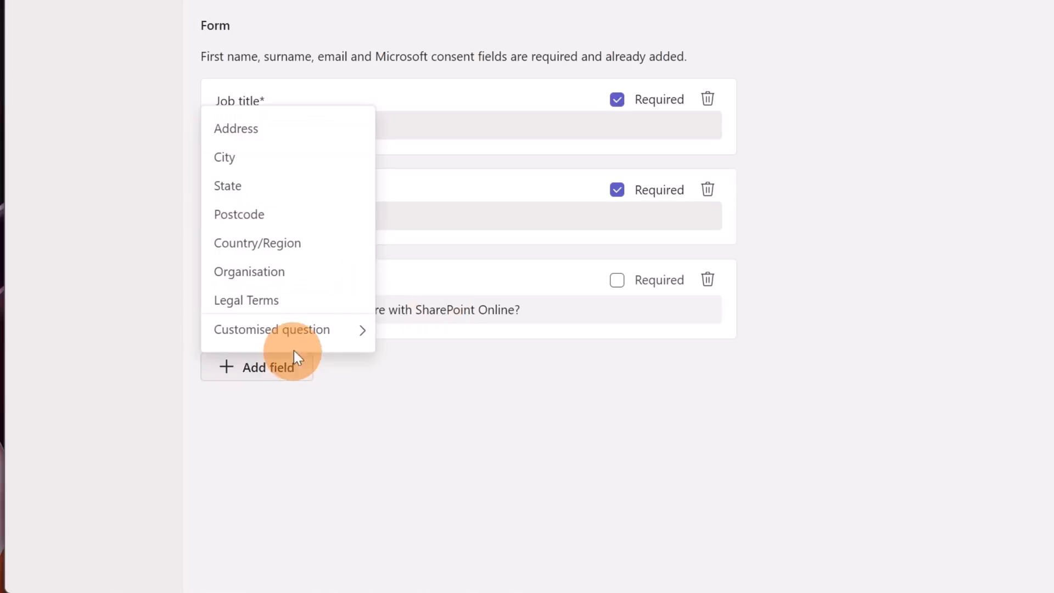
Add a Choices question about joining a post-webinar workshop, with Yes, No, Don't know.
{"action": "left_click", "coordinate": [272, 329]}
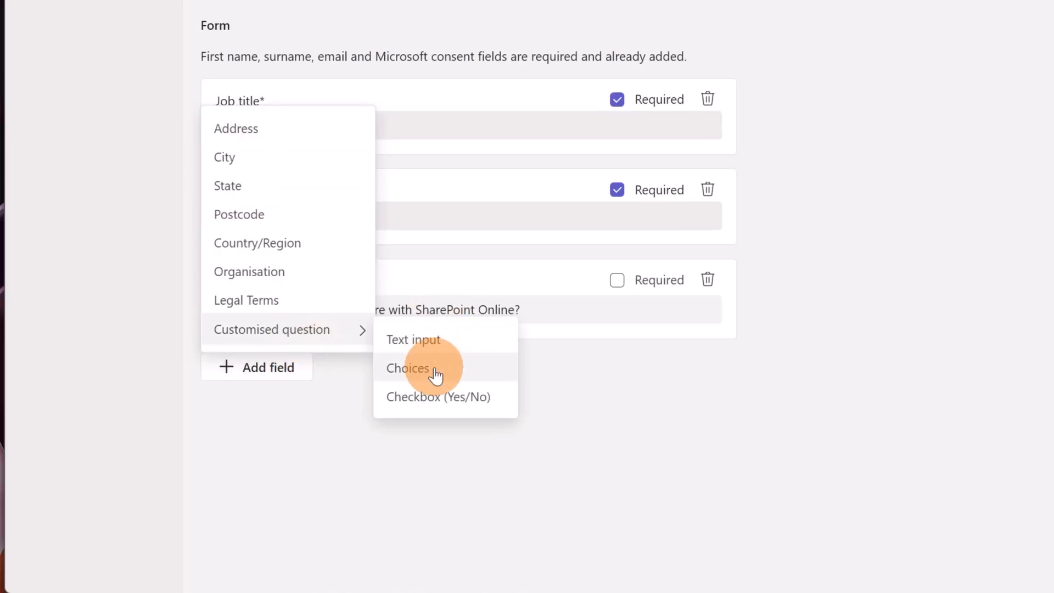
{"action": "left_click", "coordinate": [407, 367]}
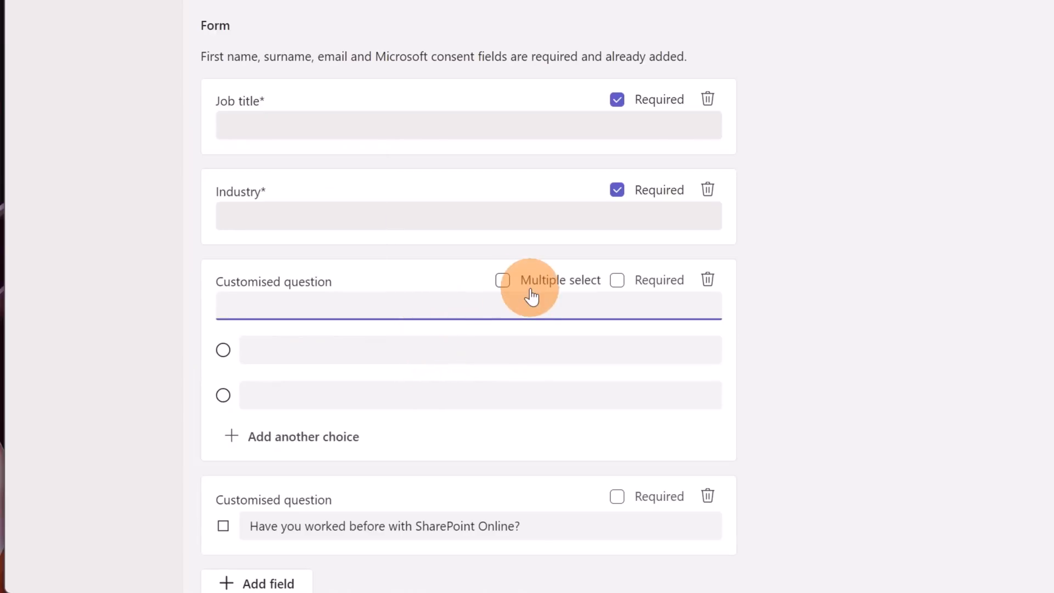
{"action": "mouse_move", "coordinate": [649, 285]}
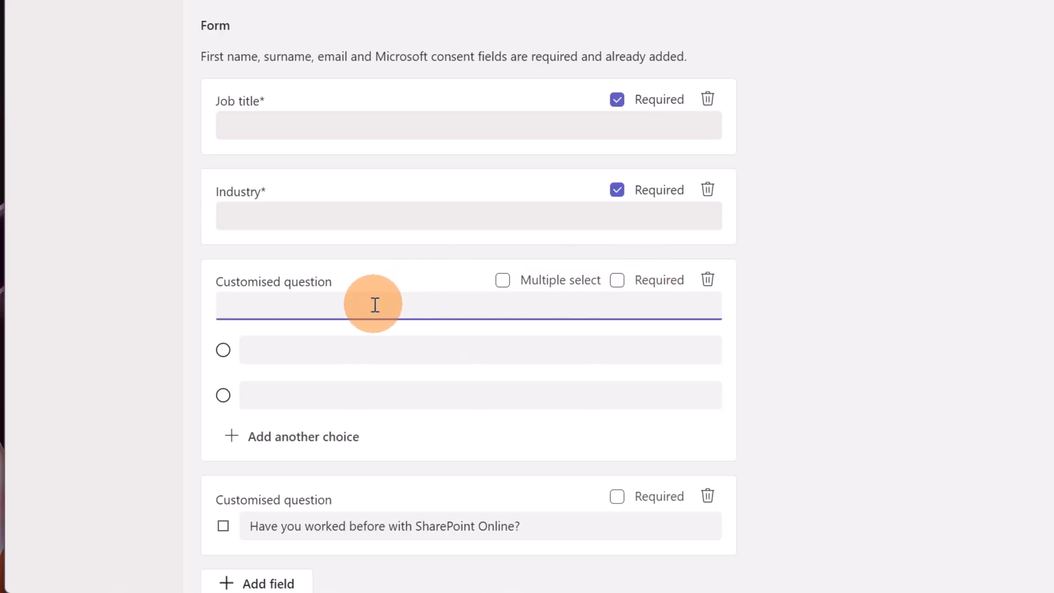
{"action": "type", "text": "Are you interested to participate to a workshop after the webinar?"}
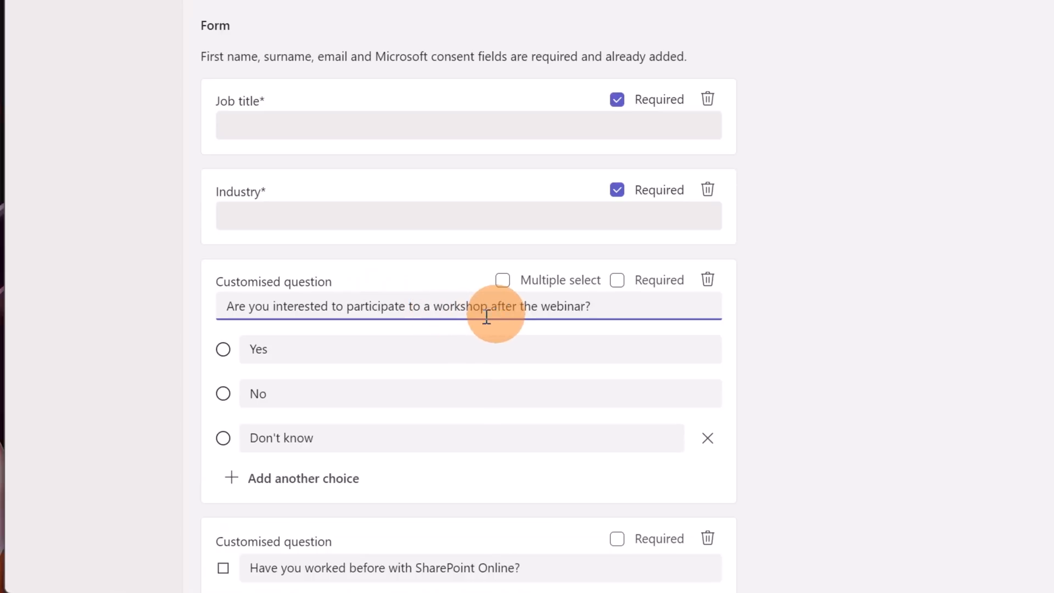
{"action": "scroll", "scroll_direction": "down", "scroll_amount": 3}
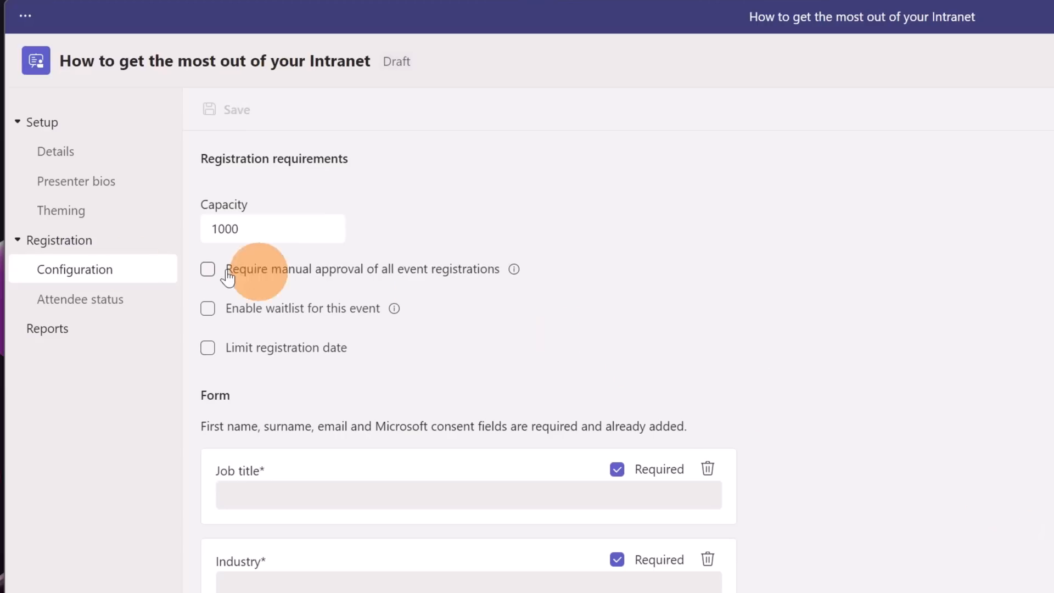
Go to the Attendee status page, which shows no registrations yet.
{"action": "left_click", "coordinate": [81, 299]}
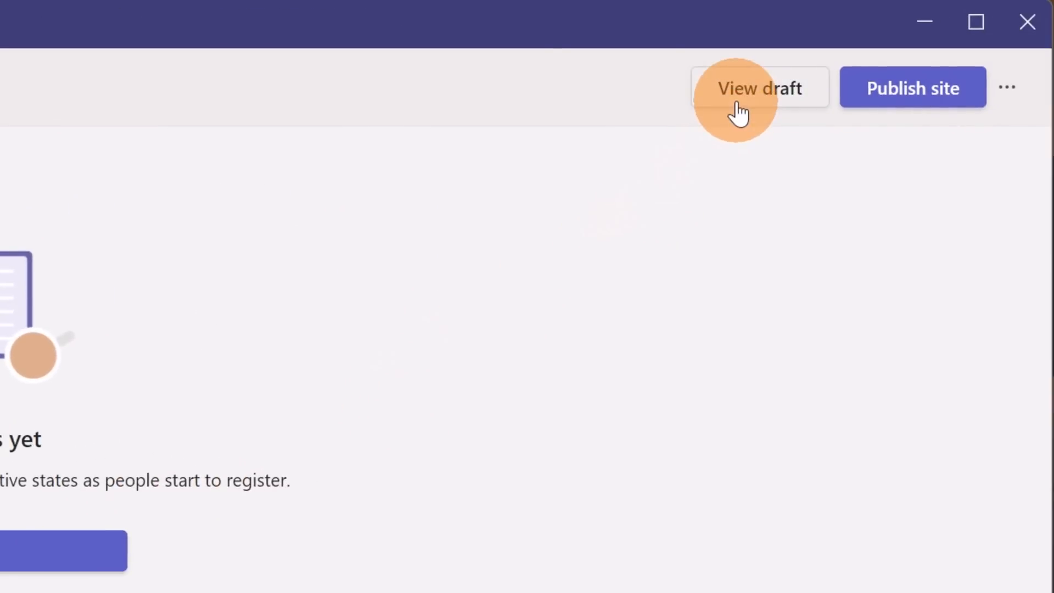
Preview the webinar's draft registration site with View draft.
{"action": "left_click", "coordinate": [759, 87]}
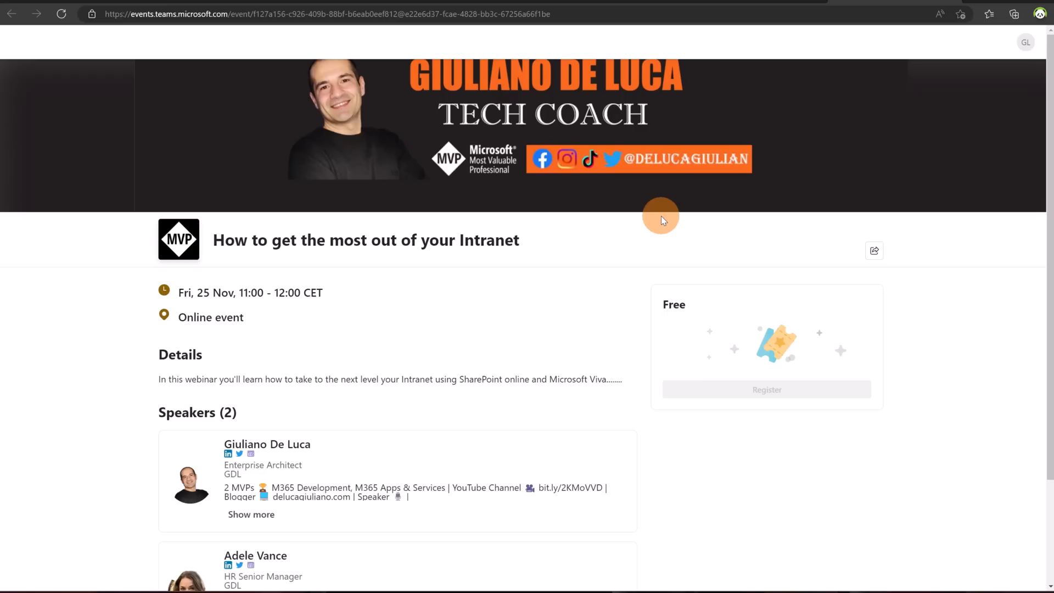
{"action": "mouse_move", "coordinate": [475, 195]}
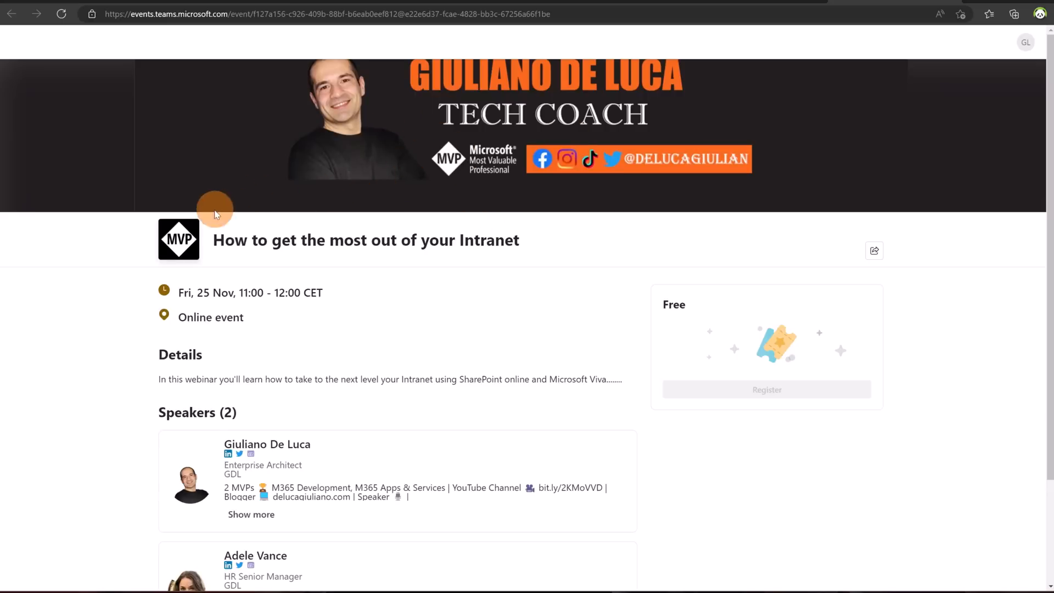
Review the draft event site, expand the first speaker's bio, and return to attendee status.
{"action": "scroll", "scroll_direction": "down", "scroll_amount": 3}
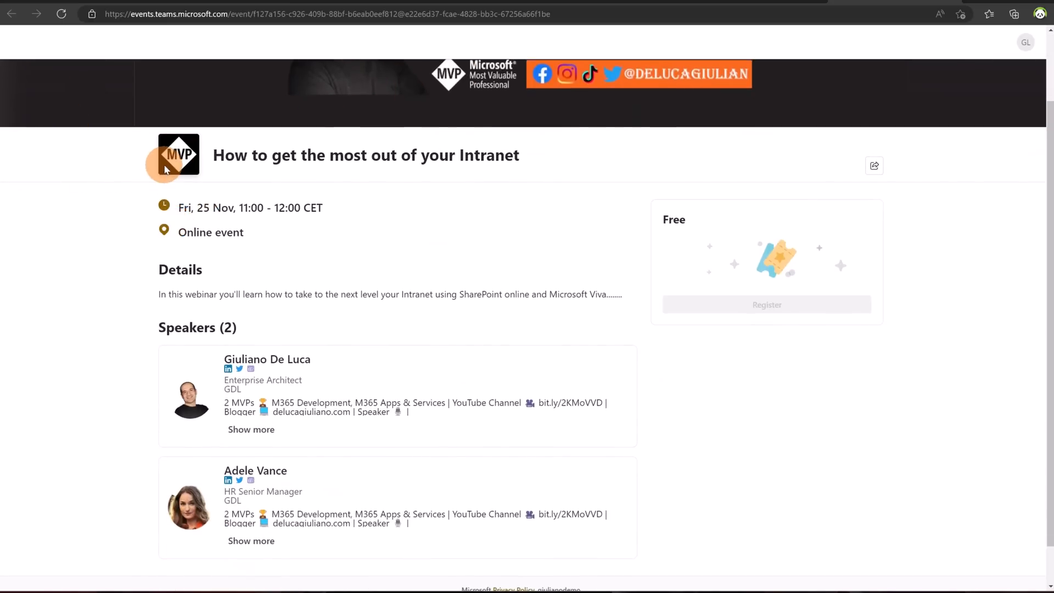
{"action": "scroll", "scroll_direction": "down", "scroll_amount": 3}
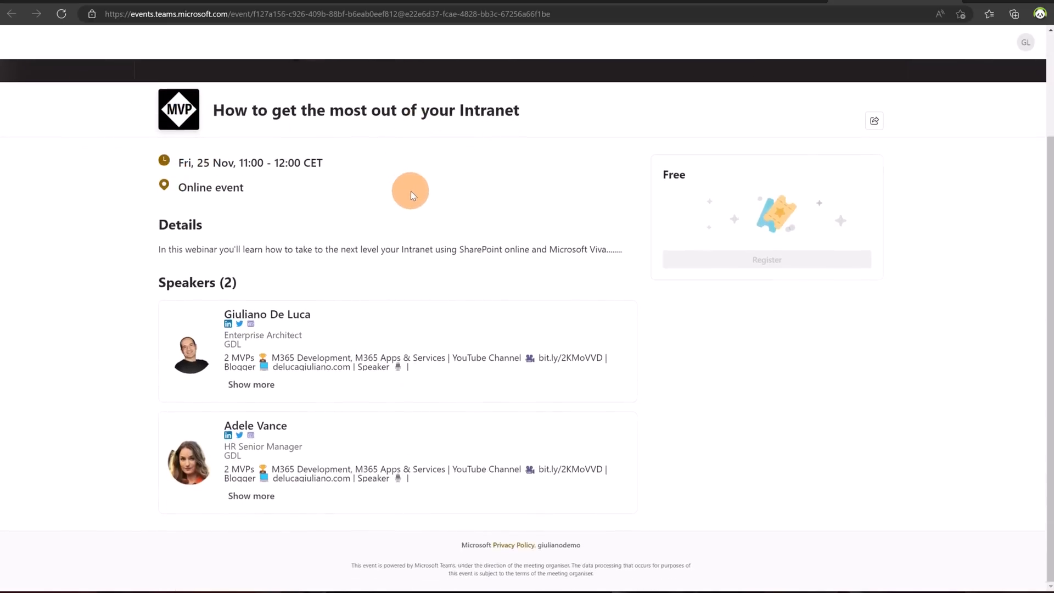
{"action": "mouse_move", "coordinate": [294, 219]}
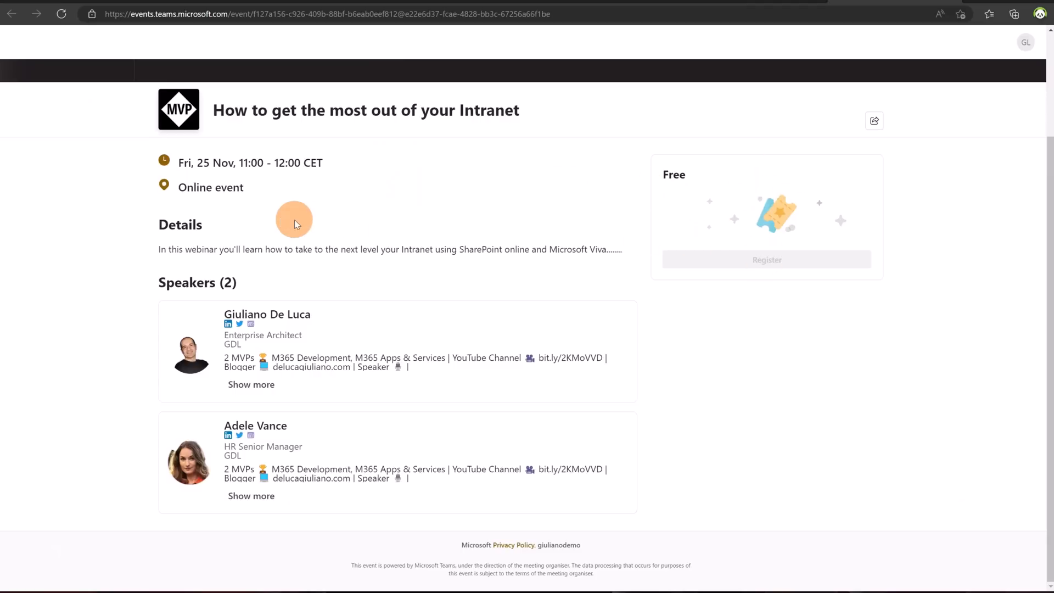
{"action": "mouse_move", "coordinate": [751, 262]}
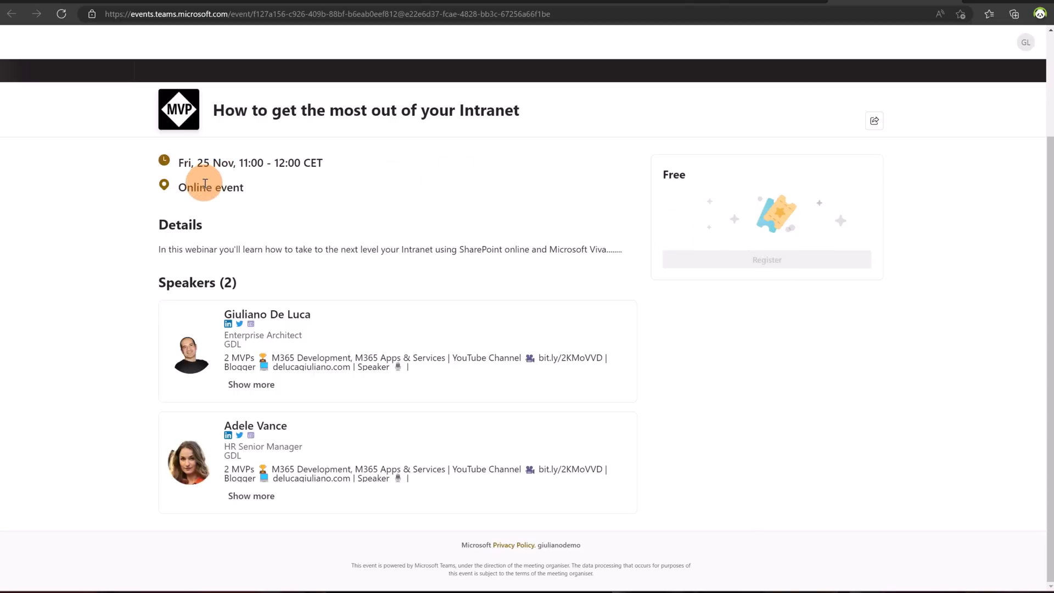
{"action": "mouse_move", "coordinate": [246, 260]}
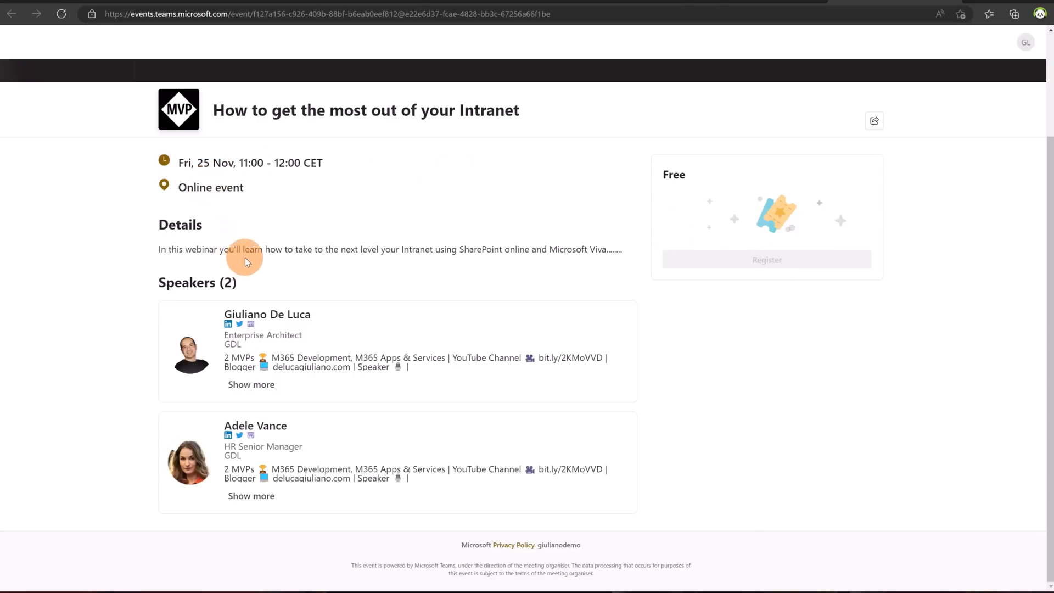
{"action": "mouse_move", "coordinate": [289, 302]}
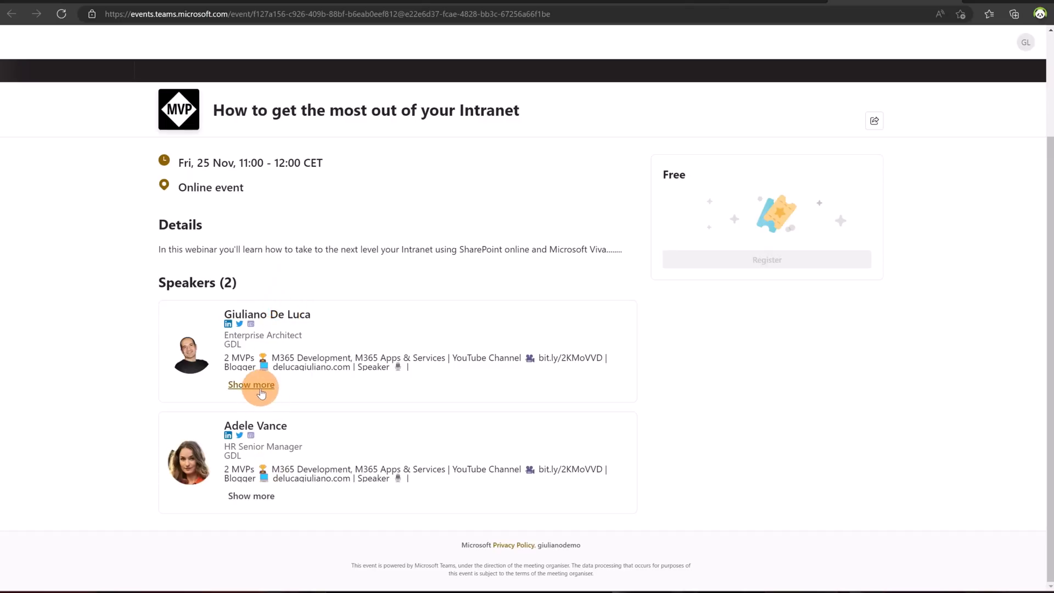
{"action": "left_click", "coordinate": [251, 384]}
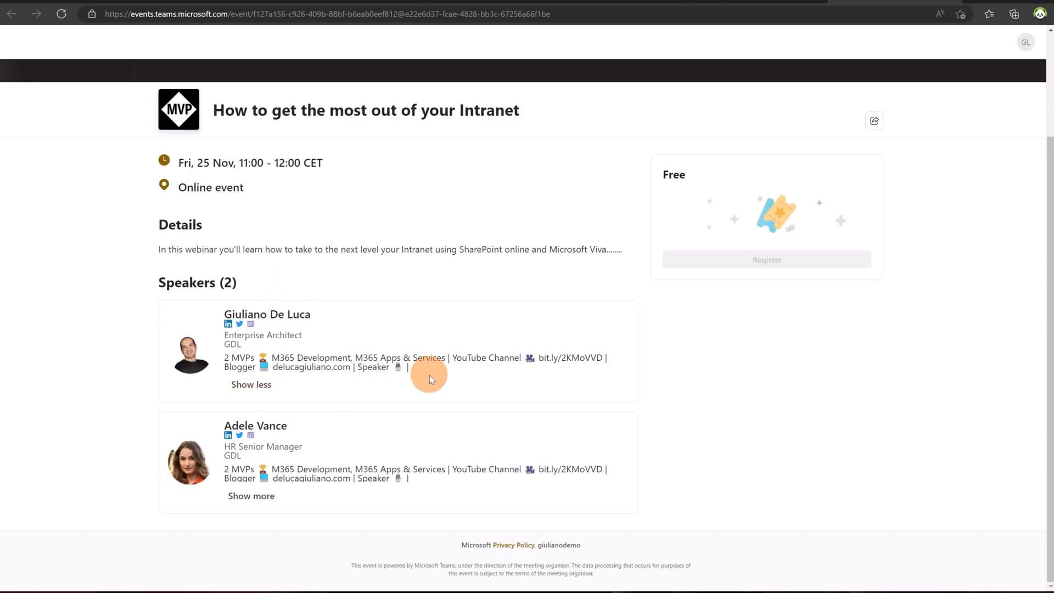
{"action": "mouse_move", "coordinate": [514, 369]}
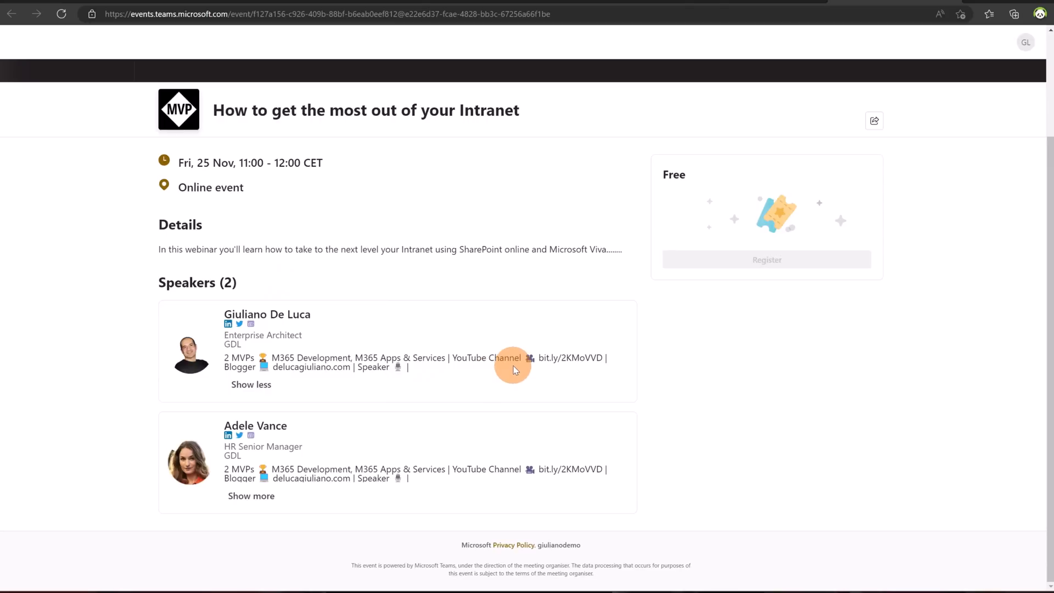
{"action": "scroll", "scroll_direction": "up", "scroll_amount": 3}
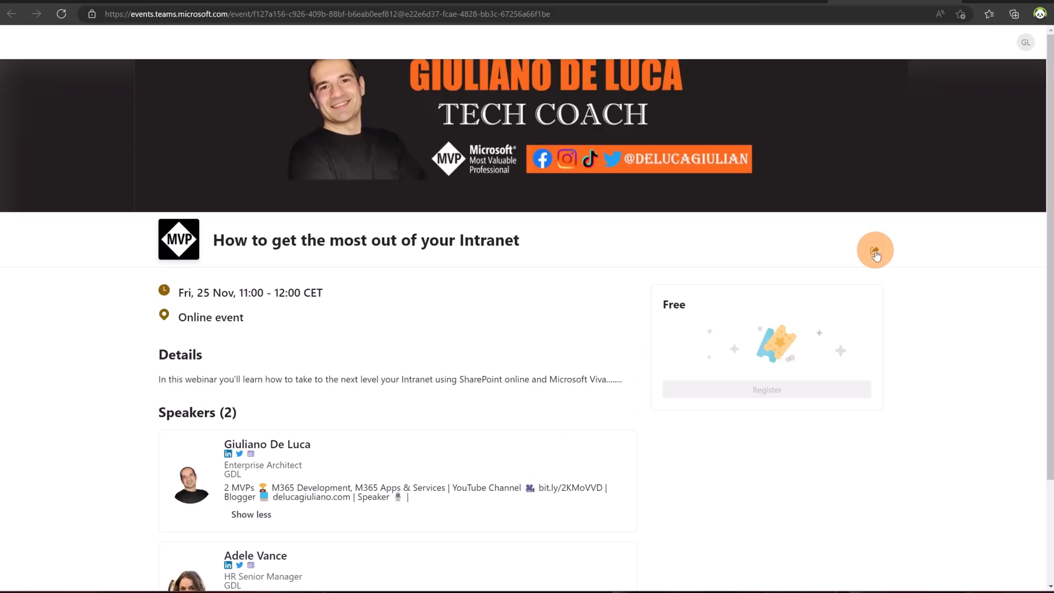
{"action": "left_click", "coordinate": [874, 250]}
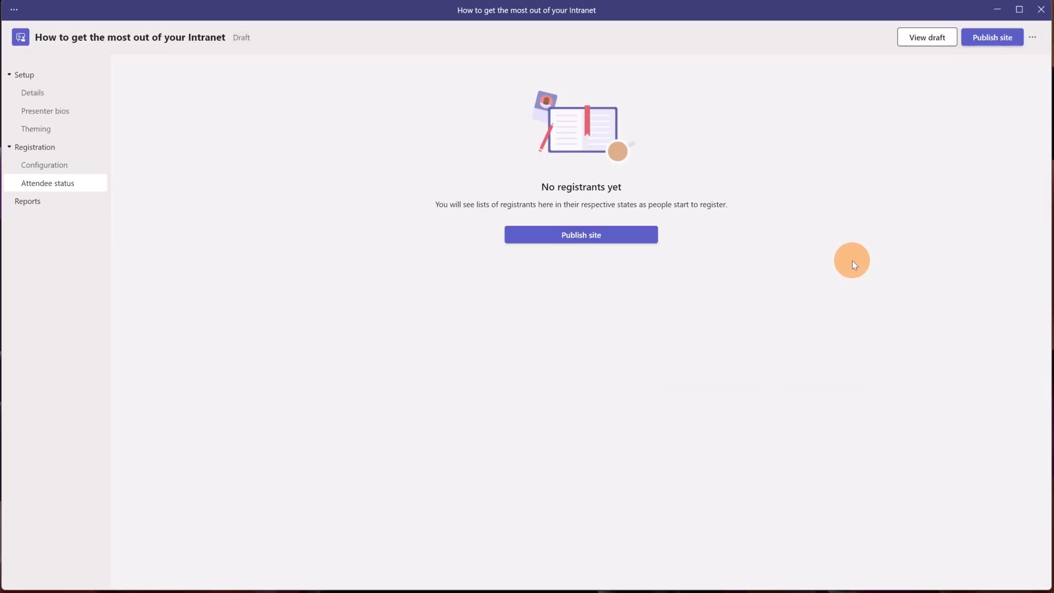
{"action": "mouse_move", "coordinate": [597, 245]}
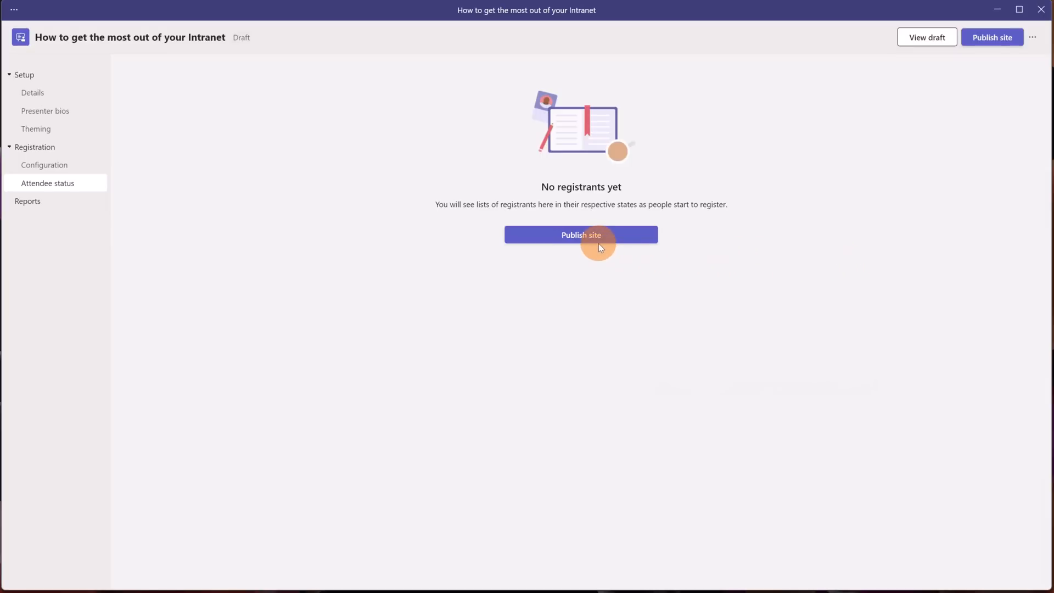
Publish the webinar's registration site and confirm publishing.
{"action": "left_click", "coordinate": [581, 234]}
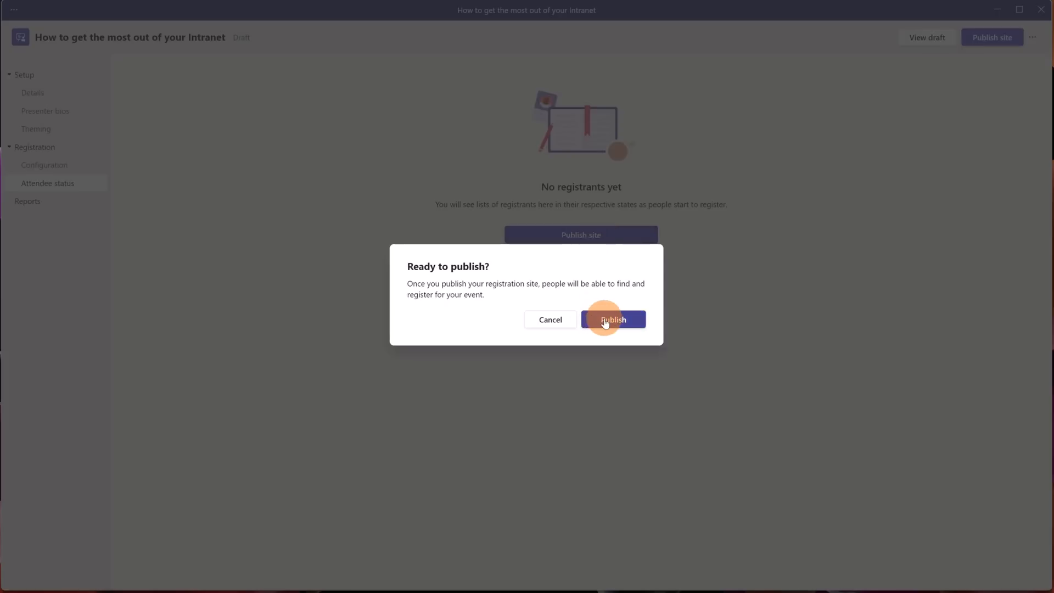
{"action": "left_click", "coordinate": [613, 320]}
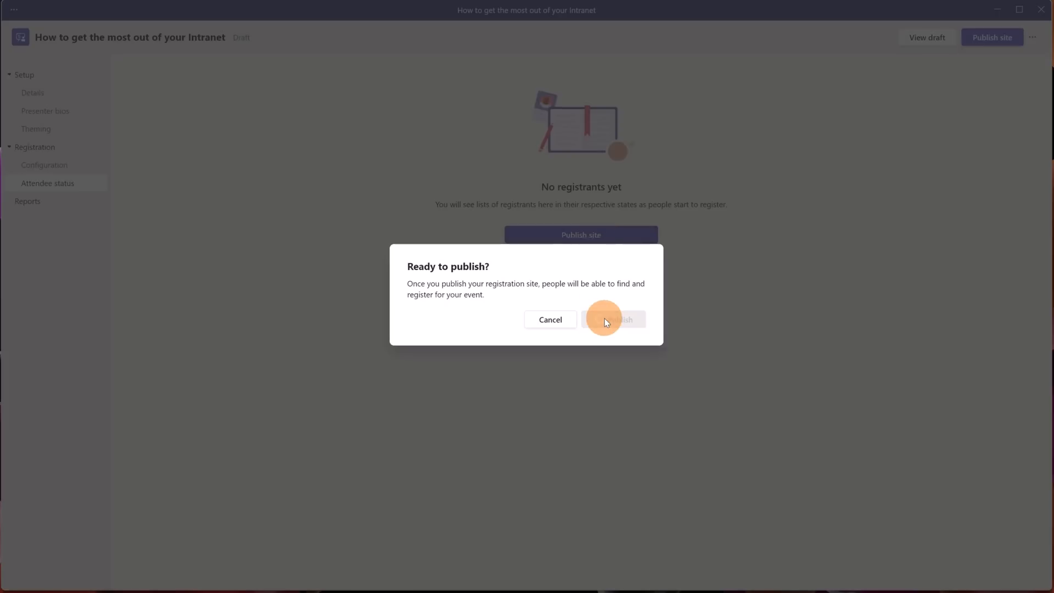
{"action": "left_click", "coordinate": [614, 319]}
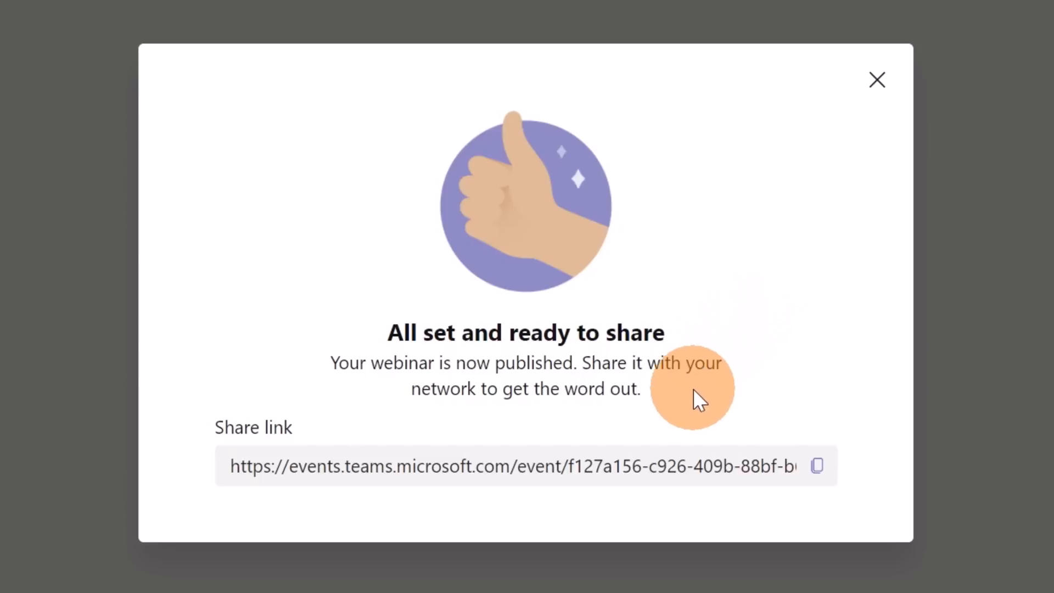
Copy the published webinar's share link and dismiss the confirmation dialog.
{"action": "left_click", "coordinate": [816, 467]}
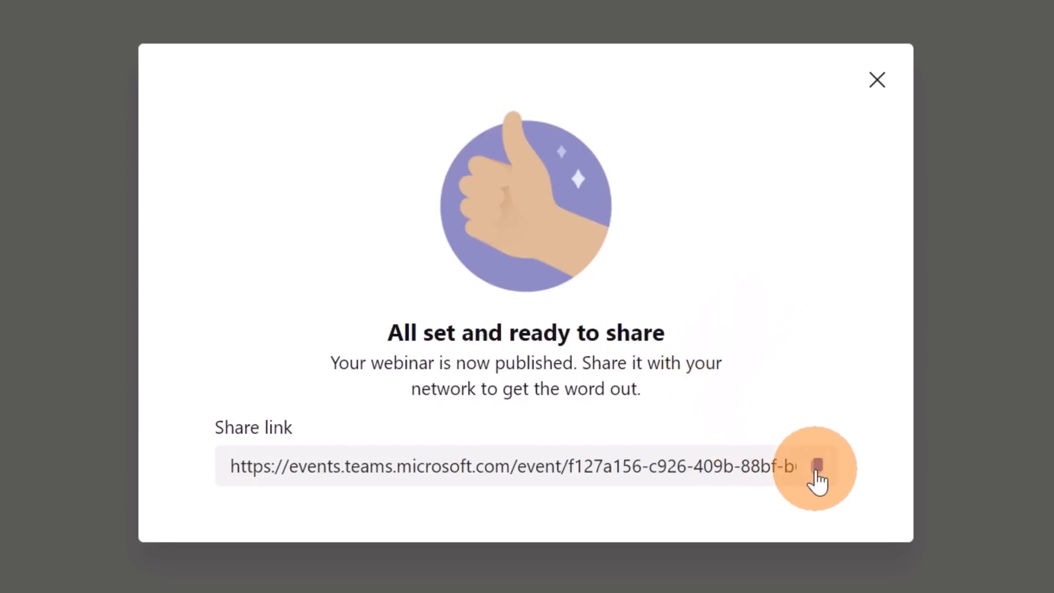
{"action": "left_click", "coordinate": [820, 470]}
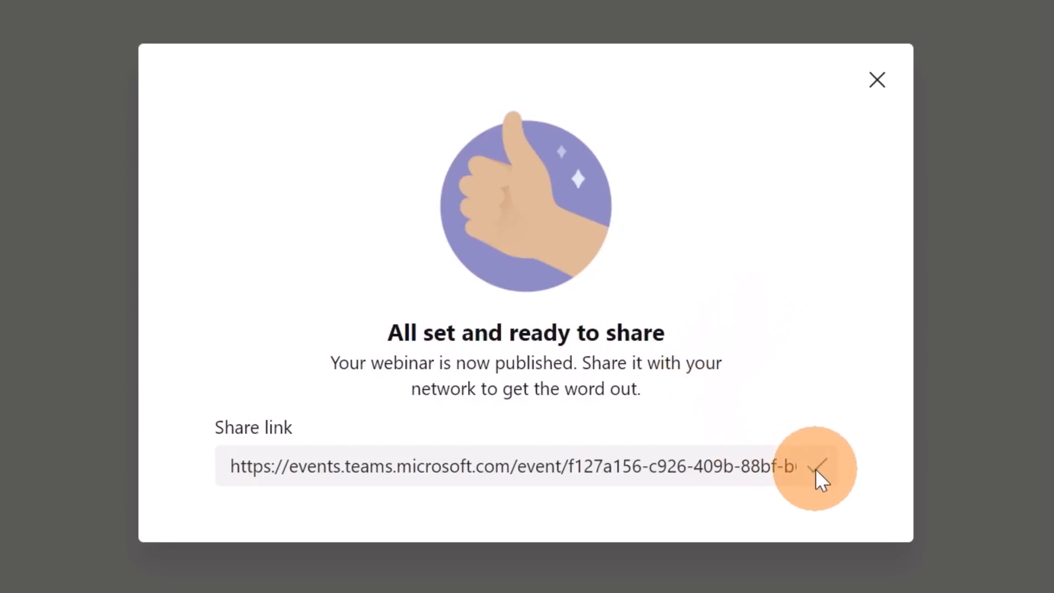
{"action": "left_click", "coordinate": [816, 470]}
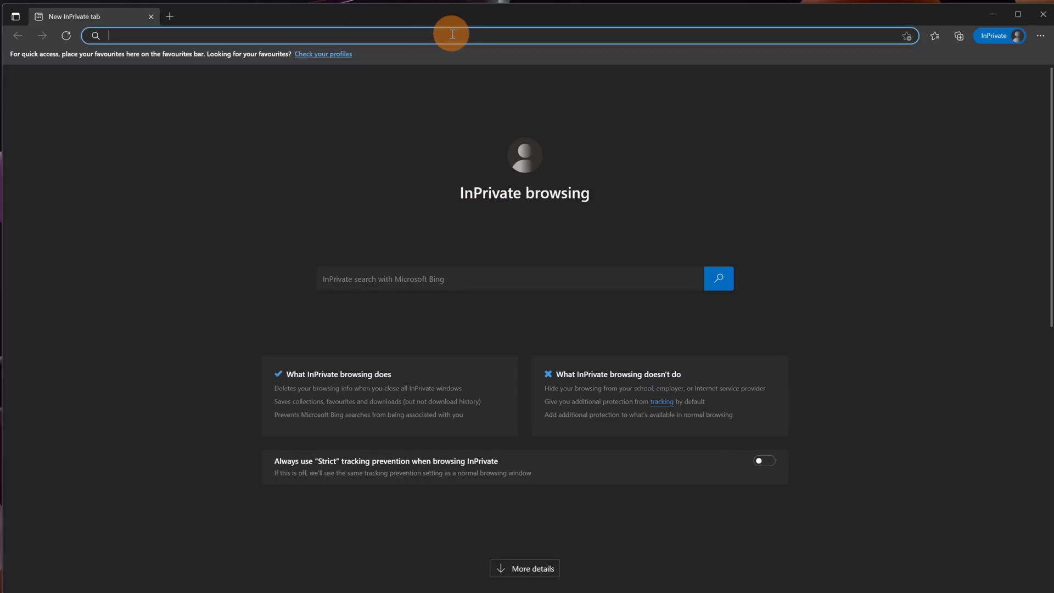
Load the pasted event link in the private browser and open its registration form.
{"action": "type", "text": "https://events.teams.microsoft.com/event/f127a156-c926-409b-88bf-b6eab0eef812@e22e6d37-fcae-4828-bb3c-67256a66f1be"}
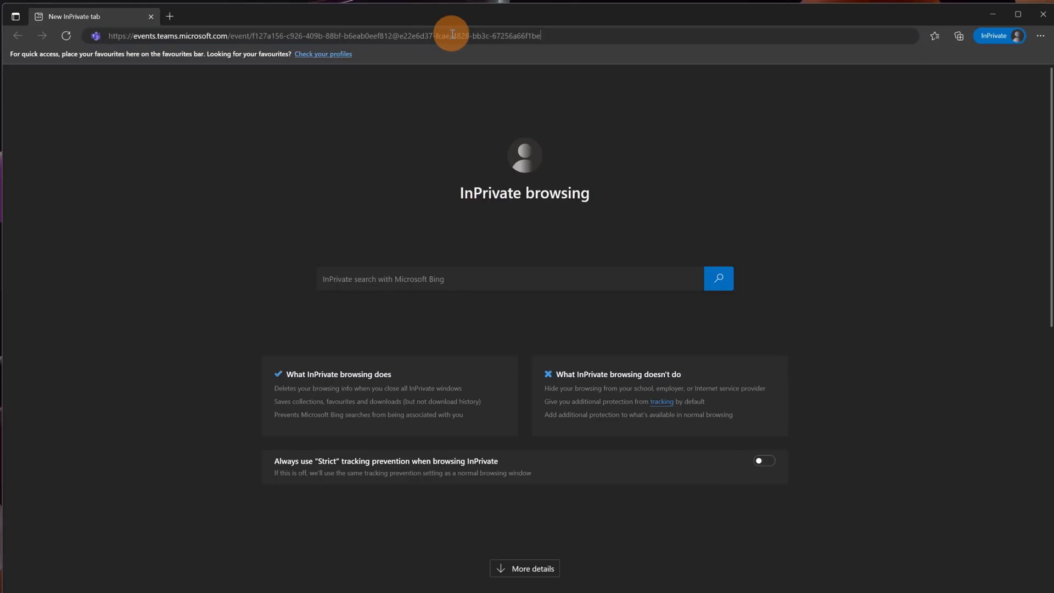
{"action": "key", "text": "Enter"}
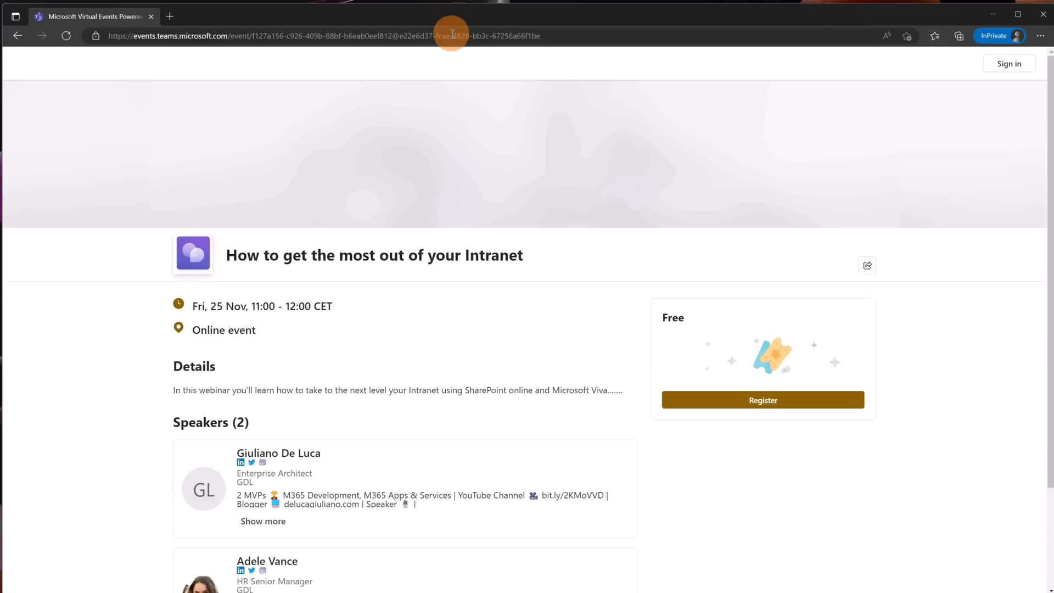
{"action": "scroll", "scroll_direction": "down", "scroll_amount": 3}
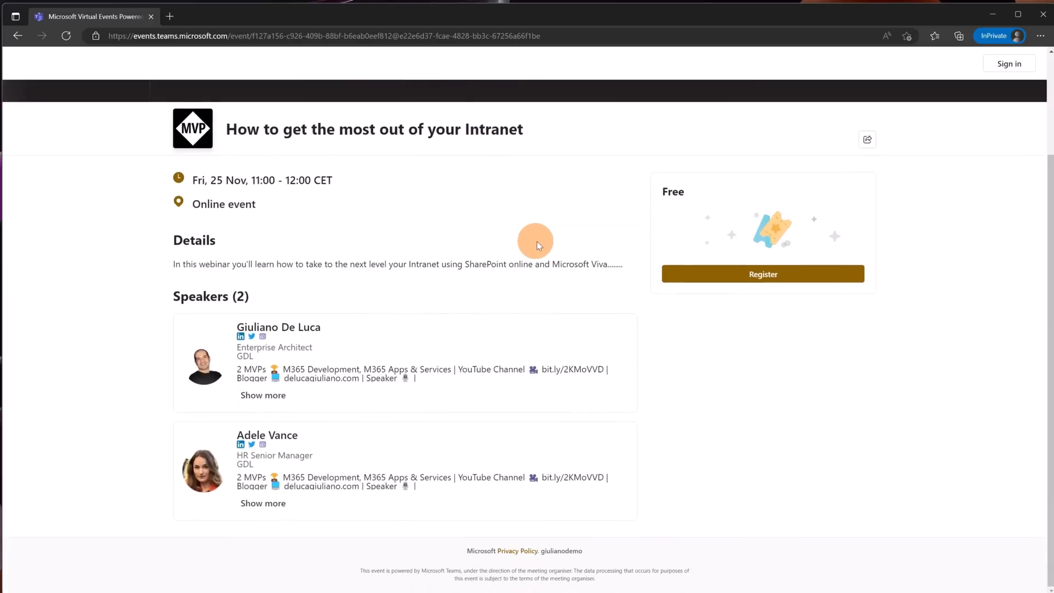
{"action": "left_click", "coordinate": [763, 274]}
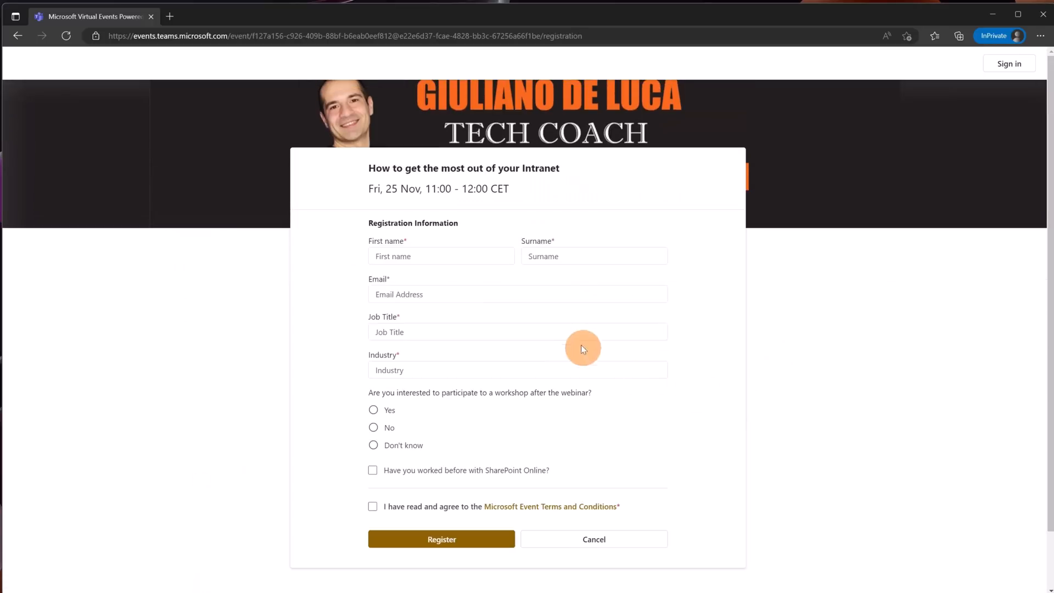
Submit a test registration accepting the terms, then close the confirmation.
{"action": "left_click", "coordinate": [441, 538]}
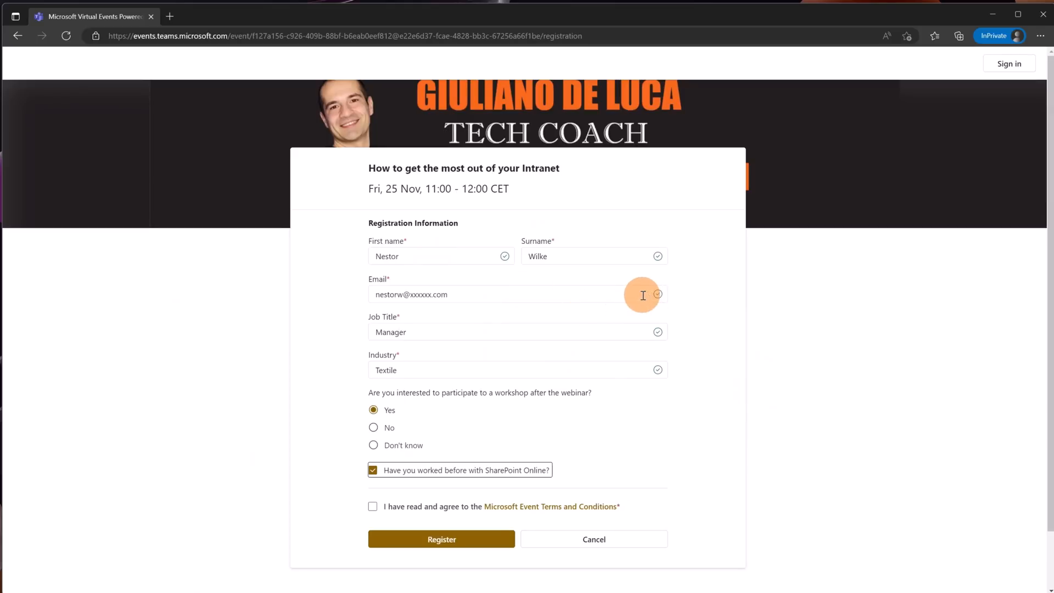
{"action": "left_click", "coordinate": [372, 506]}
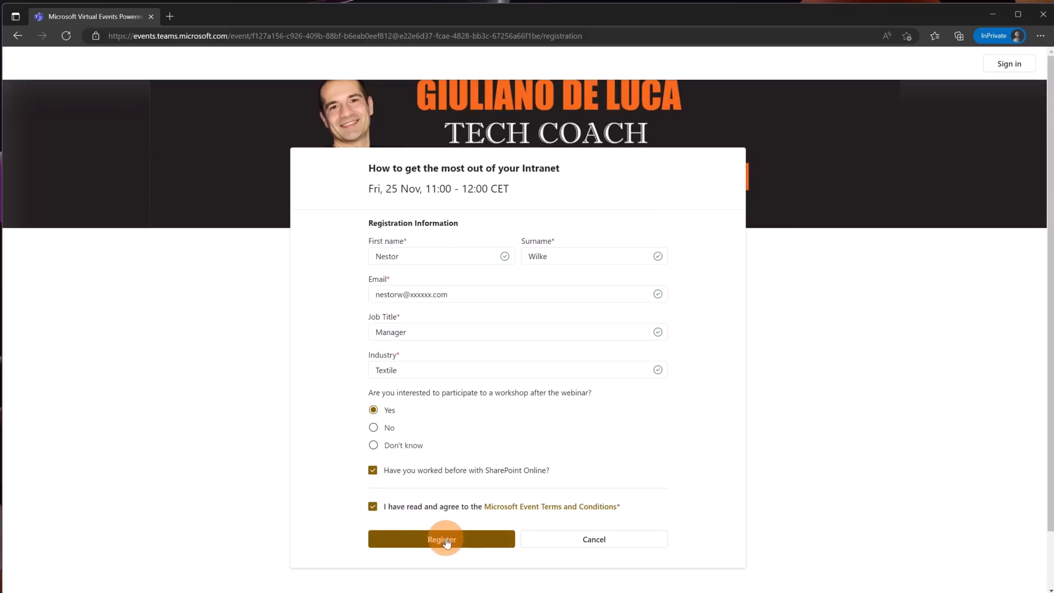
{"action": "left_click", "coordinate": [441, 538]}
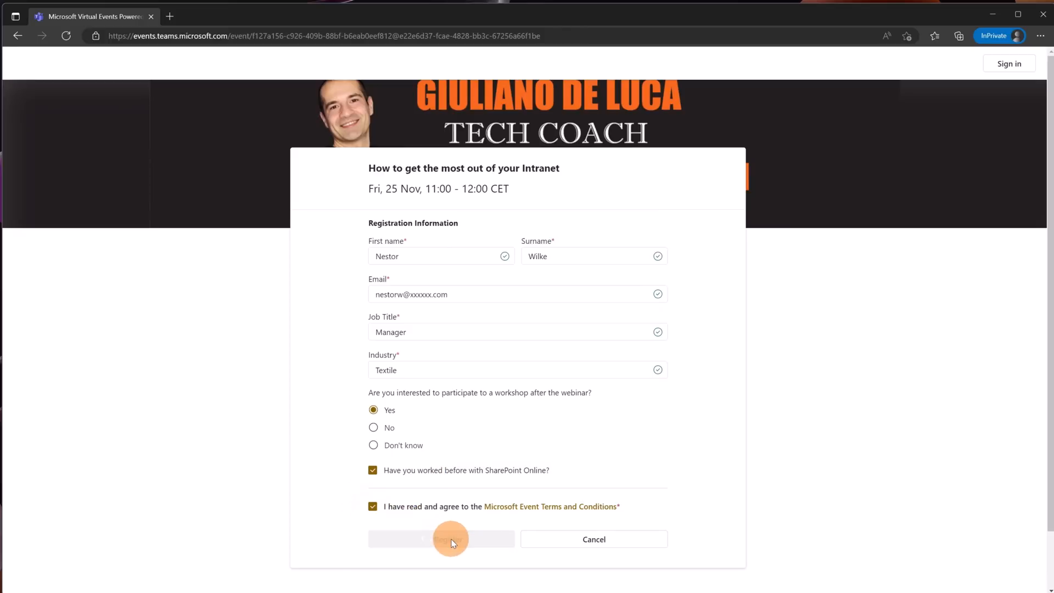
{"action": "left_click", "coordinate": [442, 539]}
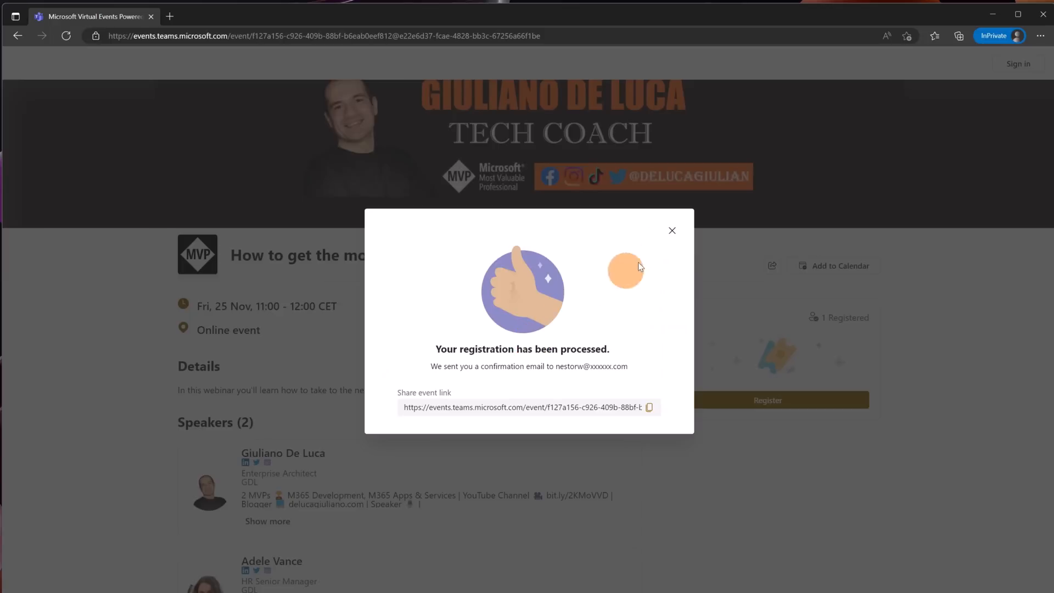
{"action": "left_click", "coordinate": [672, 229]}
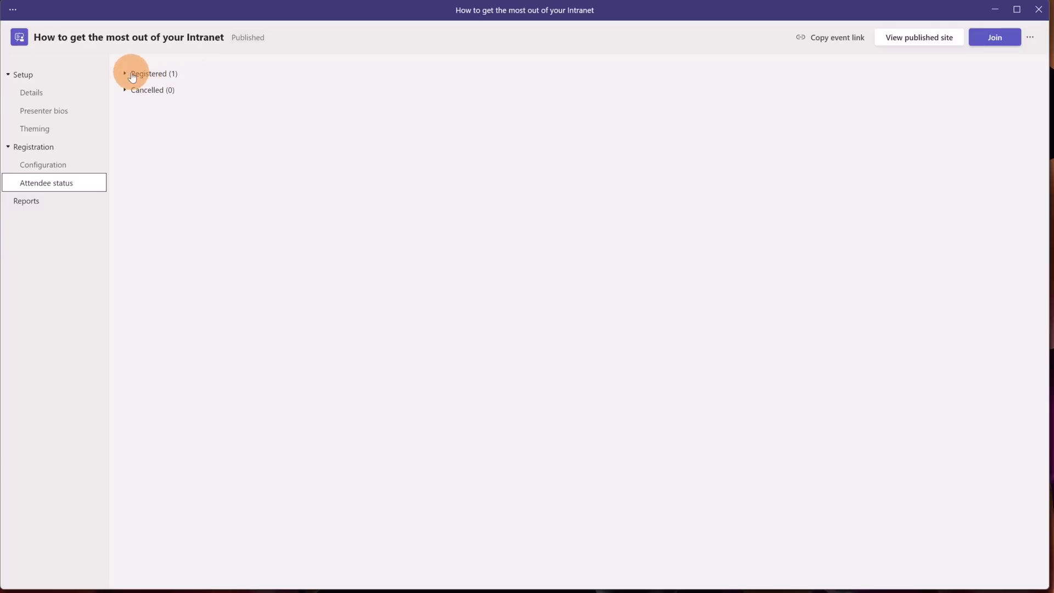
Expand Registered (1) and show Nestor Wilke's submitted form answers.
{"action": "left_click", "coordinate": [125, 75]}
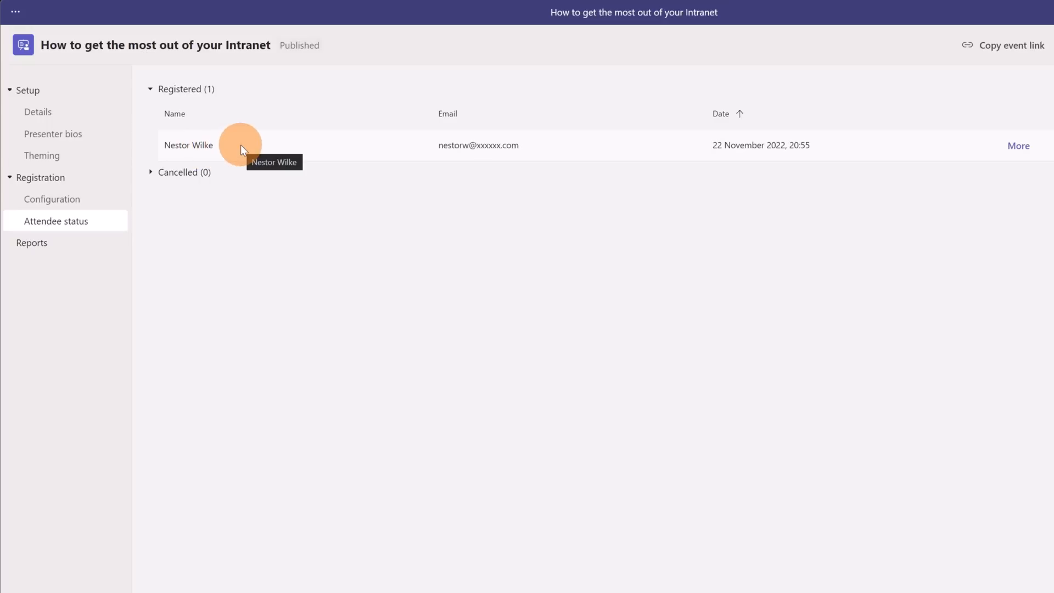
{"action": "mouse_move", "coordinate": [454, 140]}
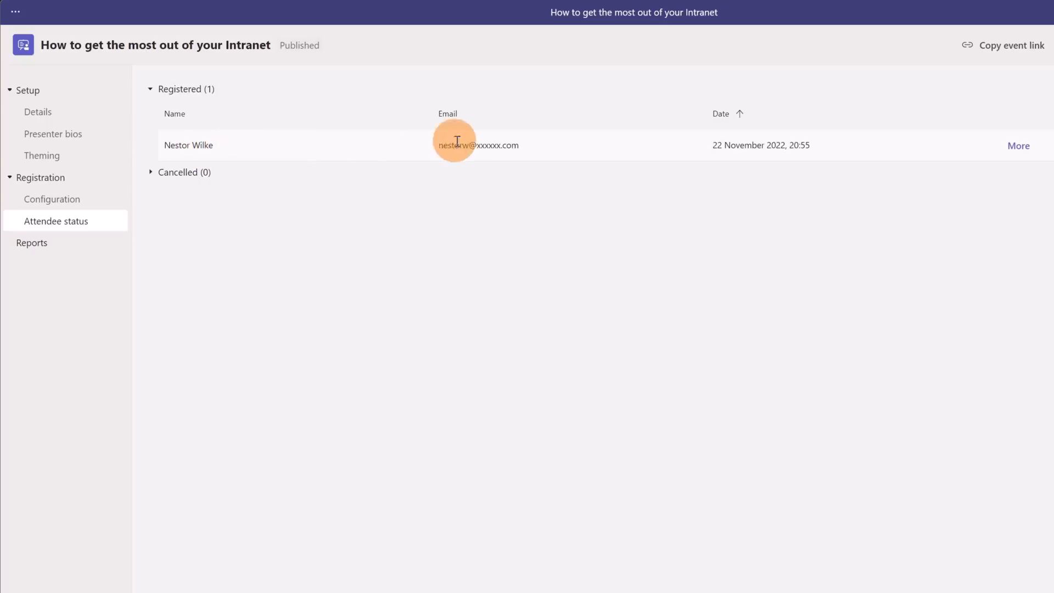
{"action": "left_click", "coordinate": [1018, 145]}
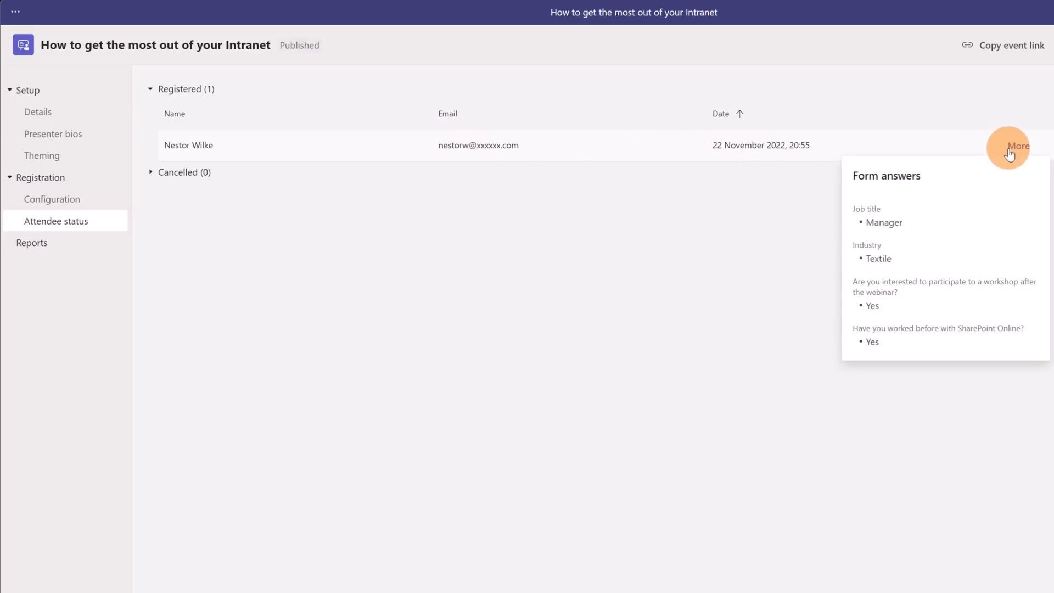
{"action": "mouse_move", "coordinate": [909, 320]}
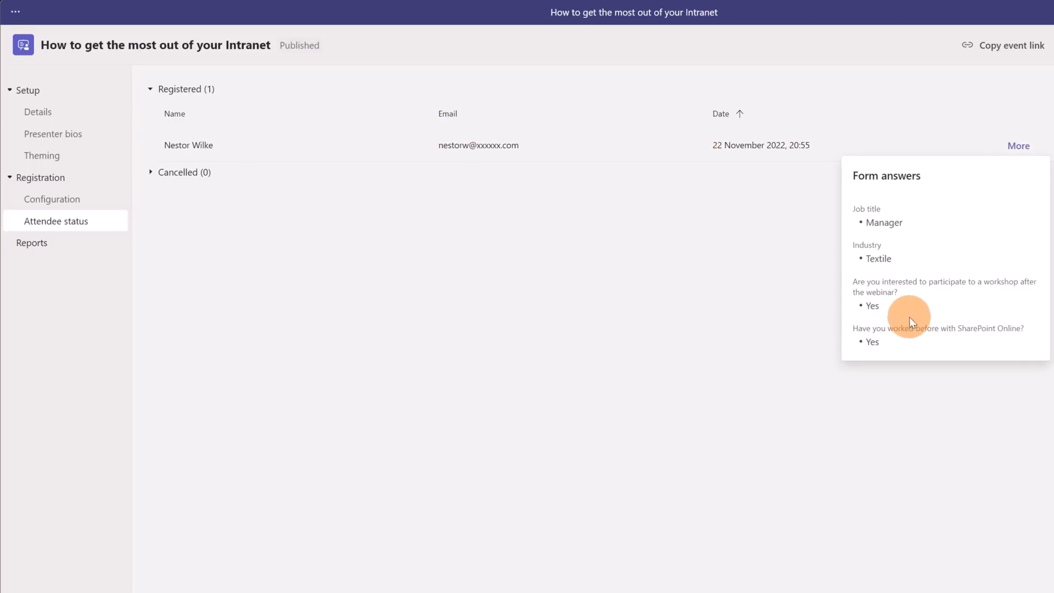
{"action": "mouse_move", "coordinate": [890, 136]}
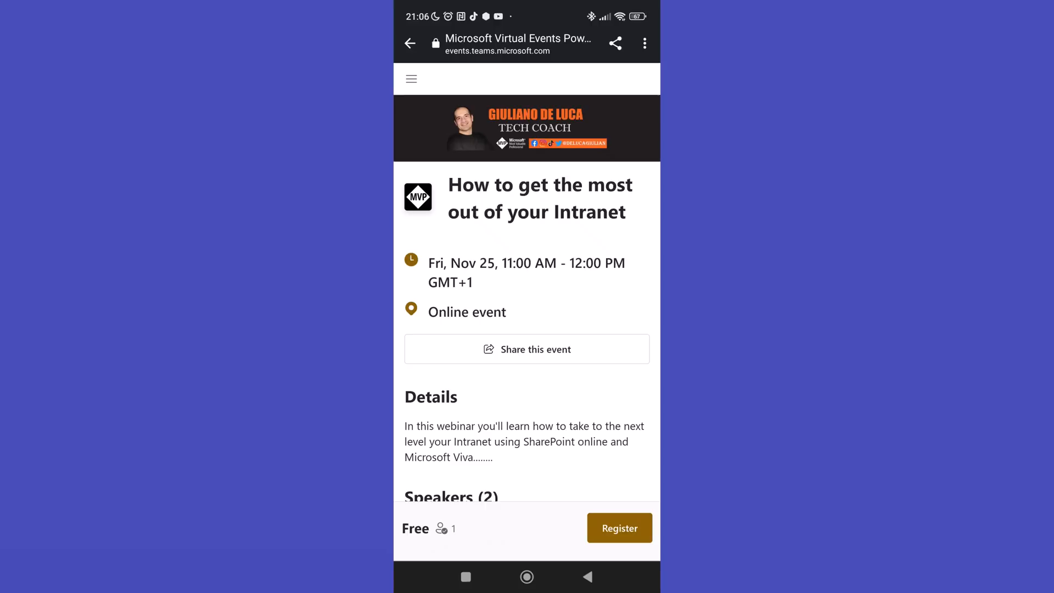
Scroll the event page on the phone and tap Register to reach the form.
{"action": "scroll", "scroll_direction": "down", "scroll_amount": 3}
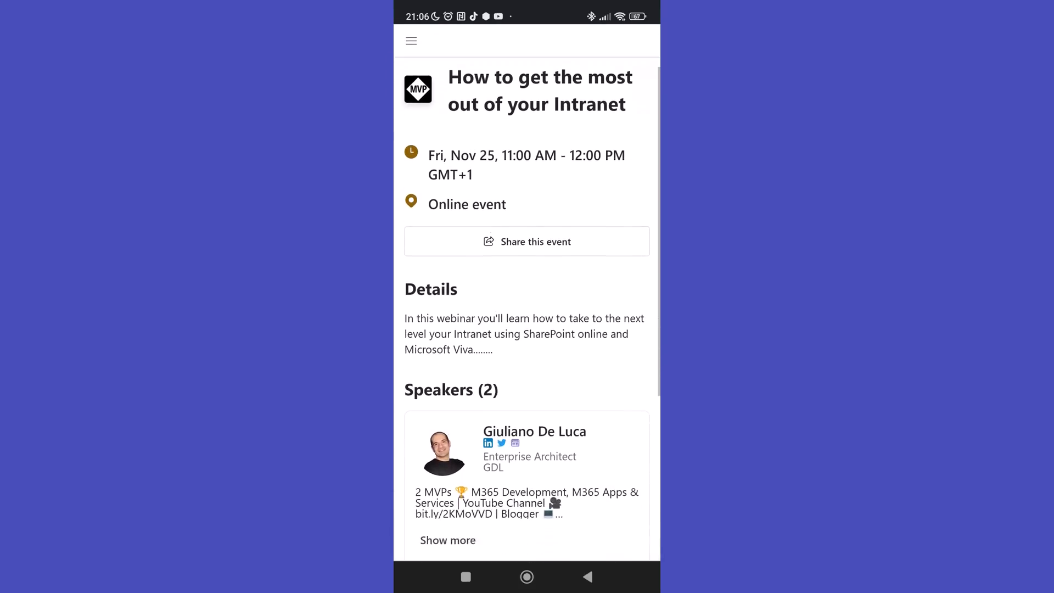
{"action": "scroll", "scroll_direction": "down", "scroll_amount": 3}
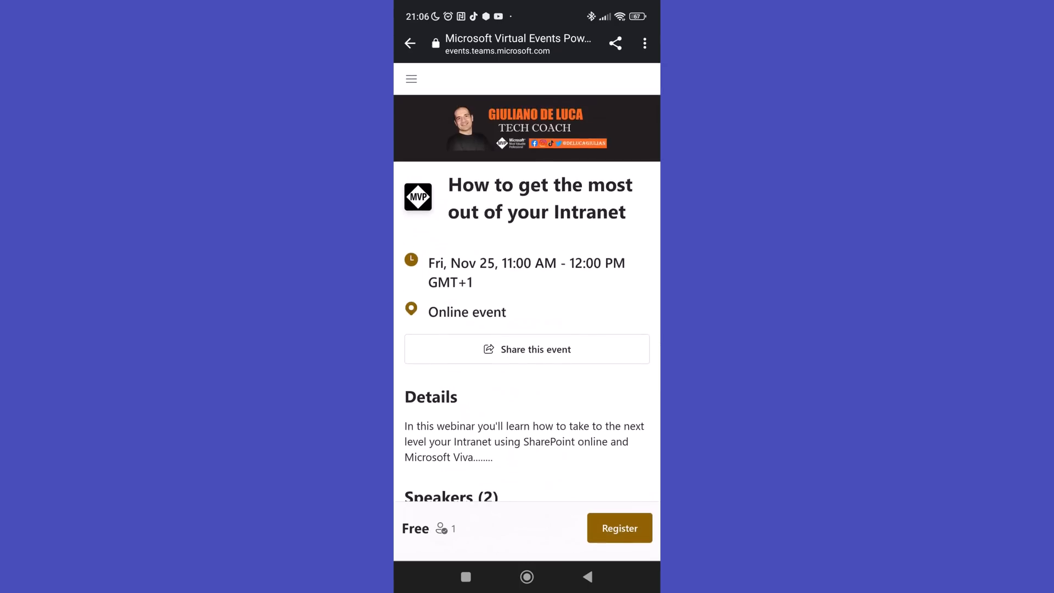
{"action": "scroll", "scroll_direction": "down", "scroll_amount": 3}
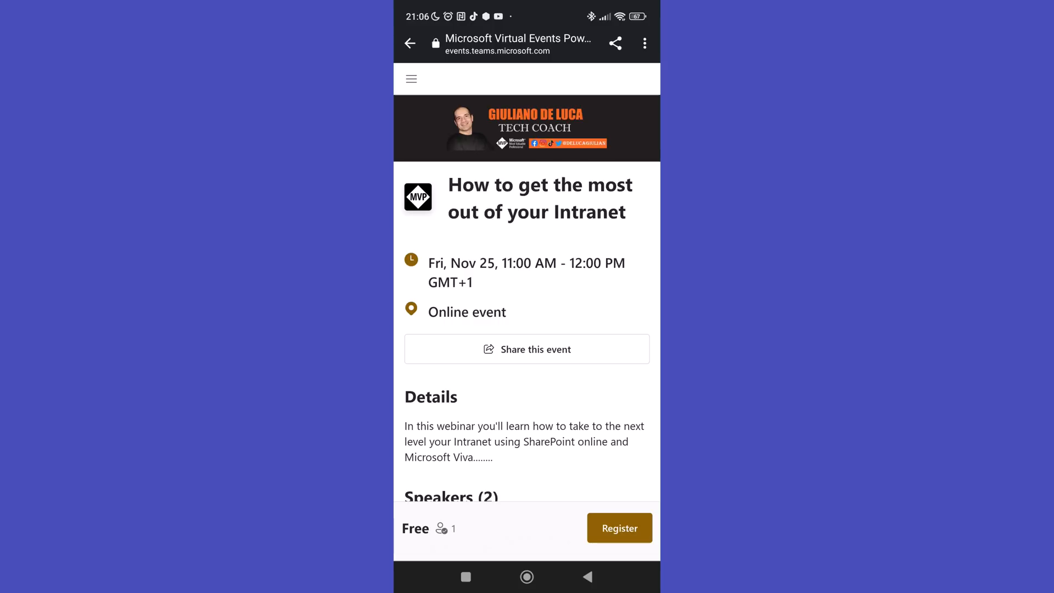
{"action": "left_click", "coordinate": [619, 528]}
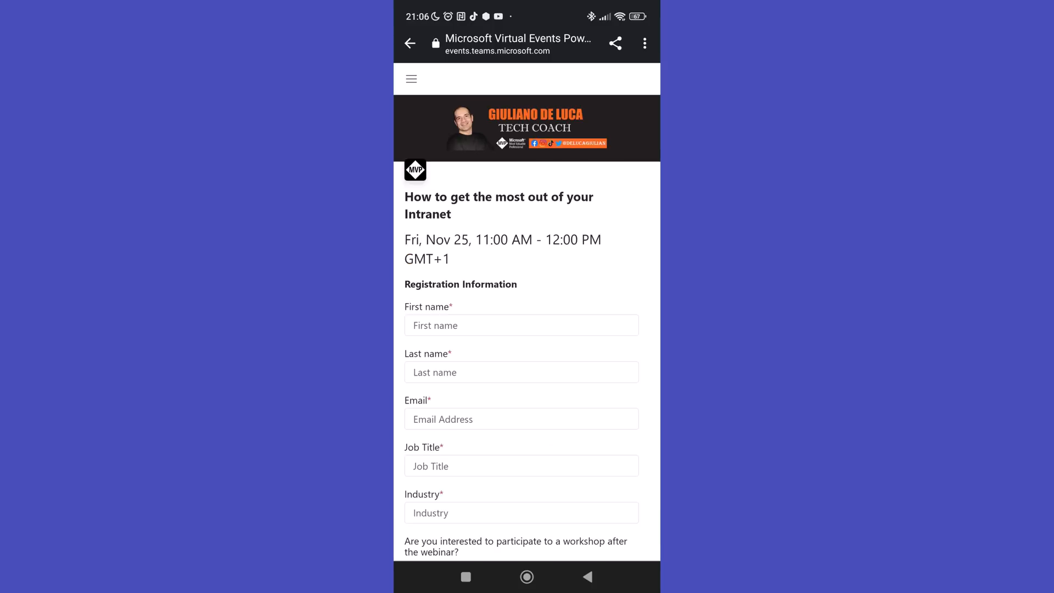
{"action": "scroll", "scroll_direction": "down", "scroll_amount": 3}
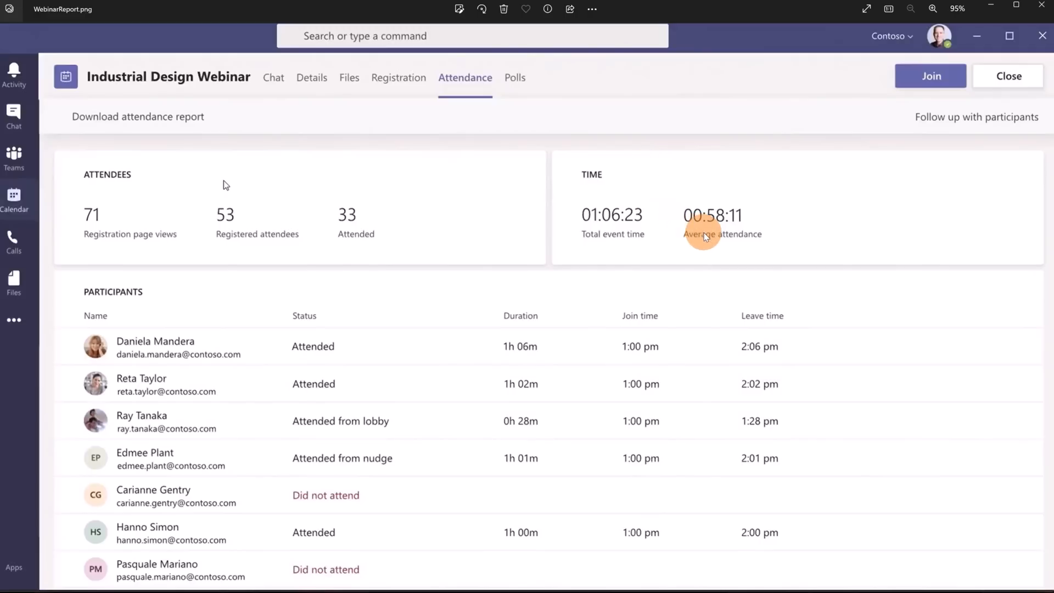
{"action": "mouse_move", "coordinate": [169, 364]}
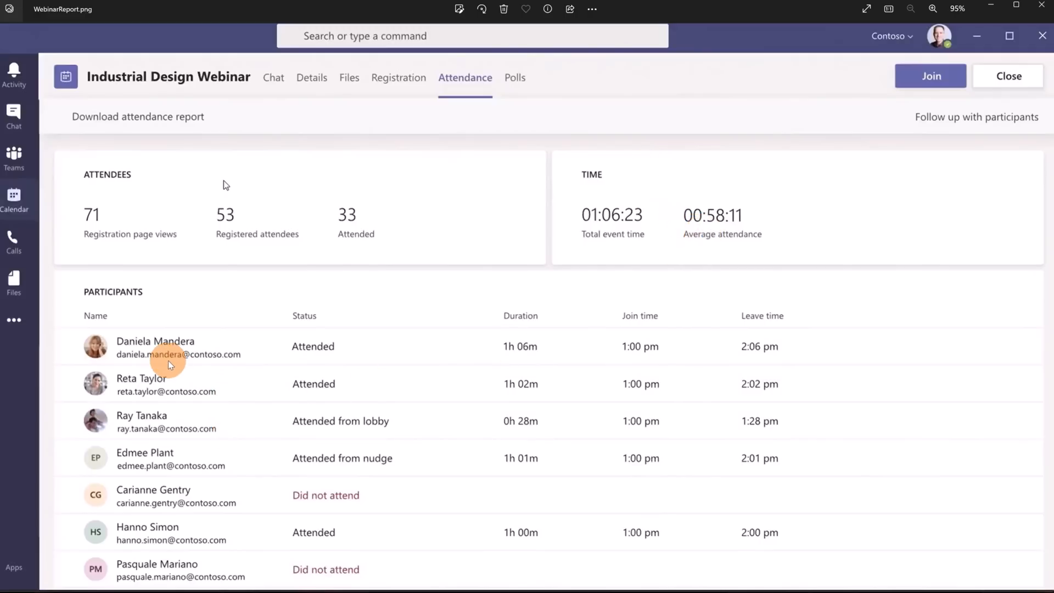
{"action": "mouse_move", "coordinate": [374, 390]}
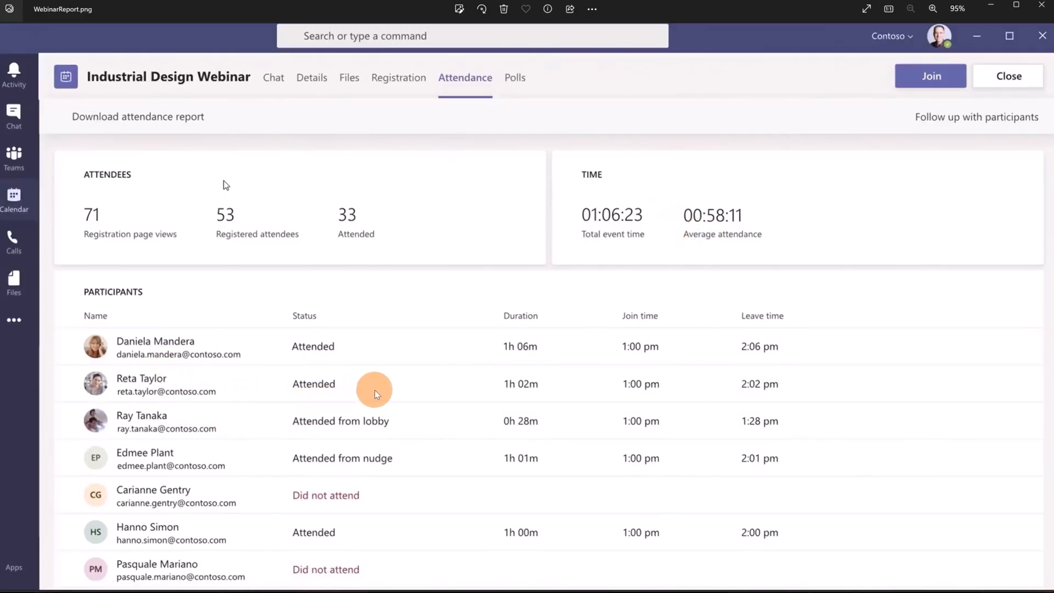
{"action": "mouse_move", "coordinate": [533, 315]}
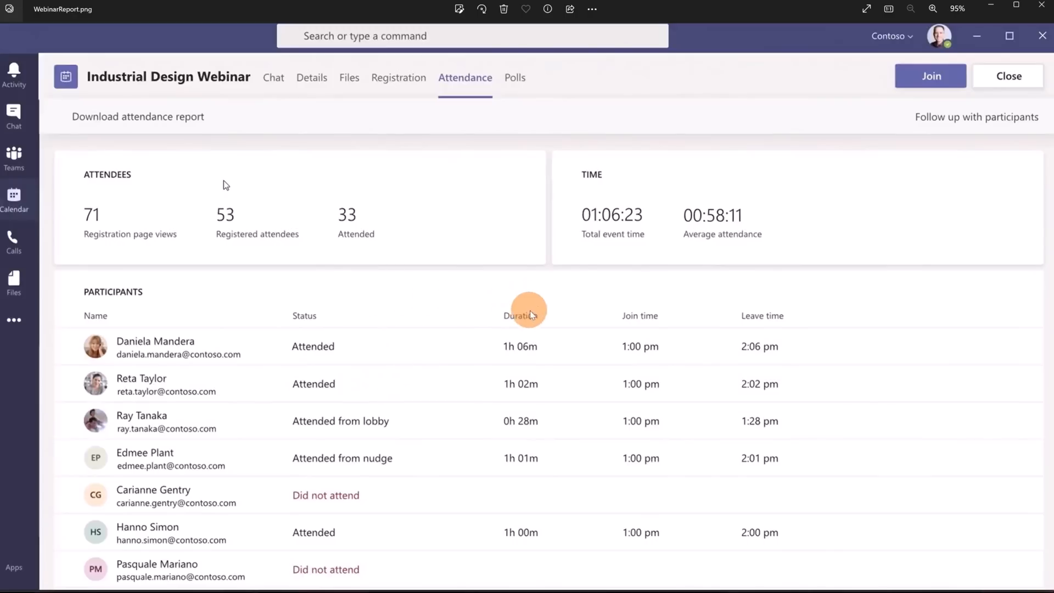
{"action": "mouse_move", "coordinate": [762, 300]}
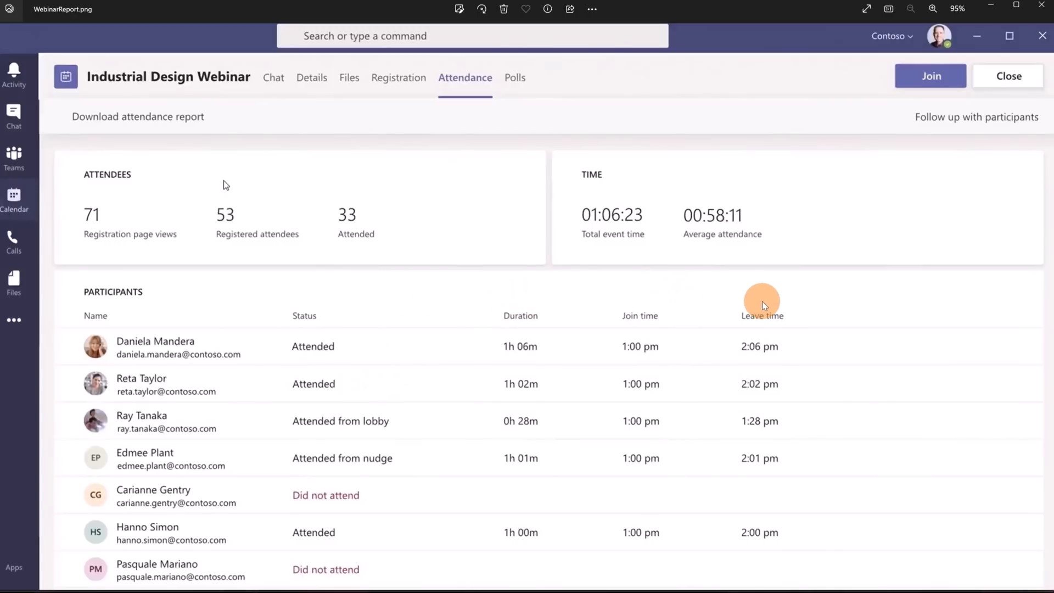